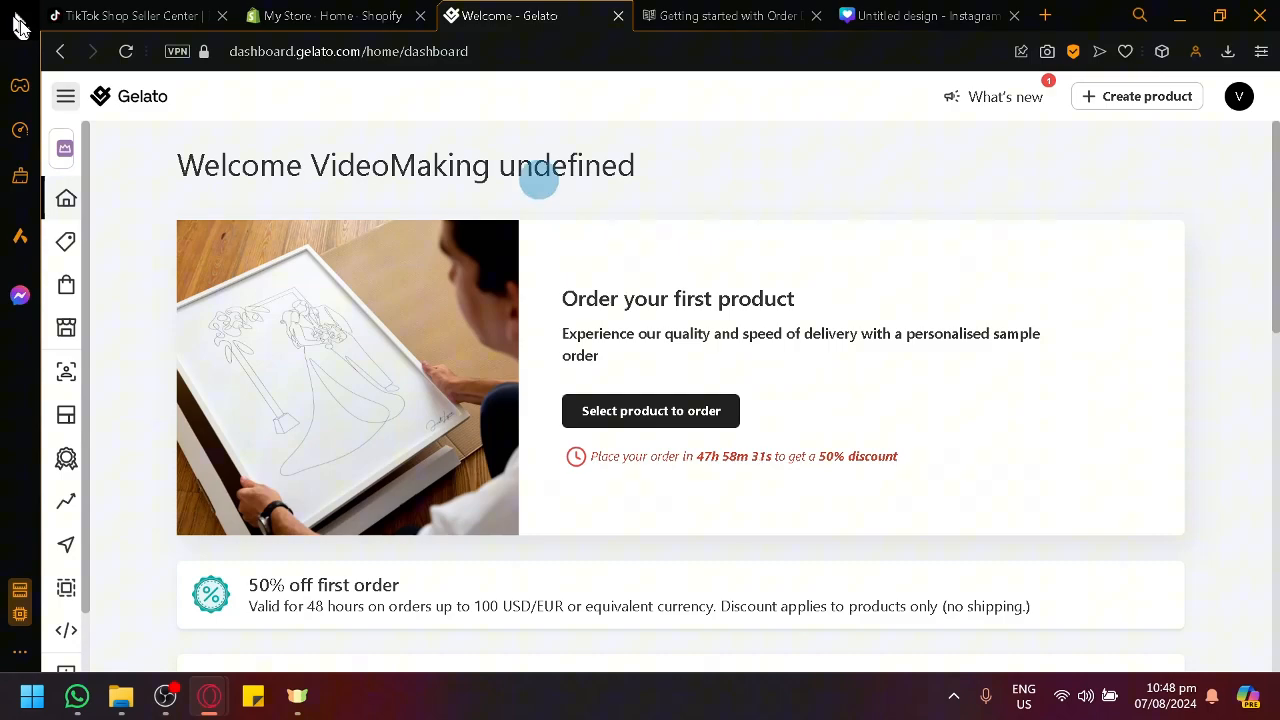
- Visit the TikTok Shop Seller Center homepage, then switch back toward Gelato
scroll(down, 3)
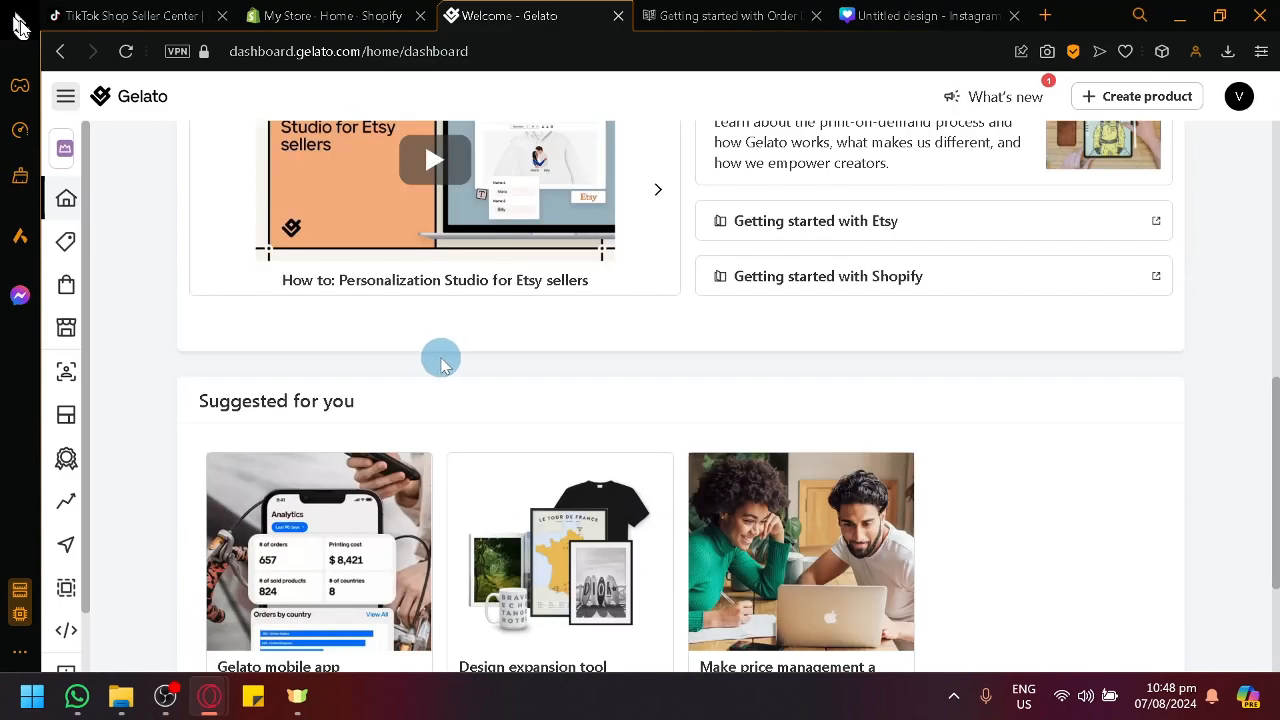
click(64, 96)
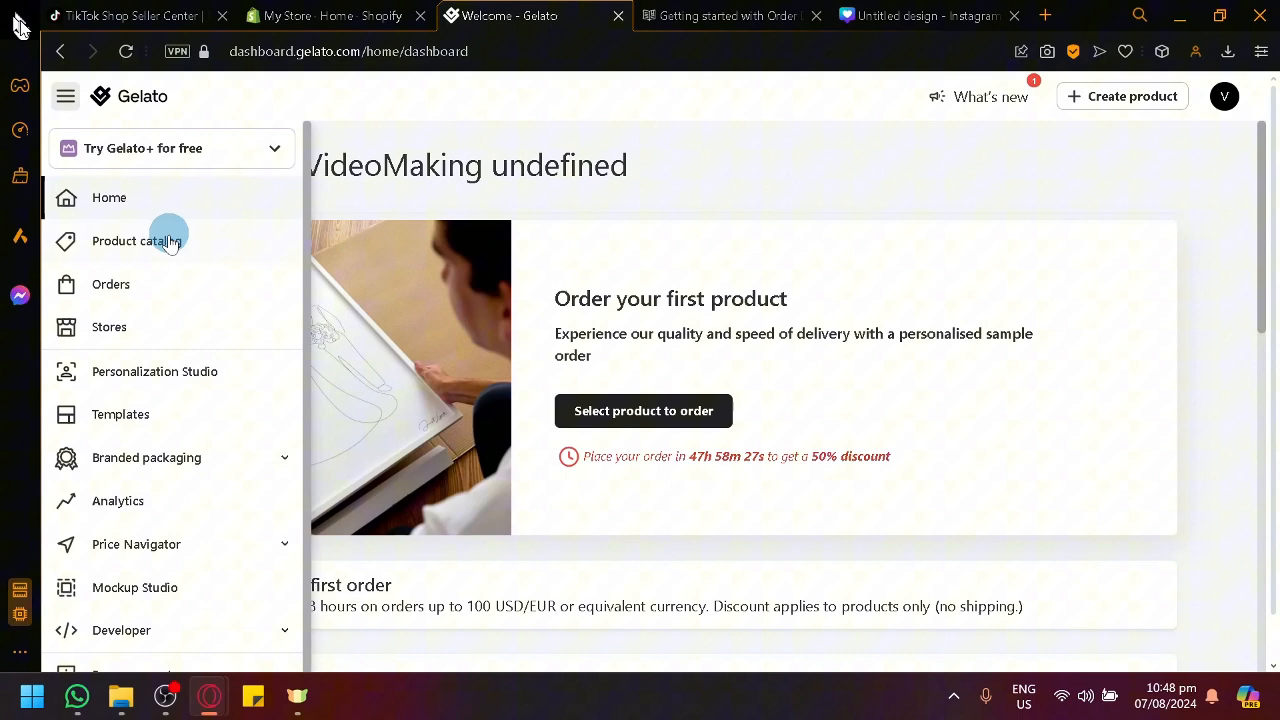
mouse_move(178, 50)
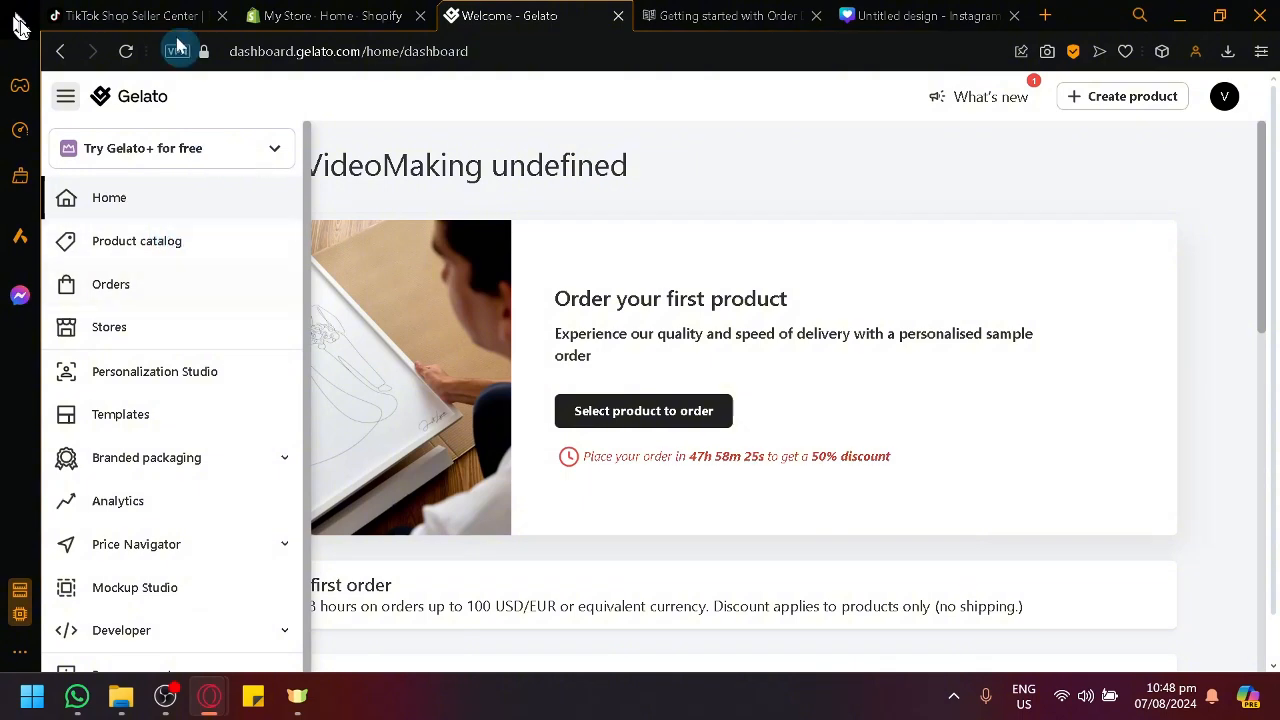
click(130, 16)
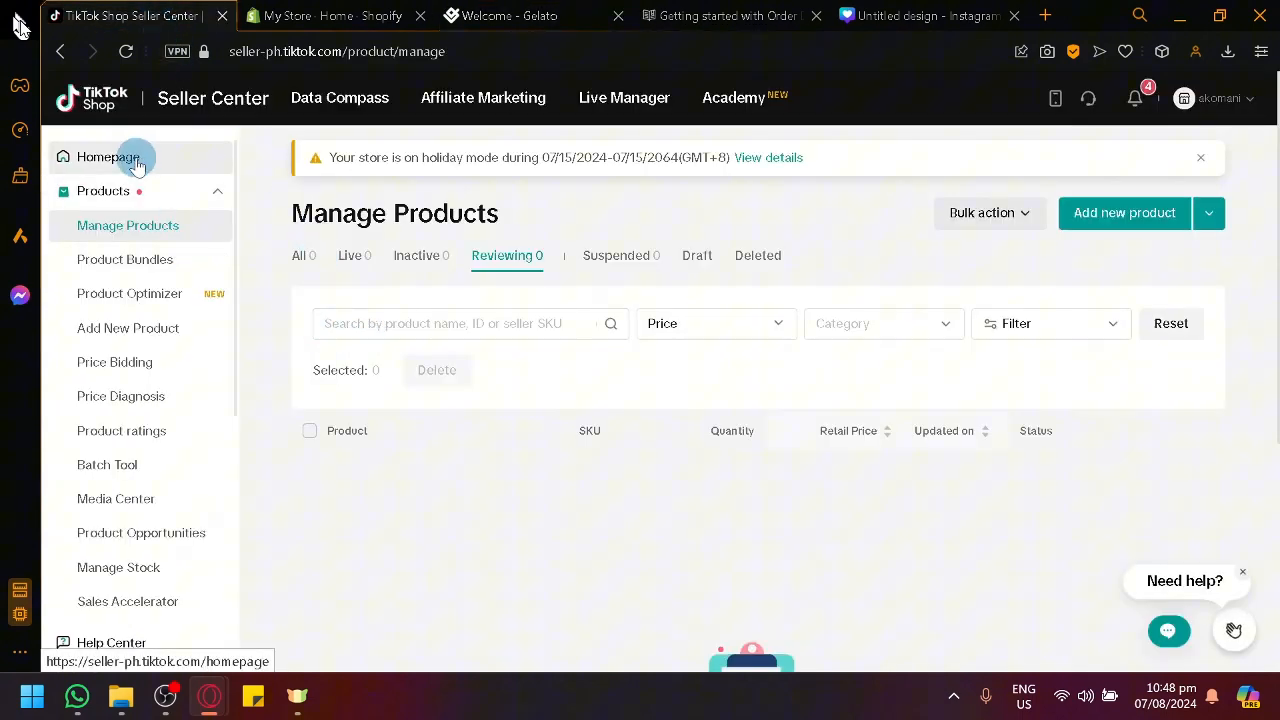
click(108, 156)
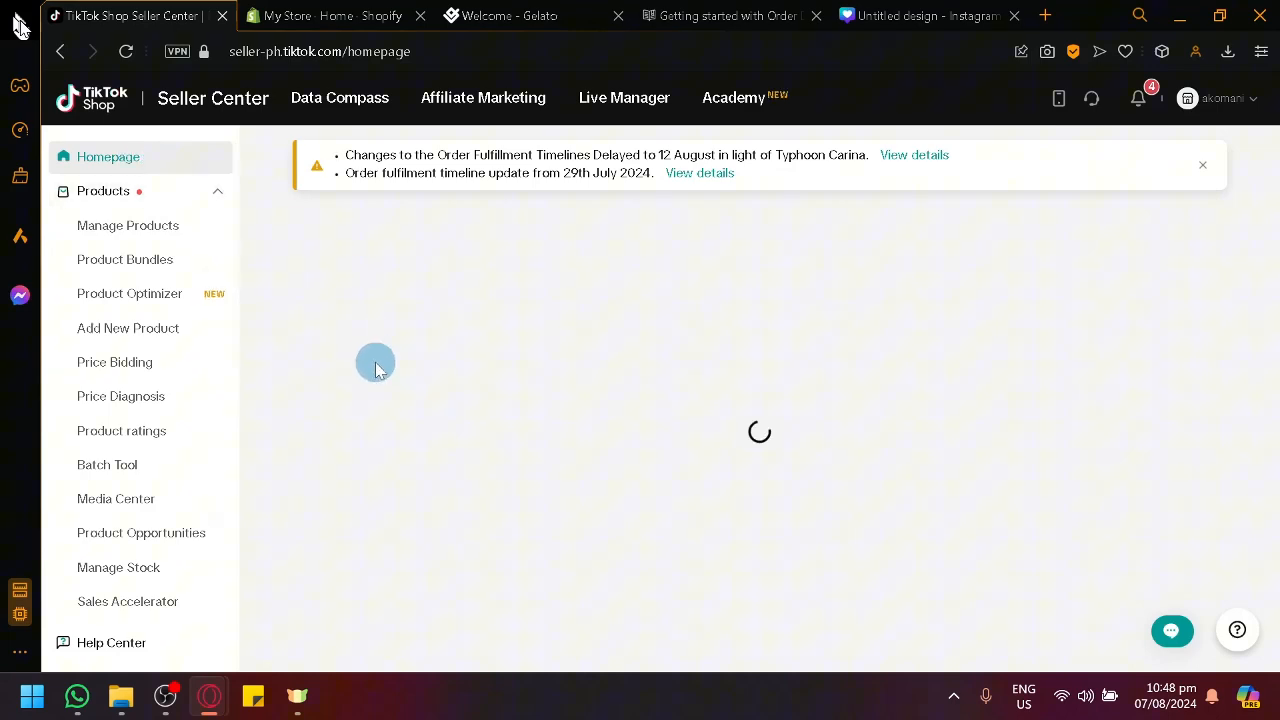
click(520, 16)
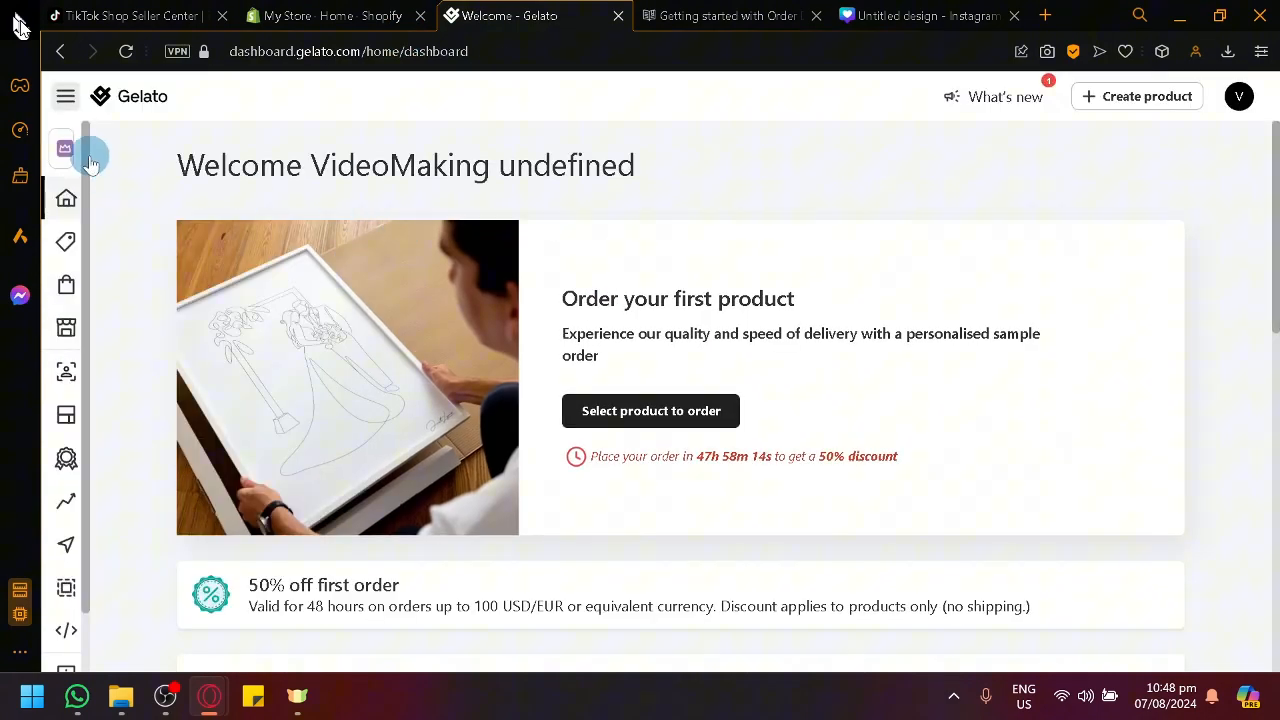
click(140, 16)
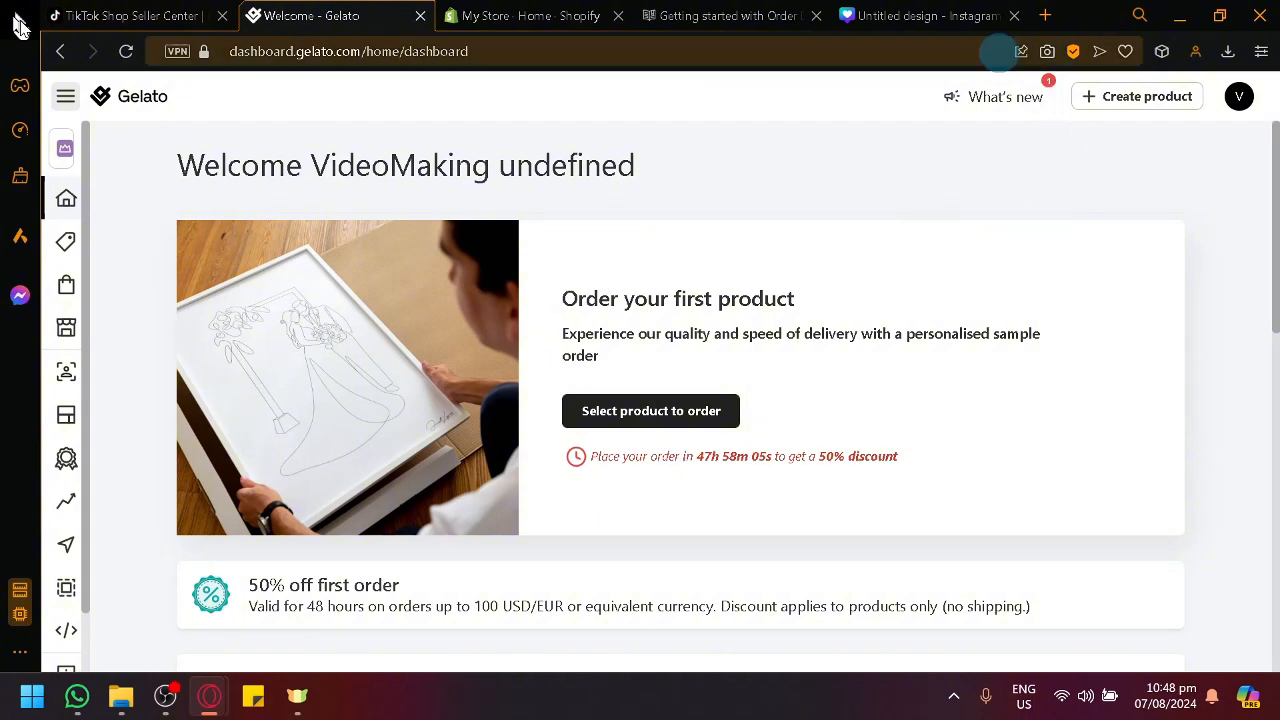
mouse_move(20, 212)
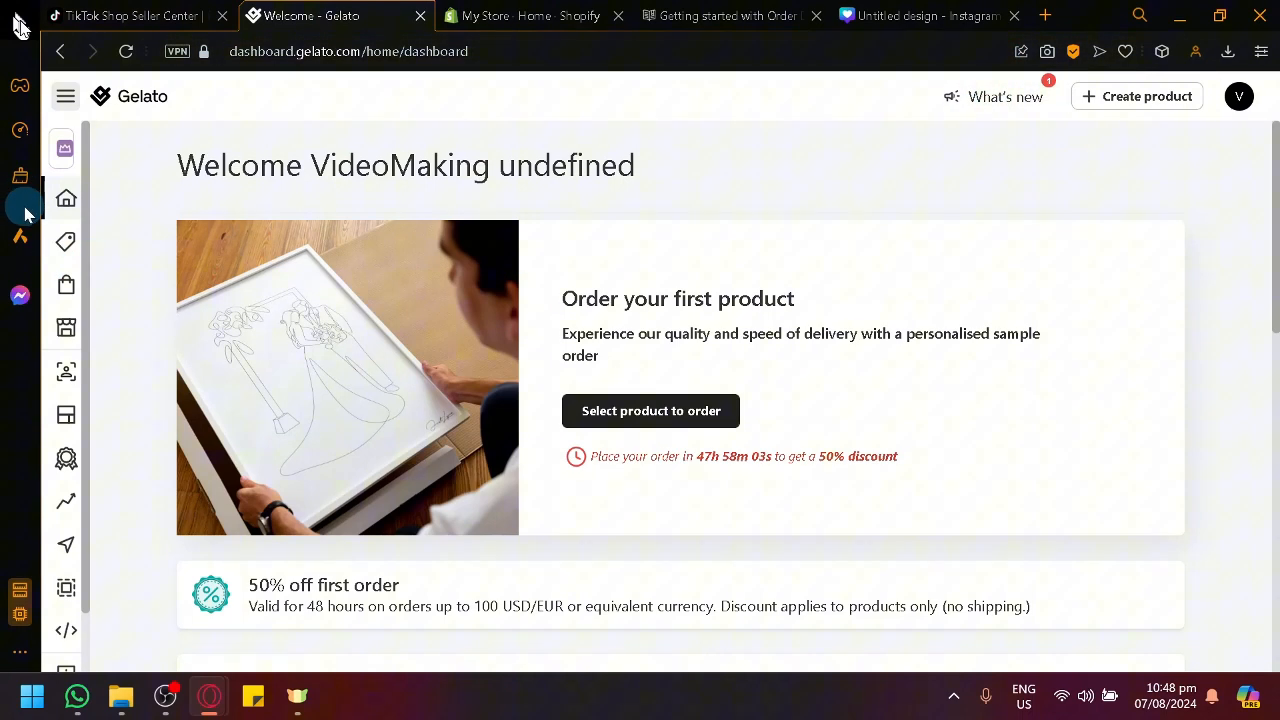
- From Gelato's Stores menu, review the Direct, Other and custom integrations on Connect your store
click(64, 96)
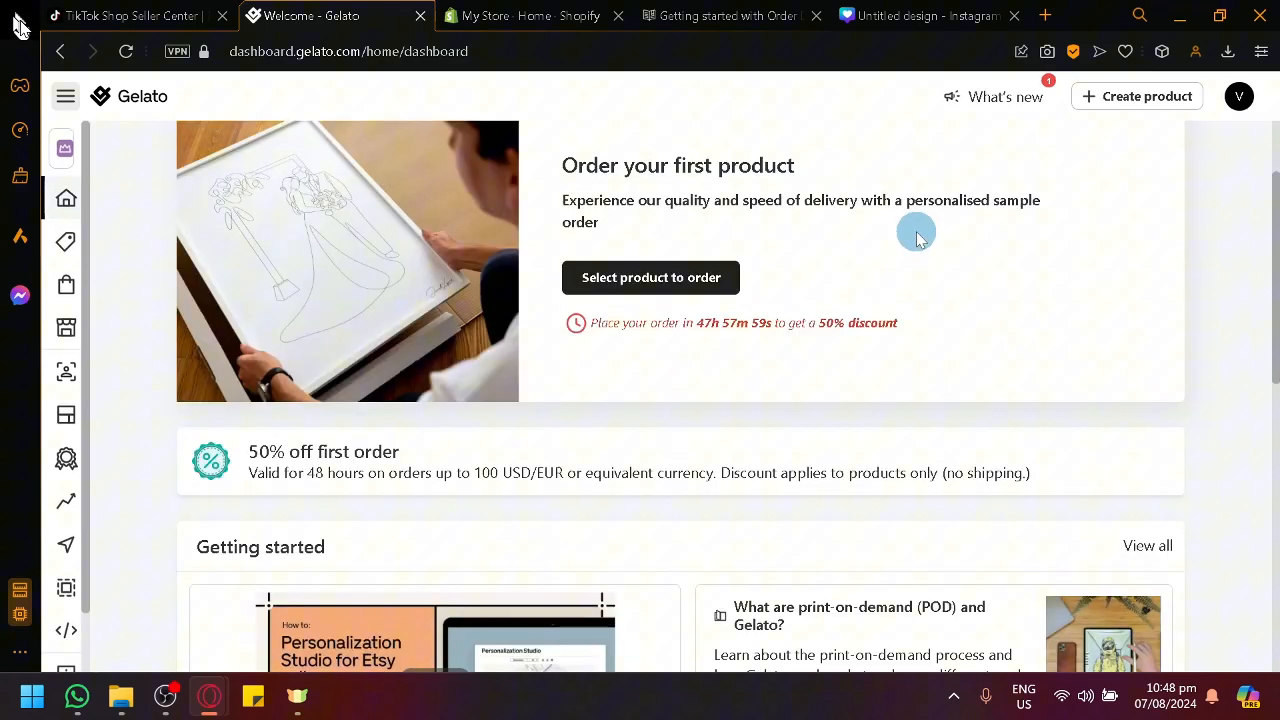
scroll(down, 3)
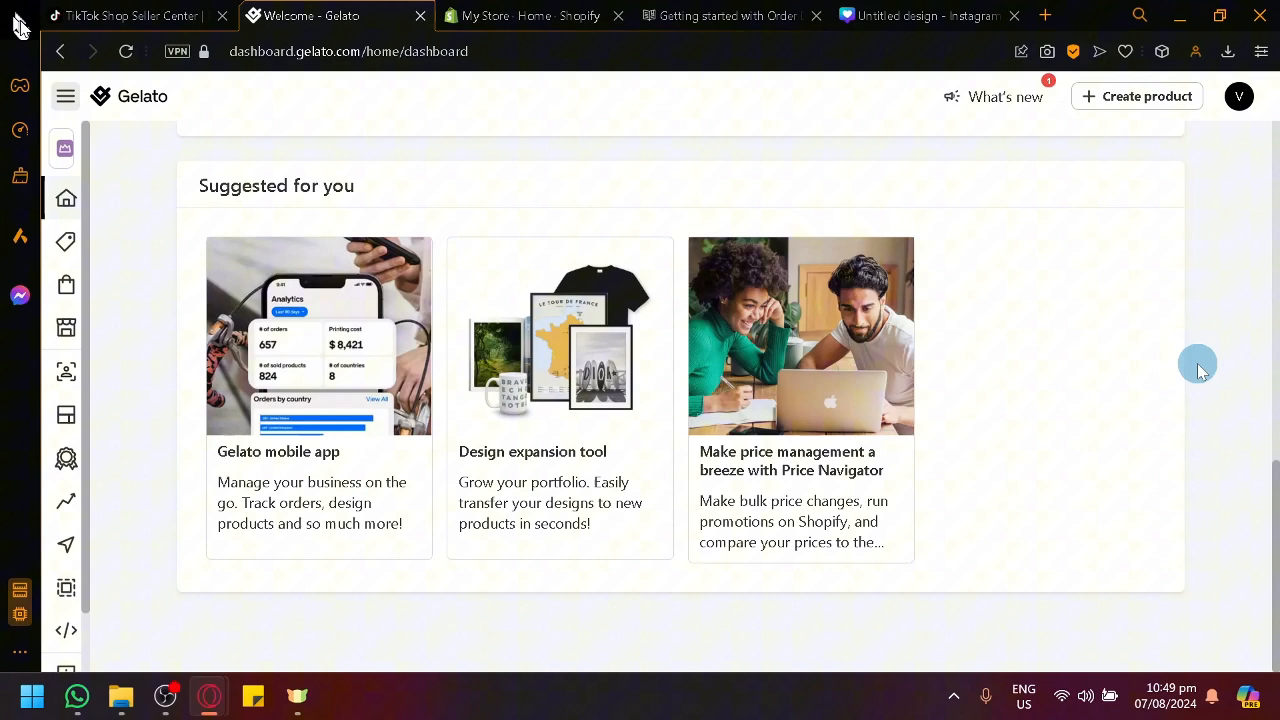
scroll(down, 3)
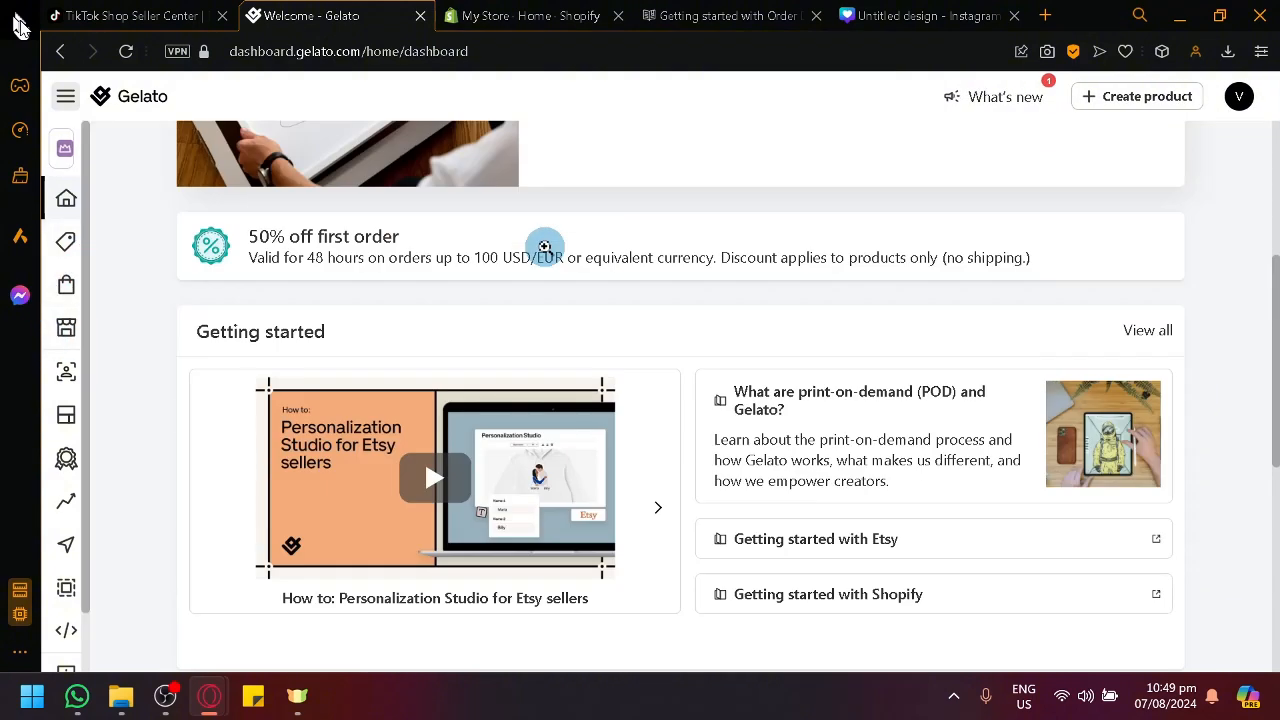
click(64, 96)
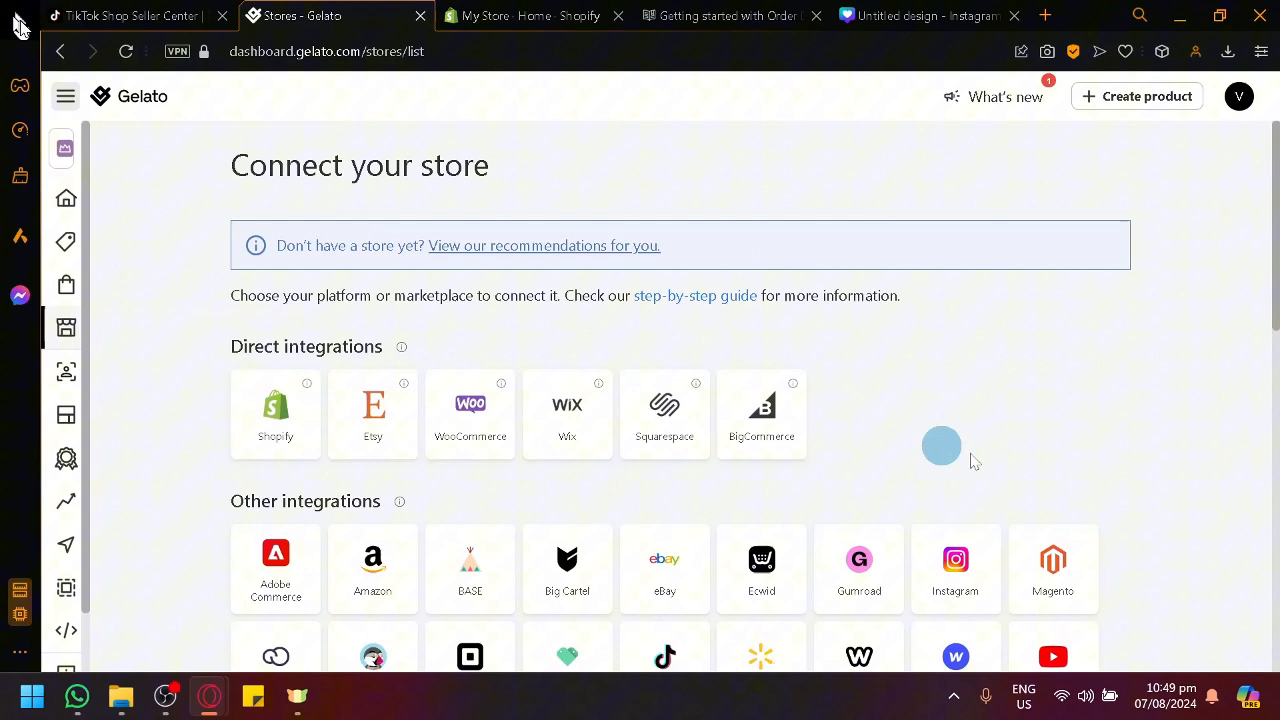
mouse_move(1048, 380)
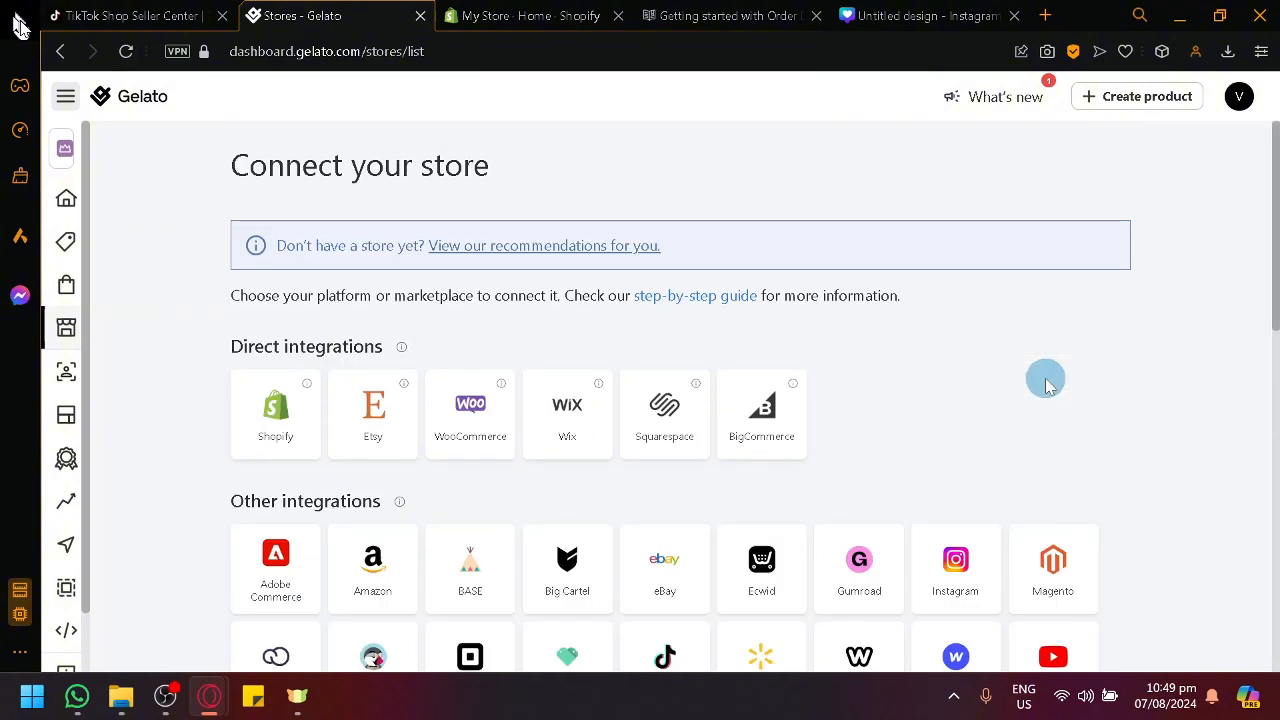
mouse_move(872, 356)
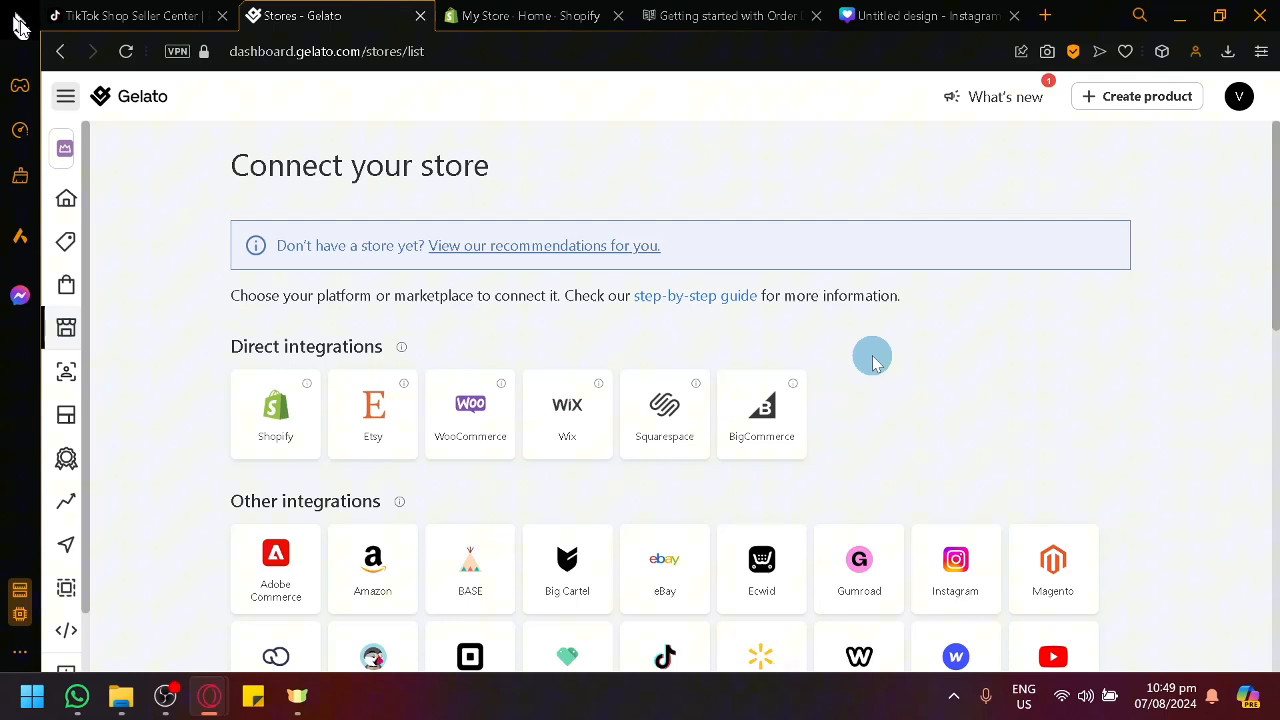
mouse_move(458, 368)
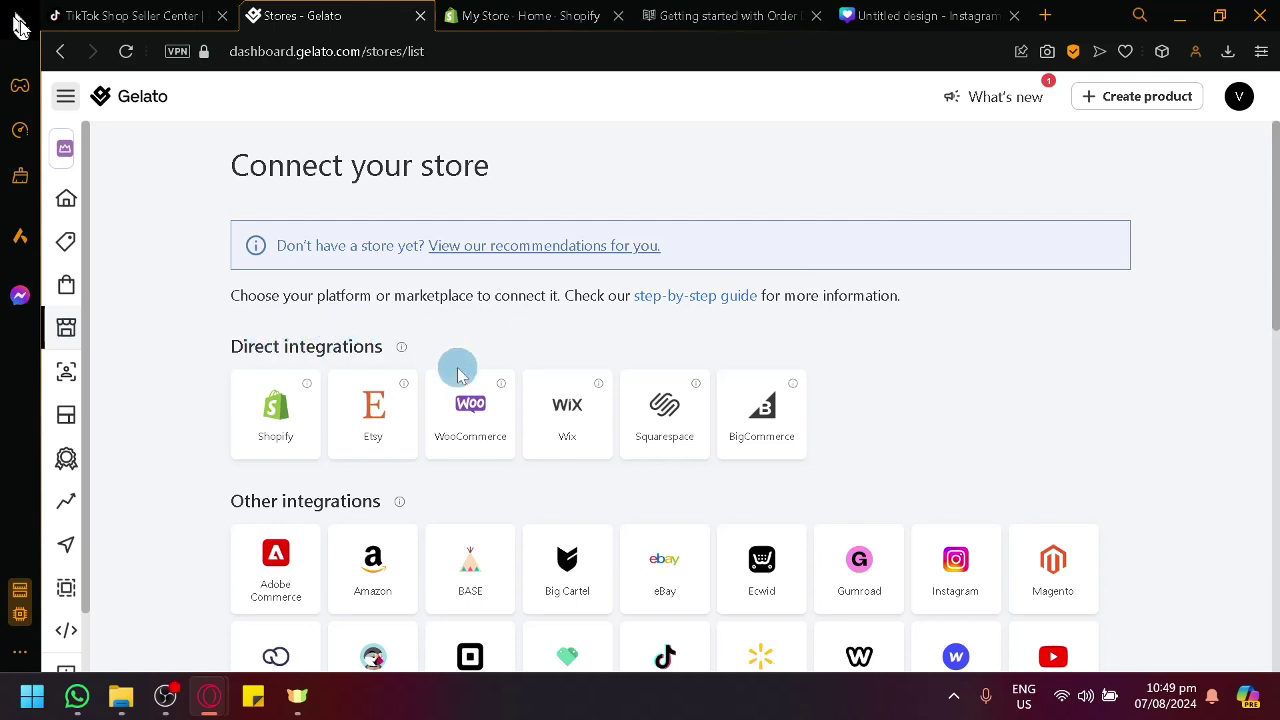
scroll(down, 3)
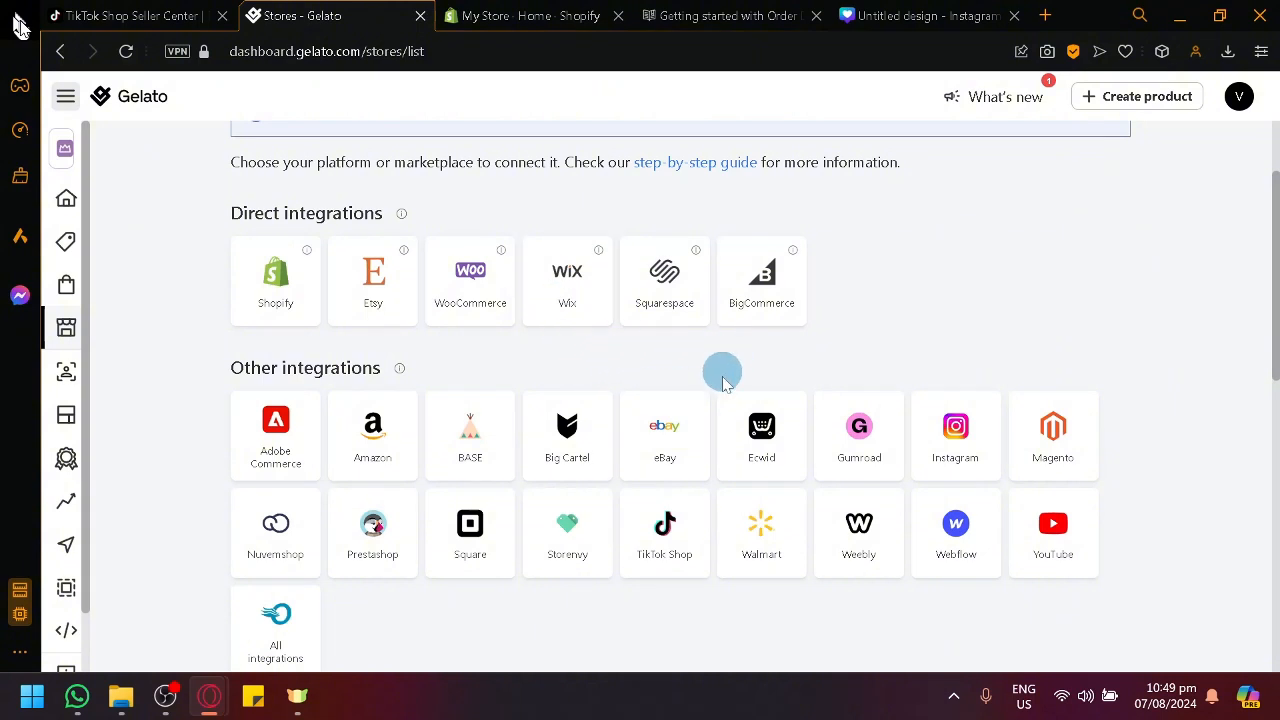
scroll(down, 3)
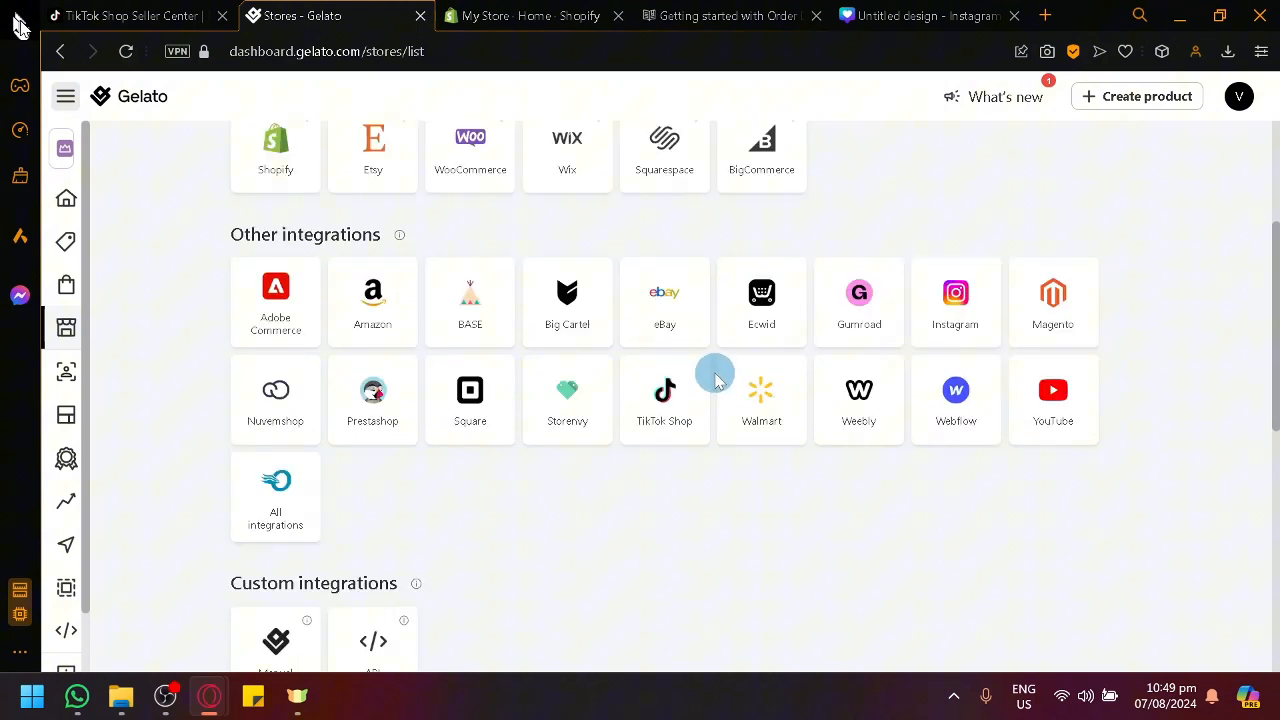
mouse_move(460, 290)
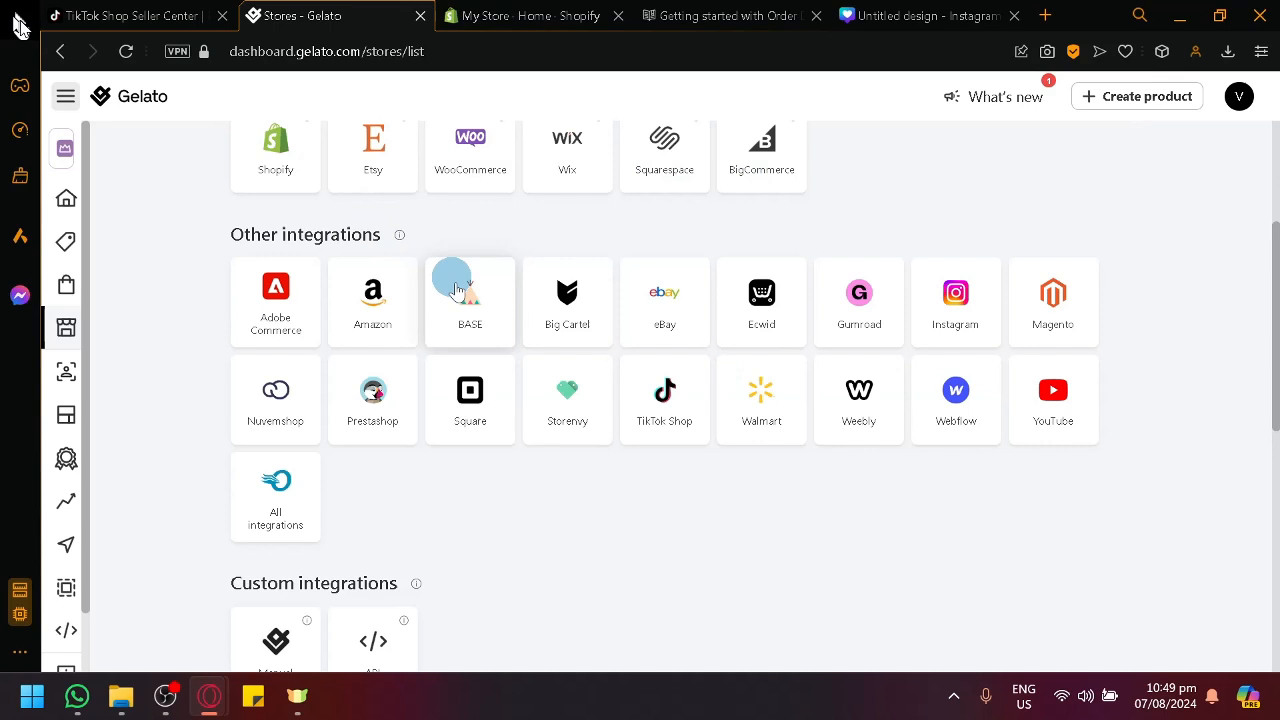
mouse_move(520, 272)
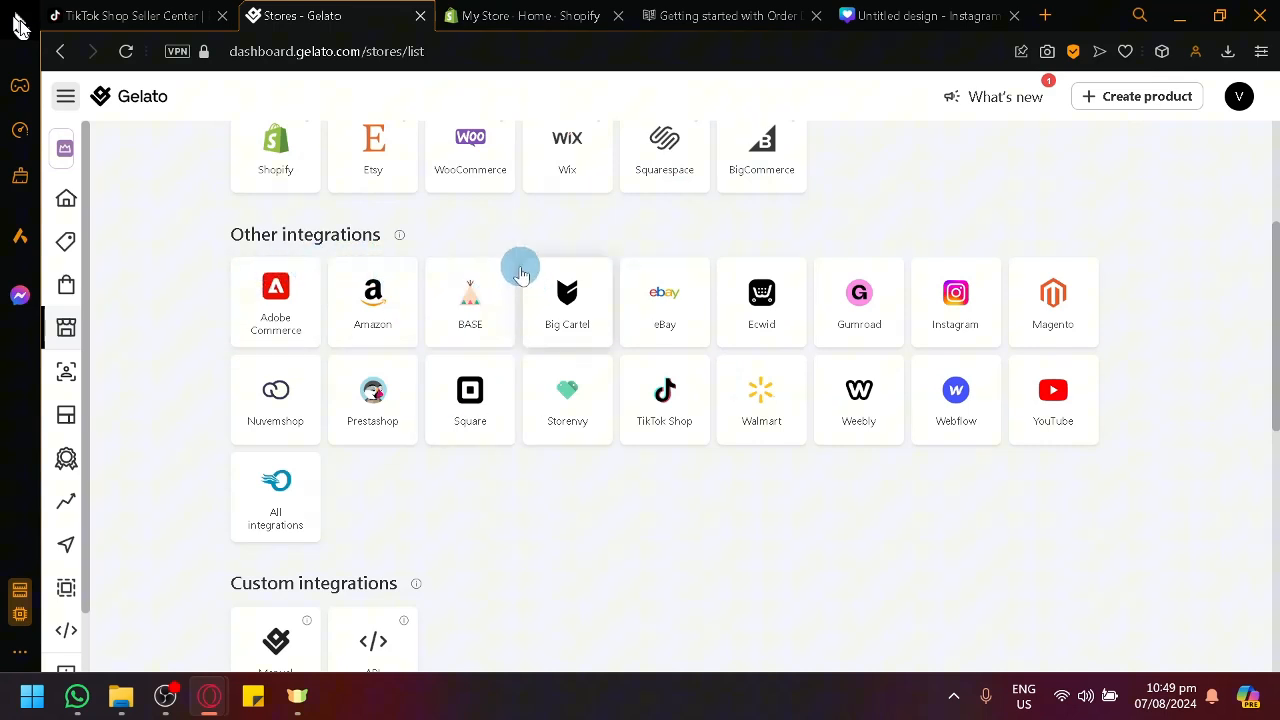
mouse_move(780, 330)
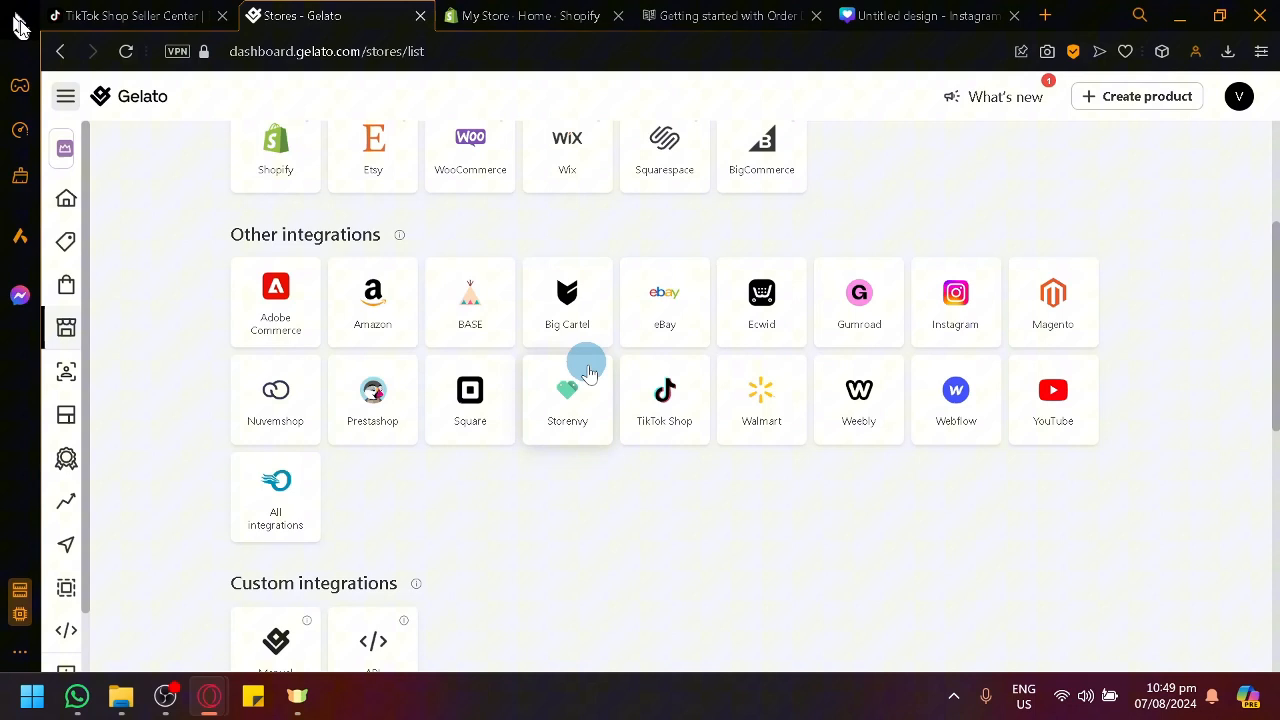
mouse_move(674, 432)
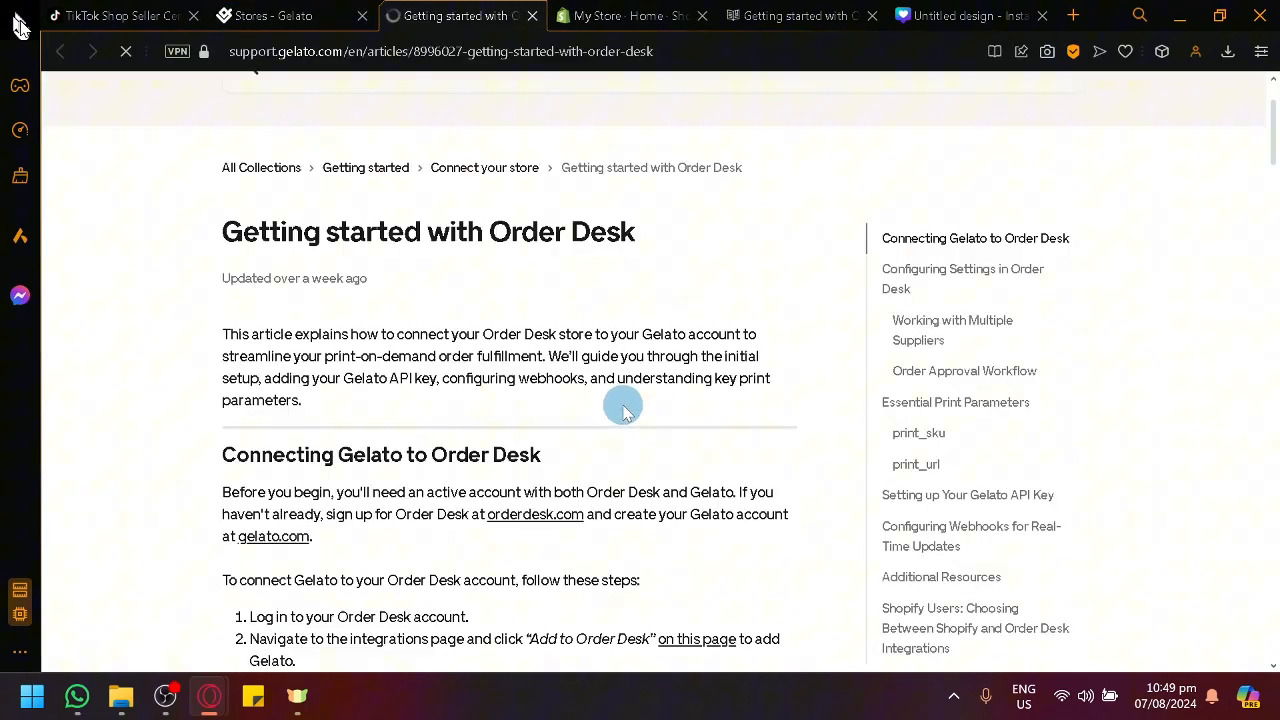
- Scroll through the sections of the 'Getting started with Order Desk' help article
scroll(down, 3)
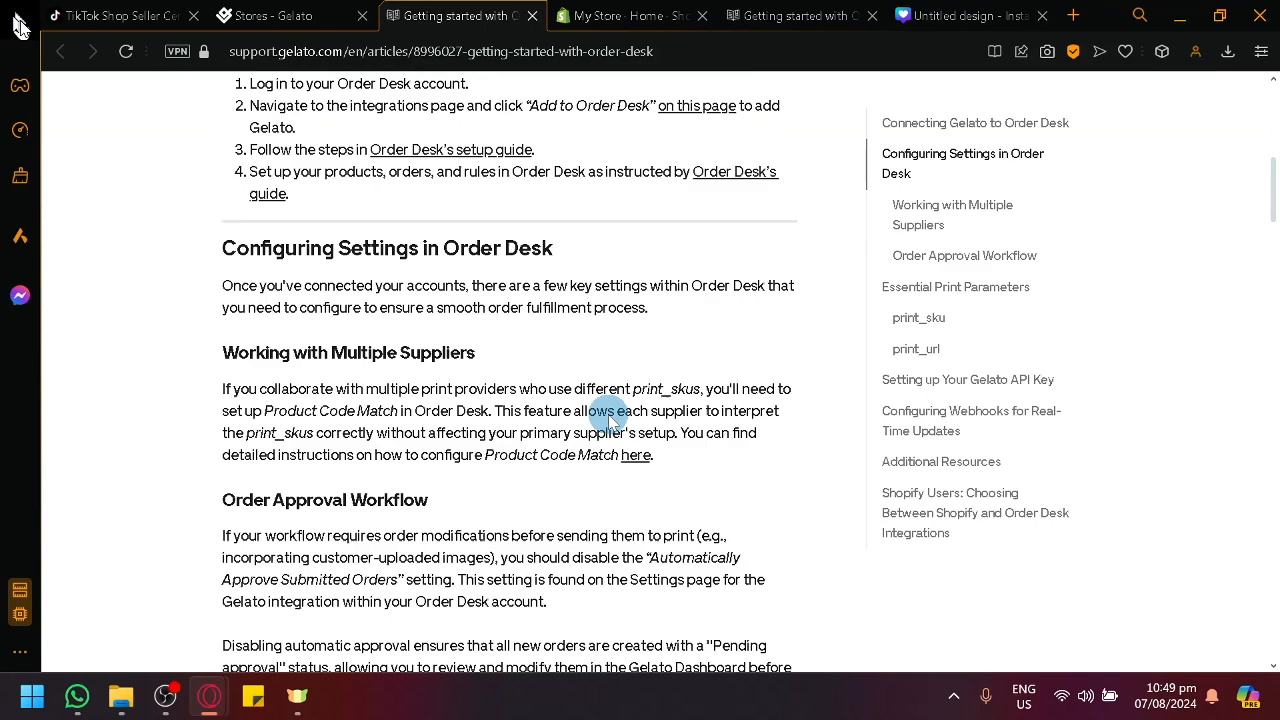
scroll(down, 3)
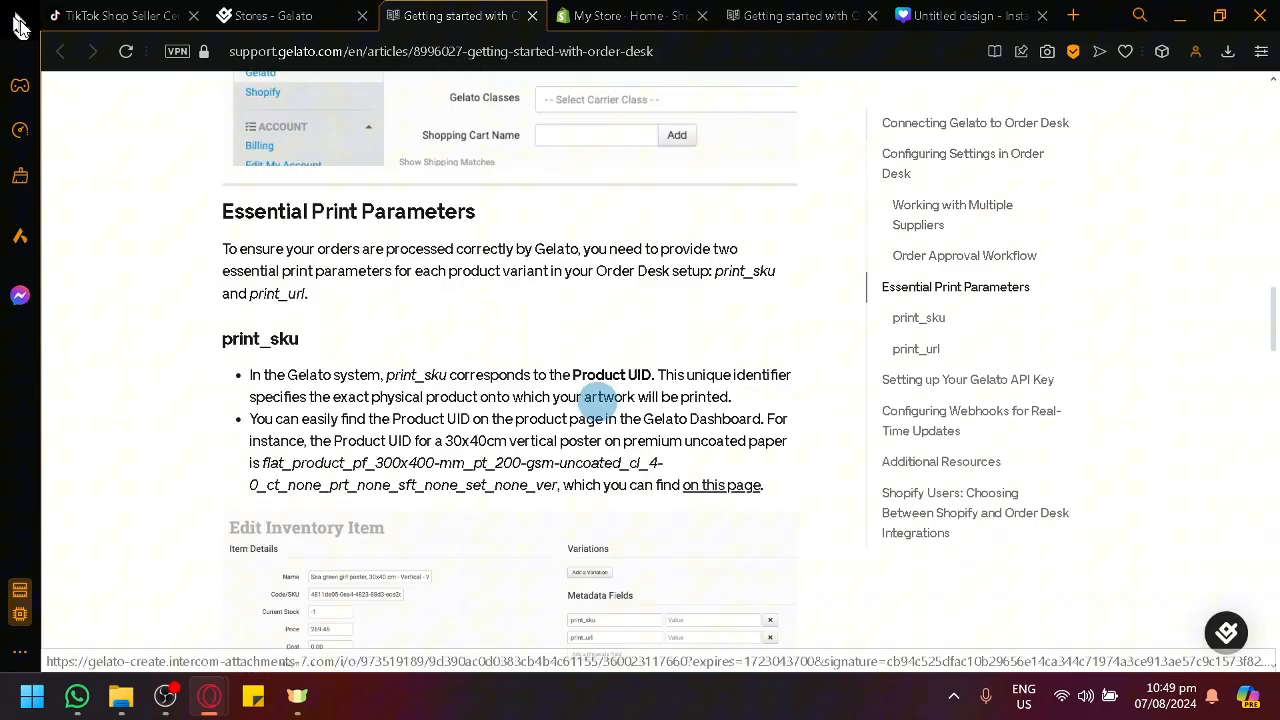
scroll(down, 3)
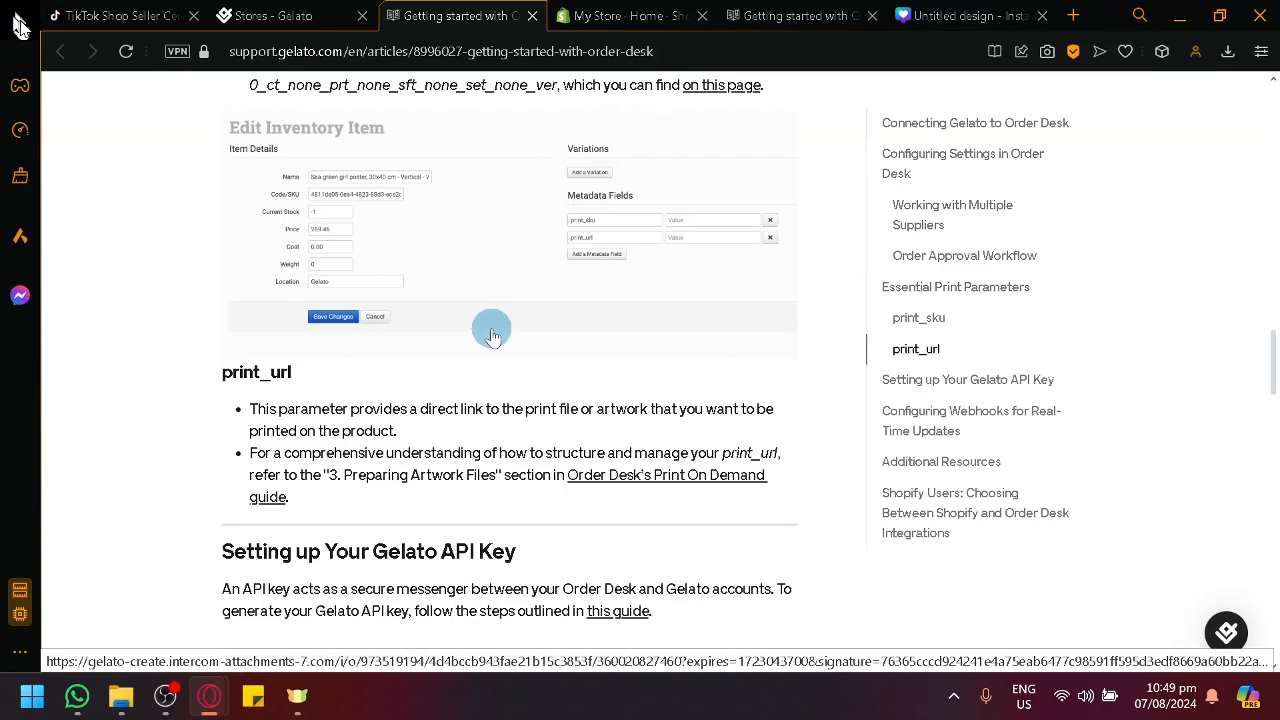
scroll(down, 3)
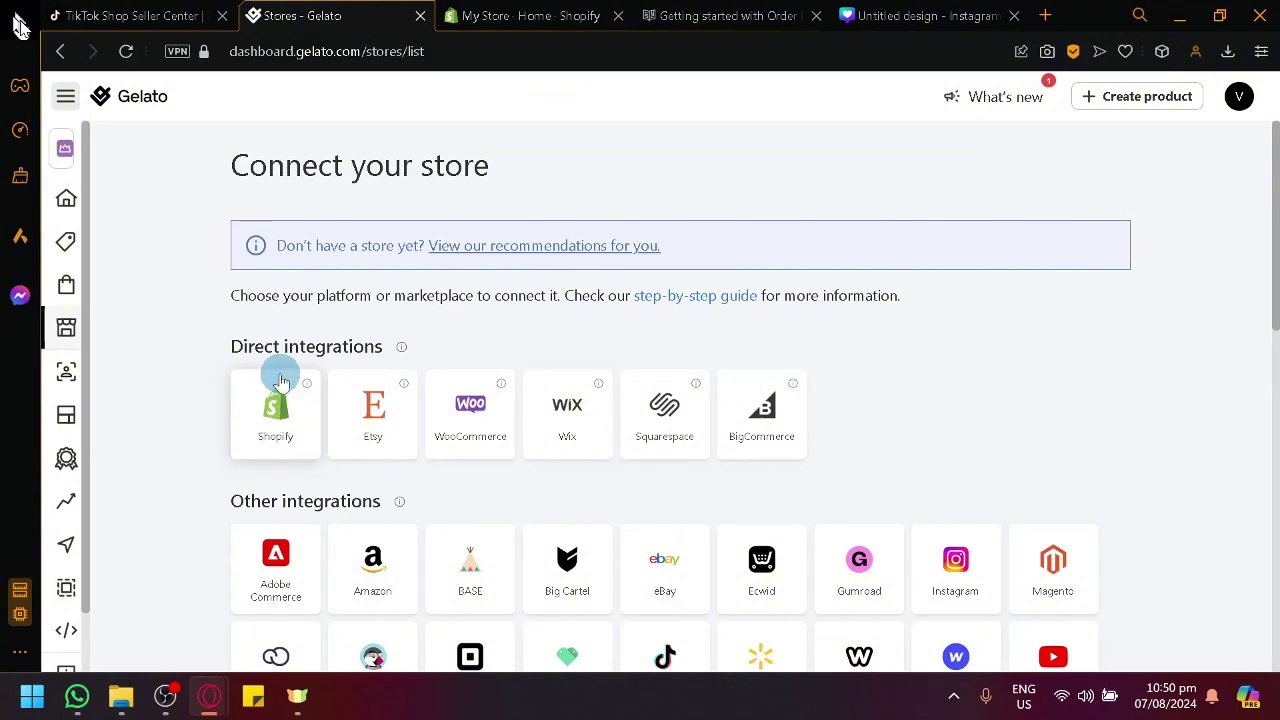
mouse_move(308, 438)
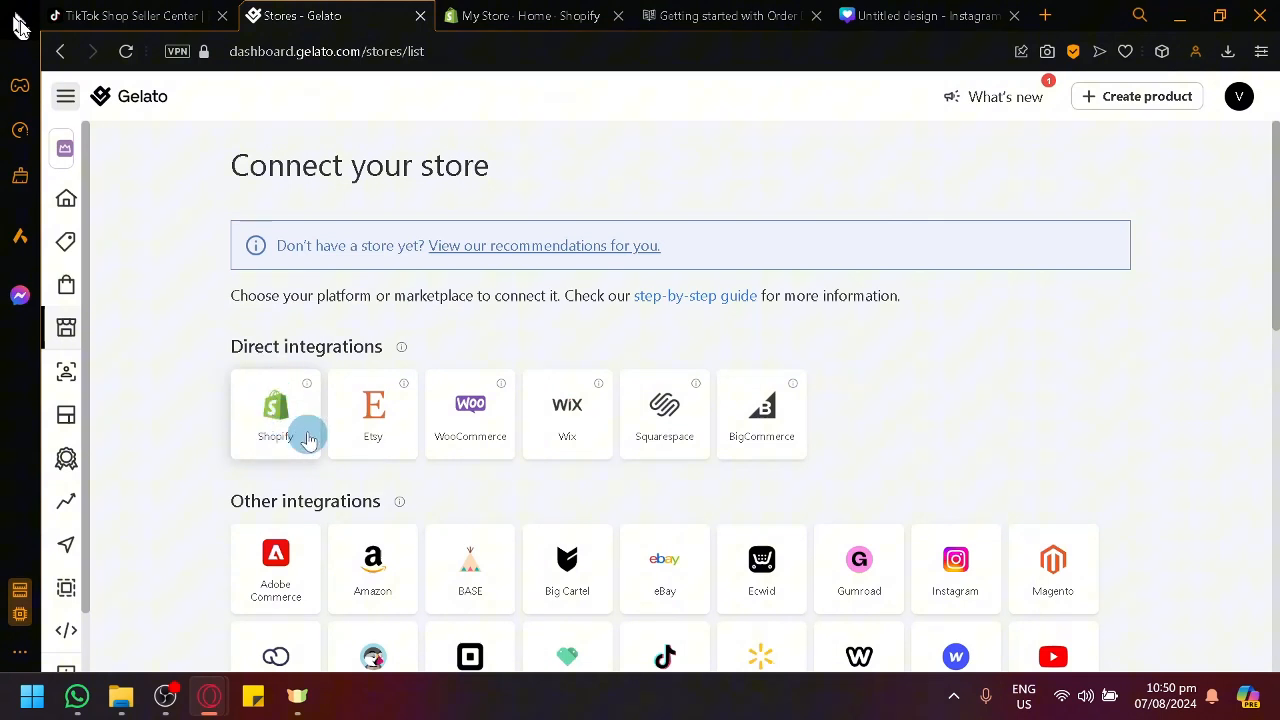
mouse_move(278, 418)
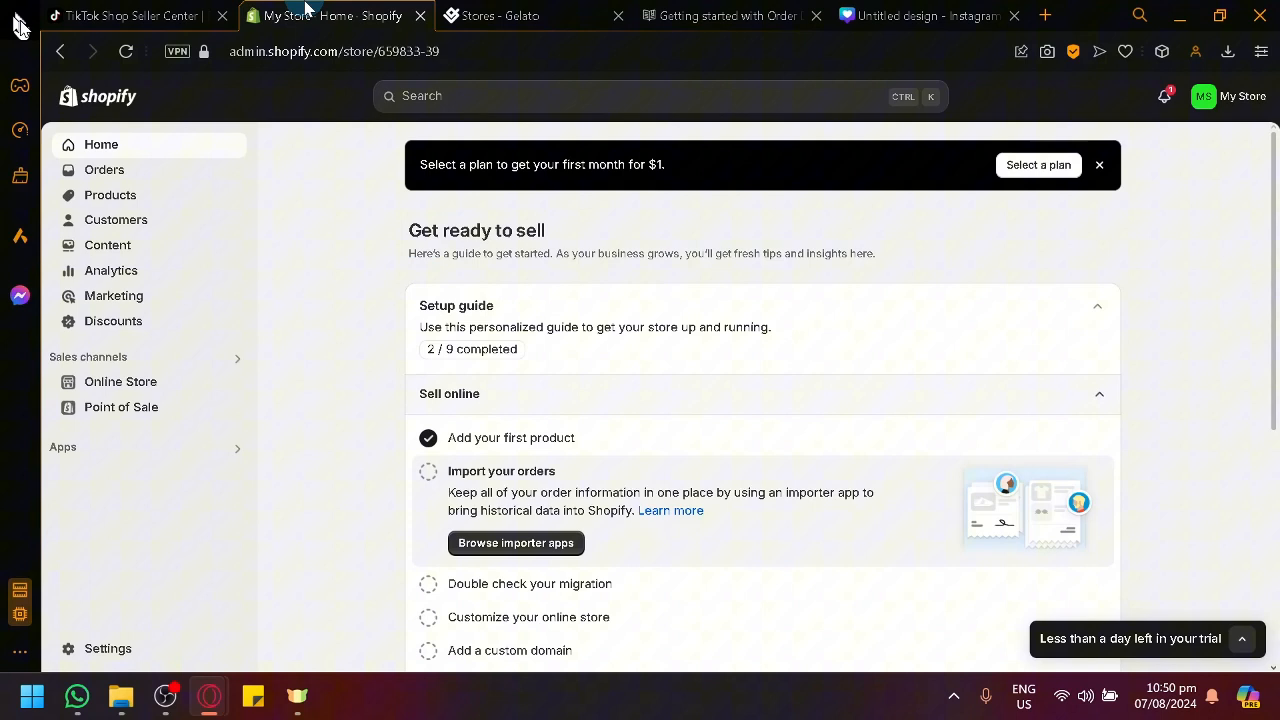
mouse_move(304, 16)
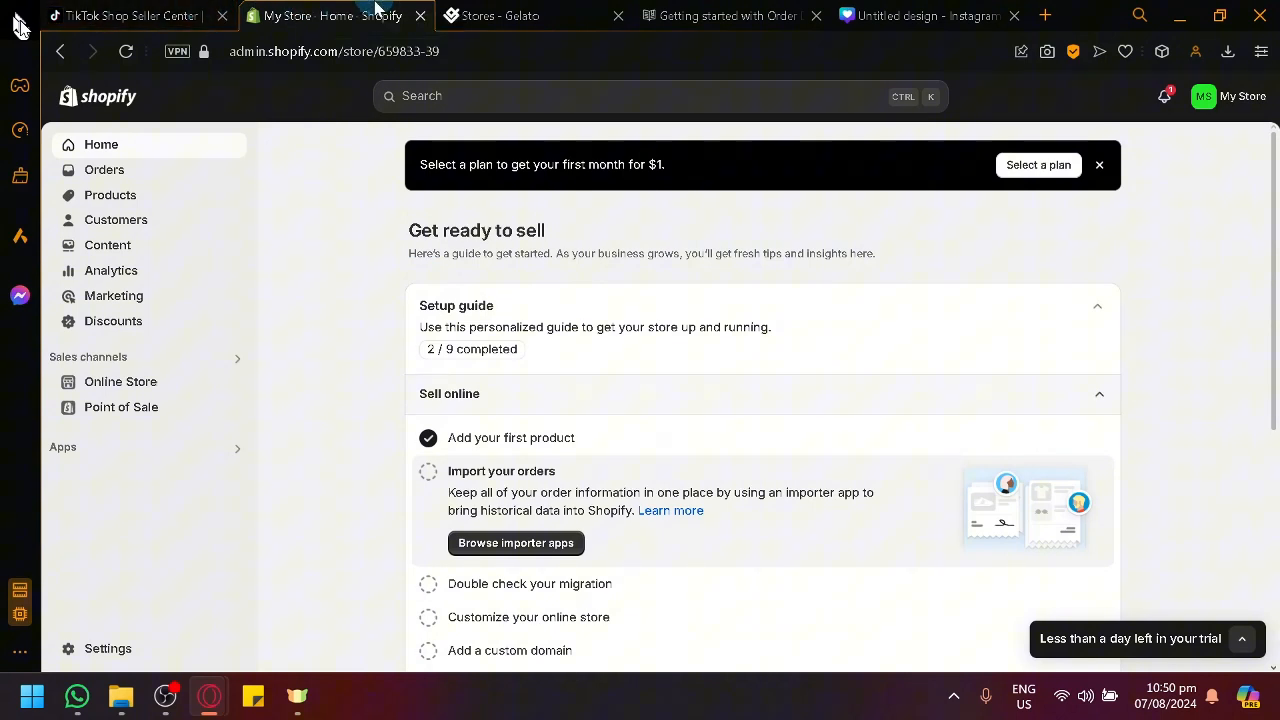
- Review Gelato's Connect your store integrations list from Shopify down to TikTok Shop
click(520, 16)
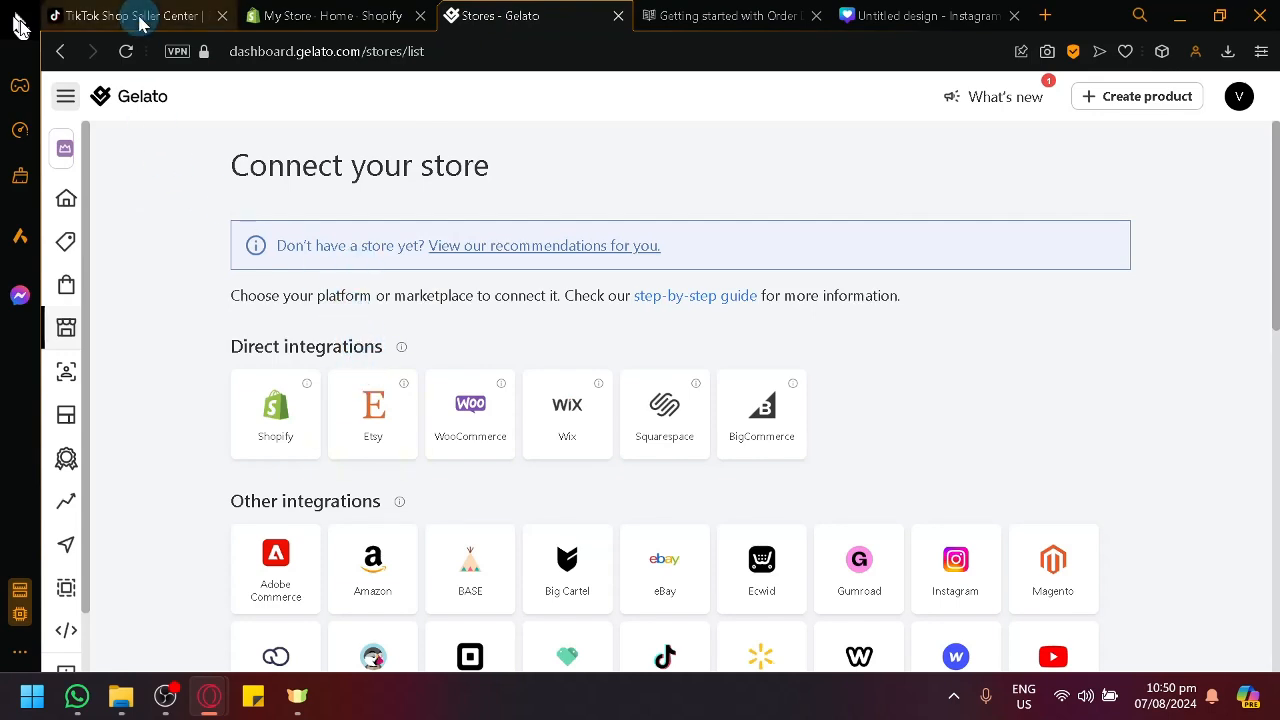
scroll(down, 3)
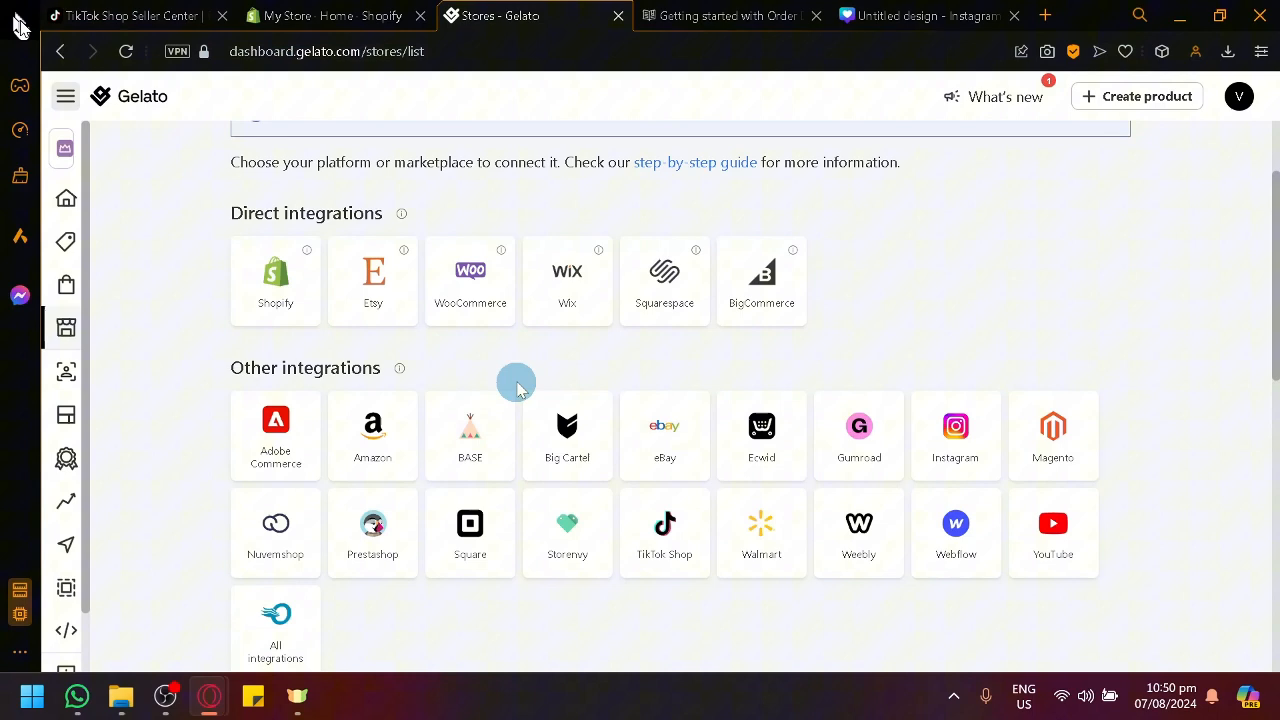
scroll(down, 3)
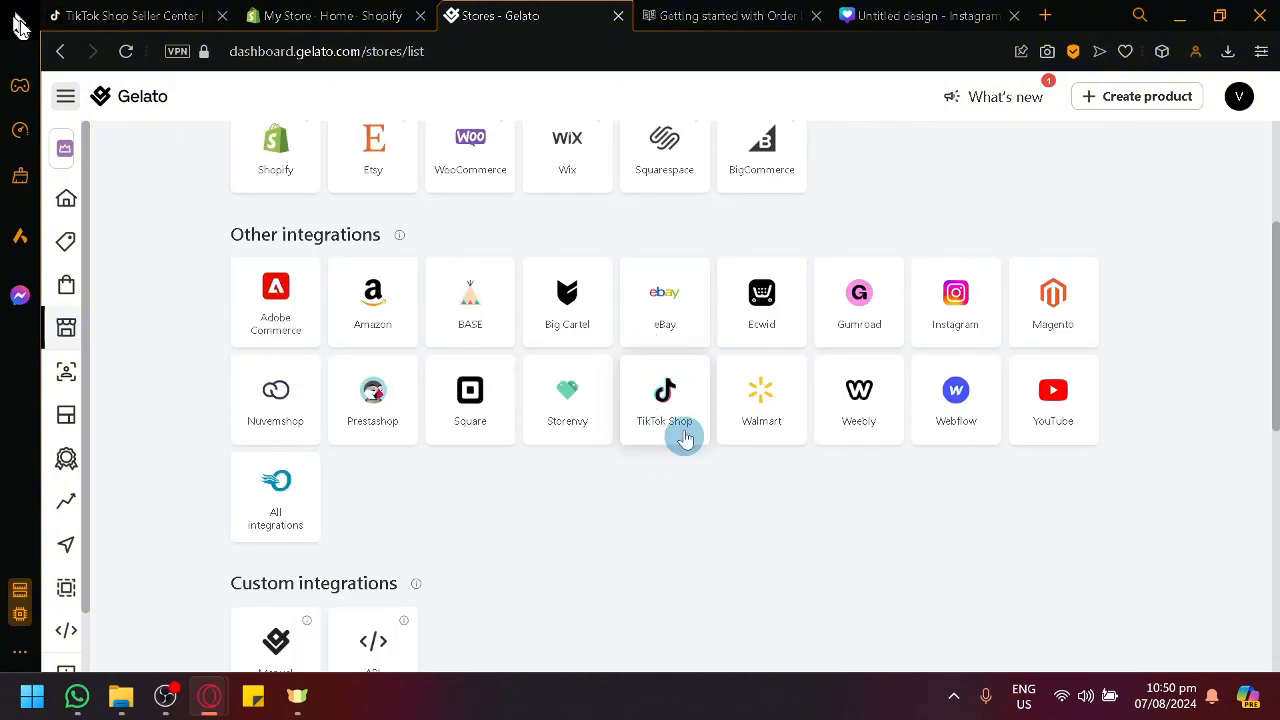
mouse_move(632, 512)
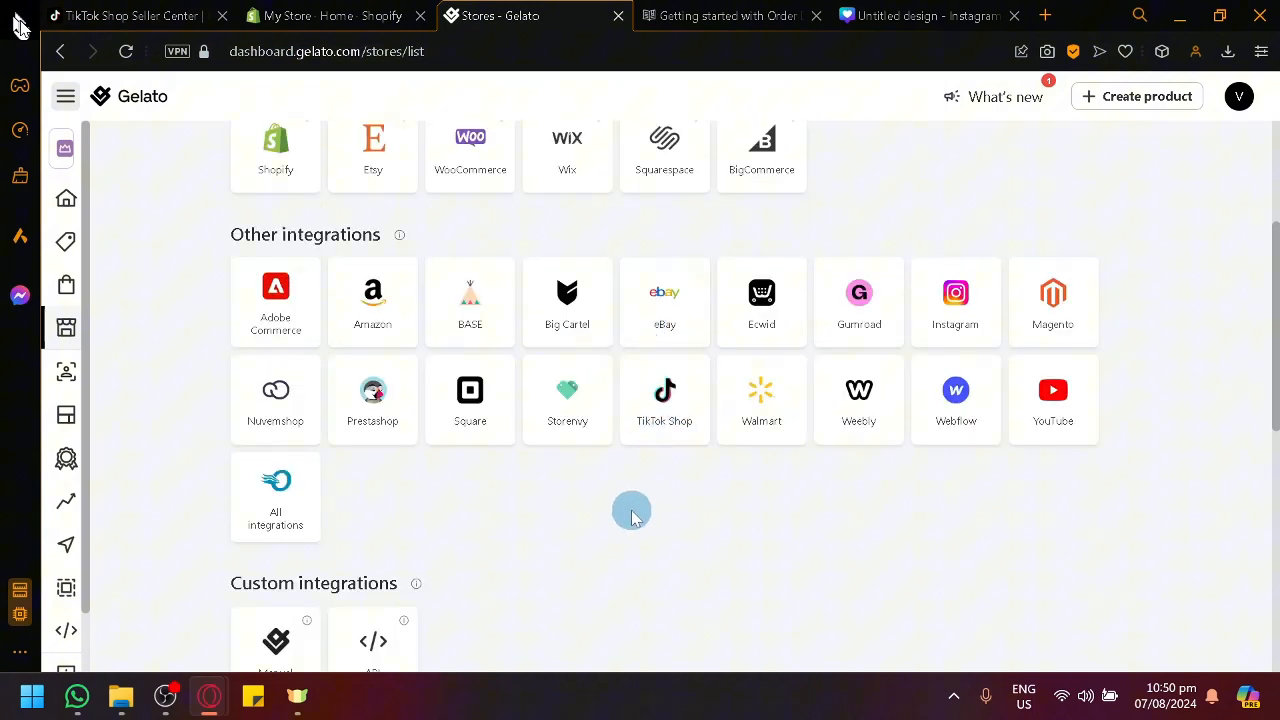
scroll(up, 3)
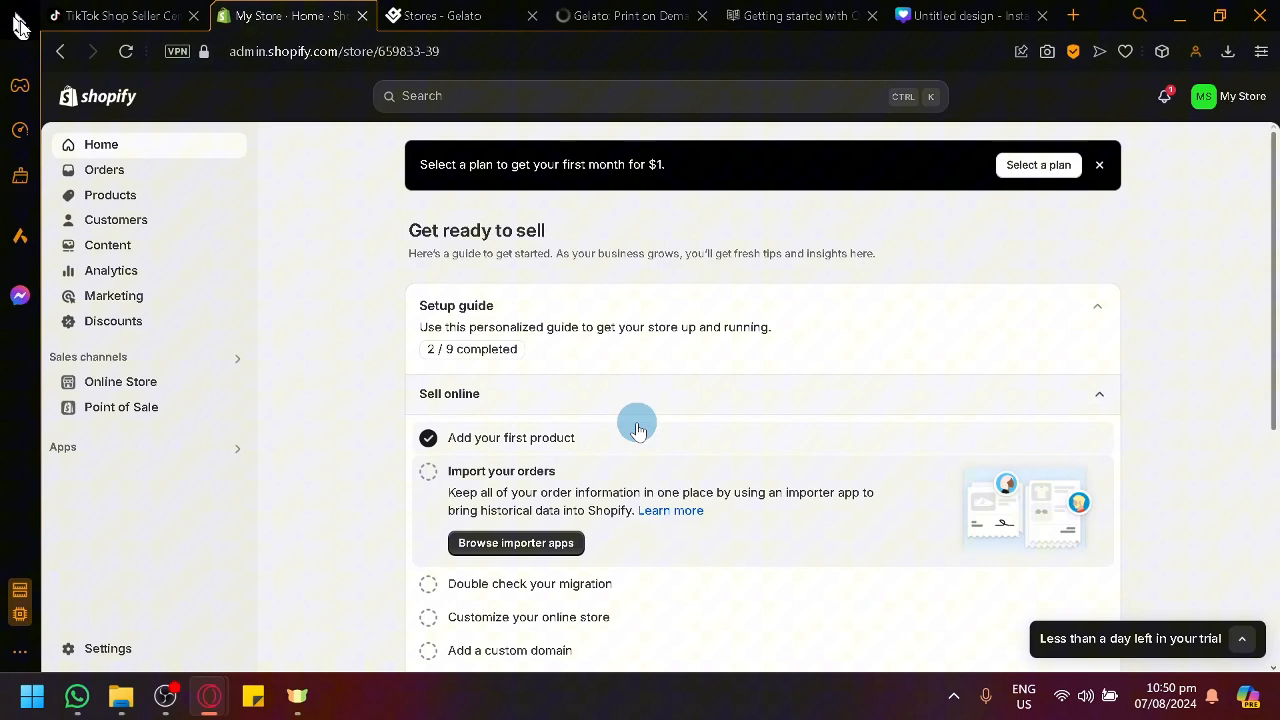
- Install the Gelato: Print on Demand app from the Shopify App Store and approve its permissions
click(630, 16)
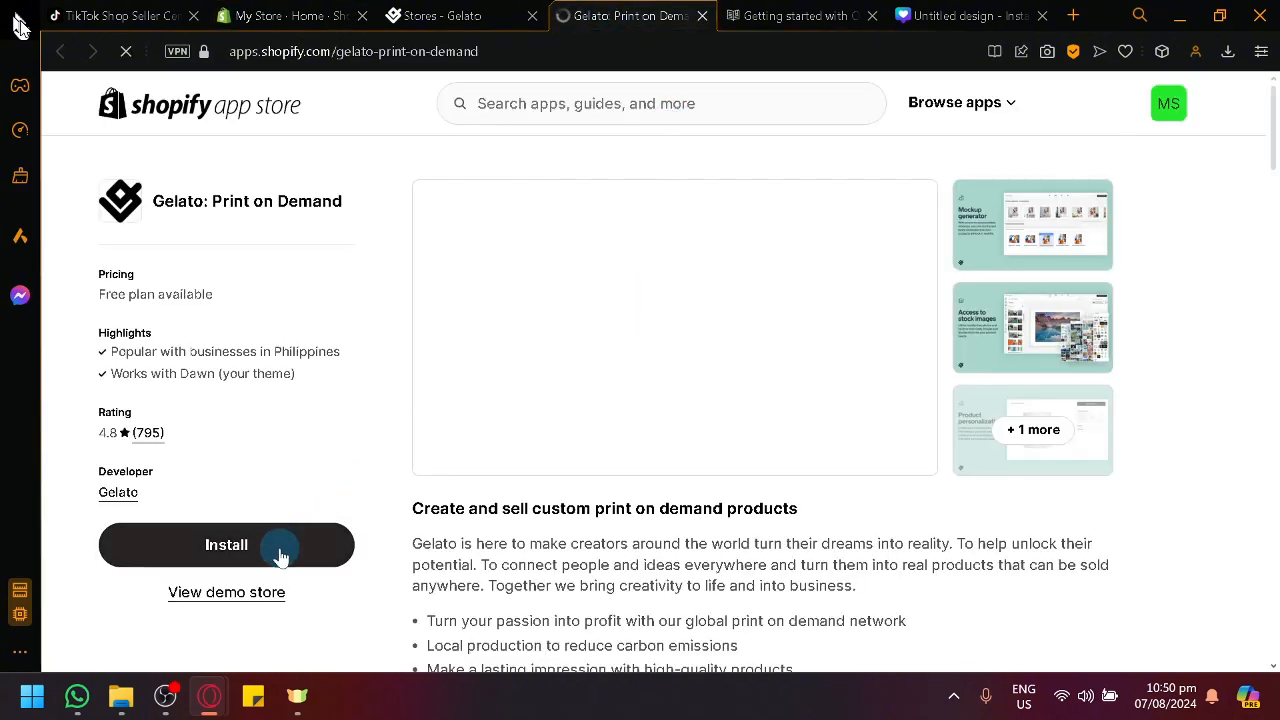
click(226, 544)
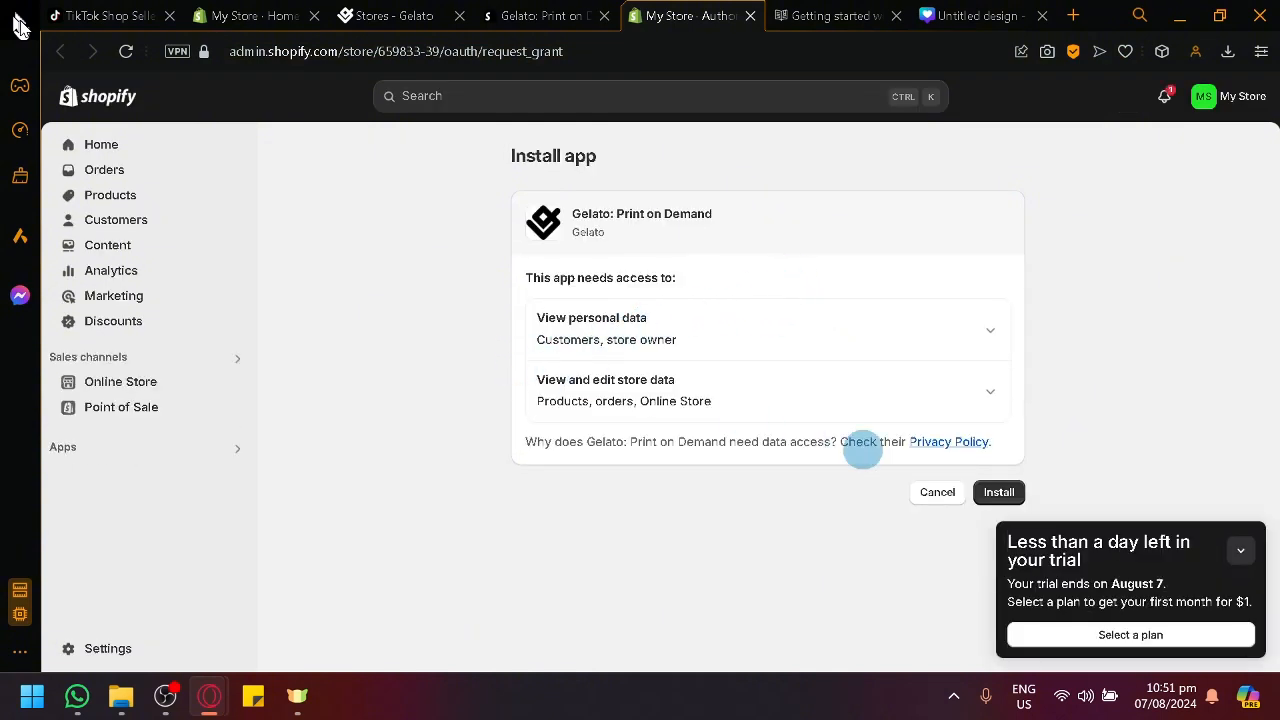
click(998, 492)
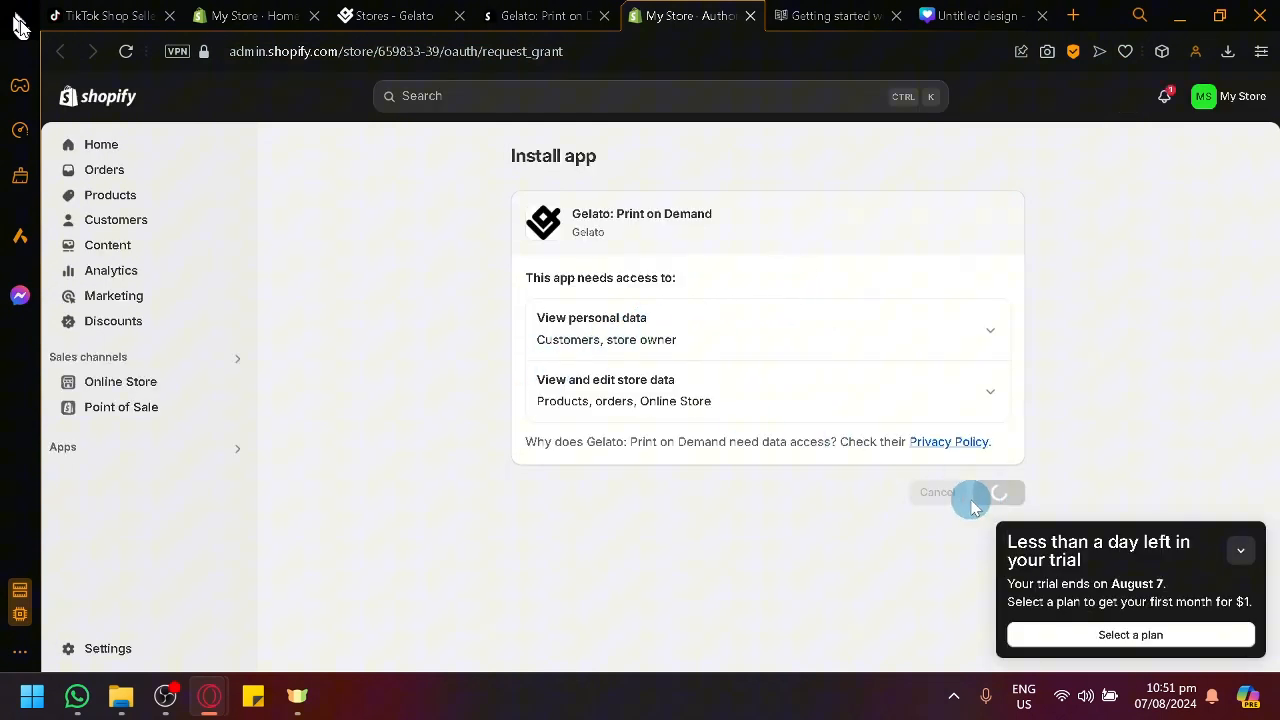
click(1000, 492)
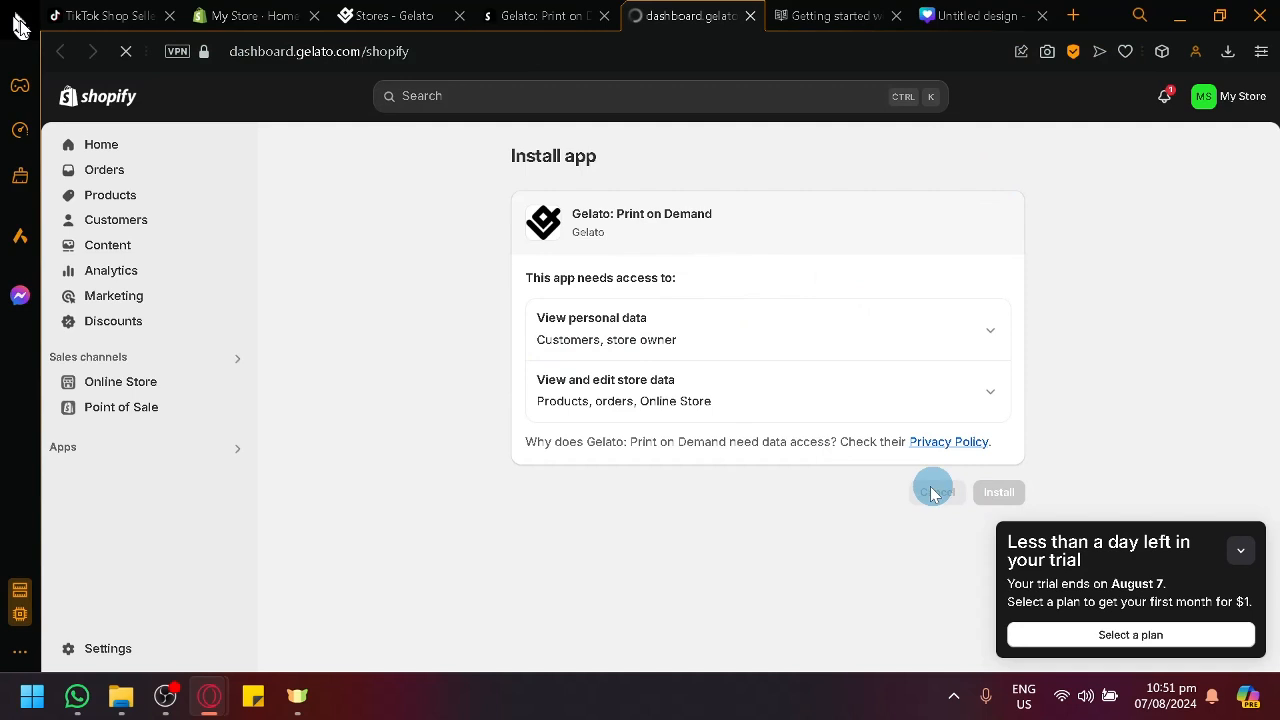
click(998, 492)
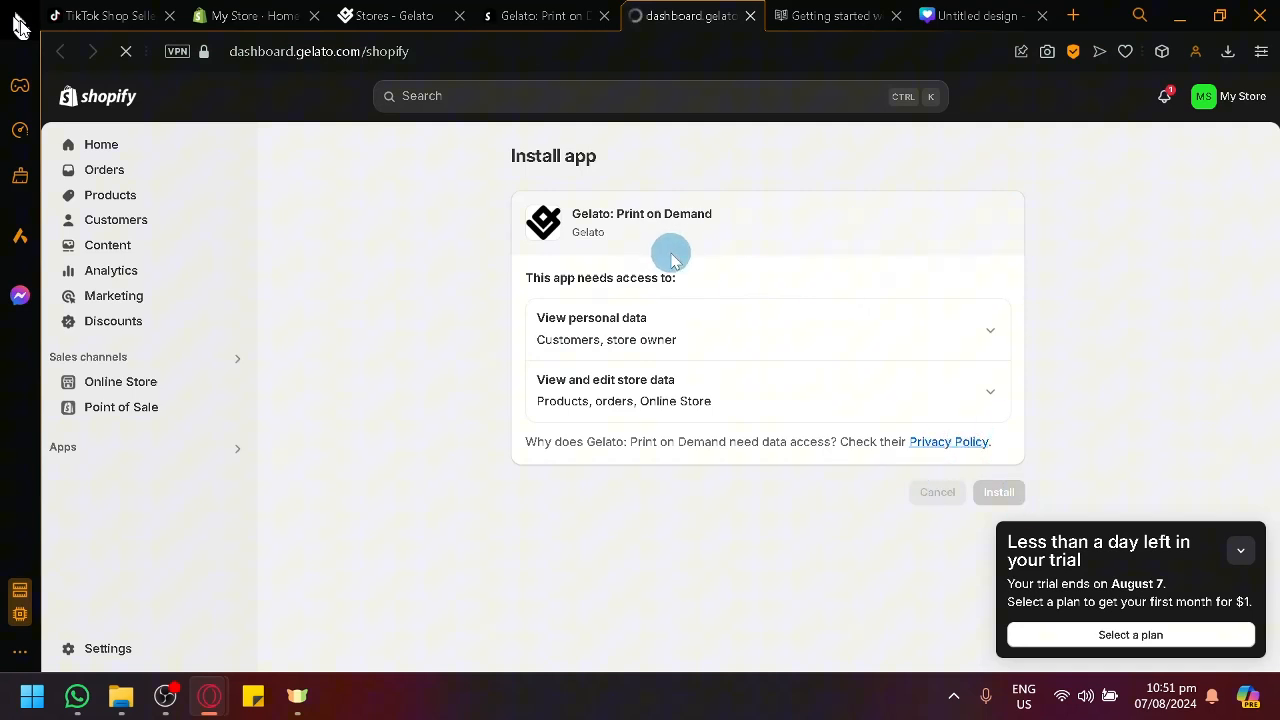
click(1000, 492)
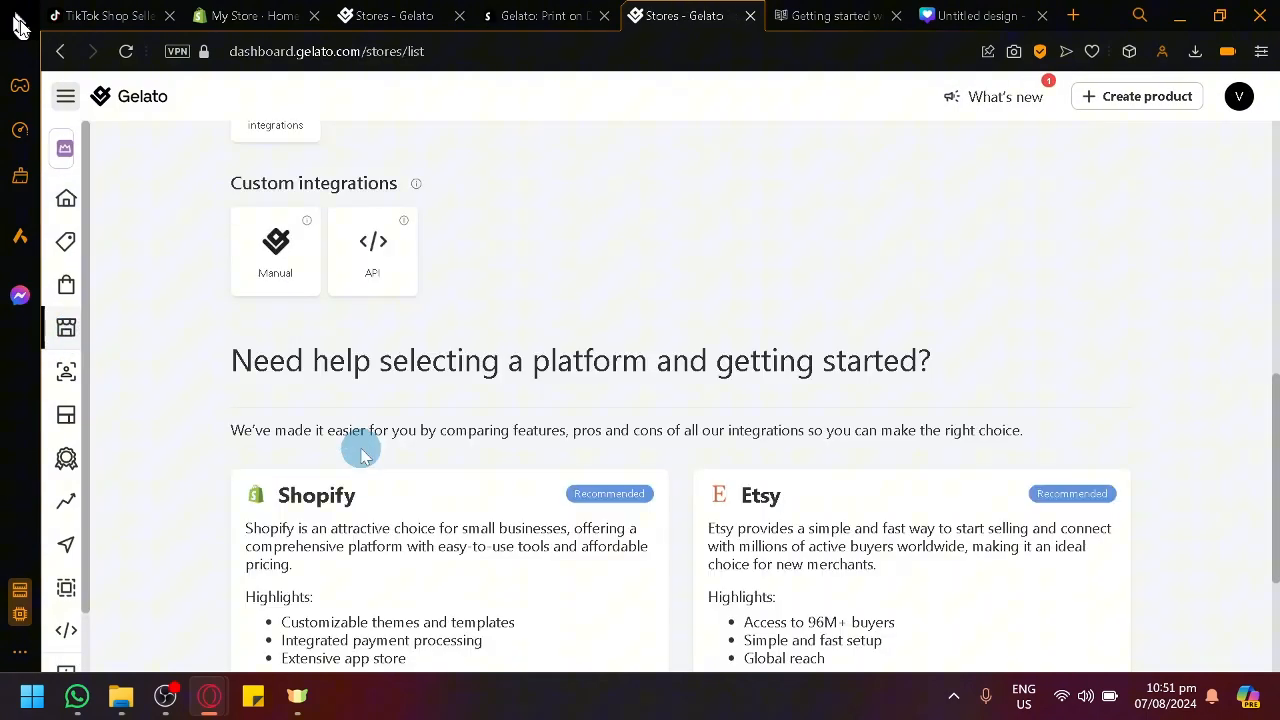
- Review Gelato's recommended Shopify card, then show Shopify's installed apps including Gelato
scroll(down, 3)
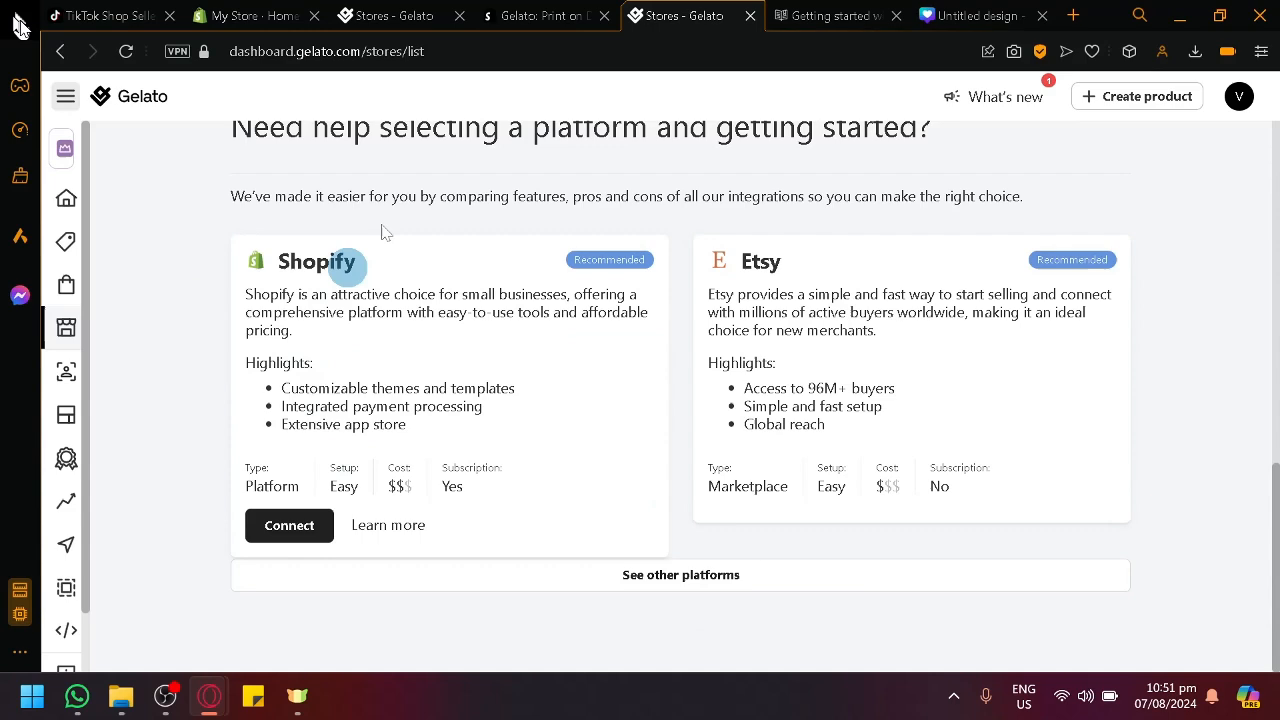
click(256, 16)
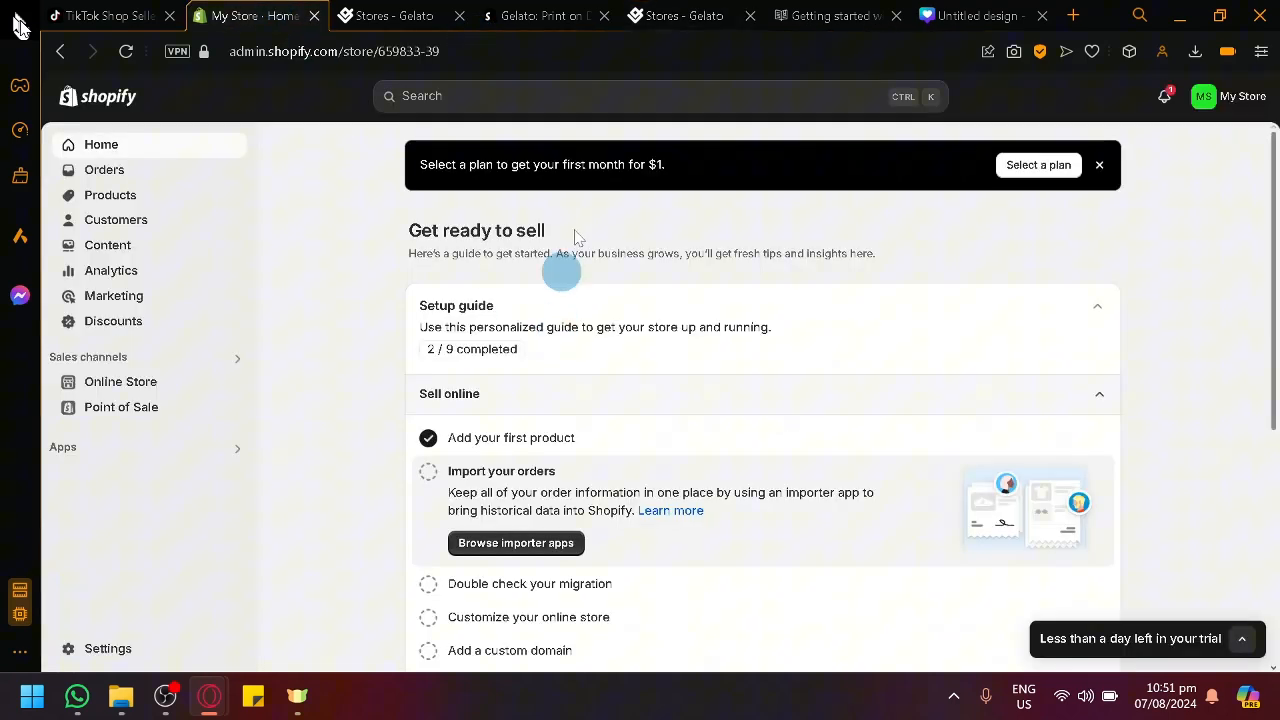
click(680, 16)
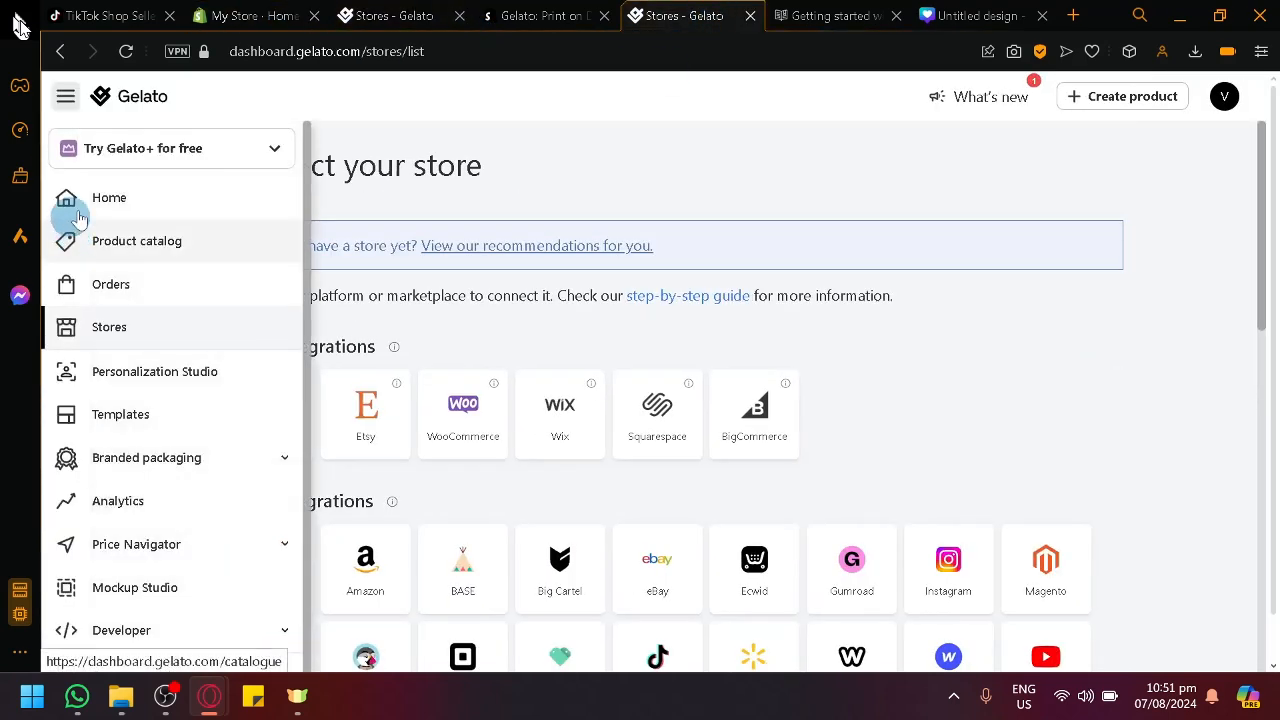
click(244, 16)
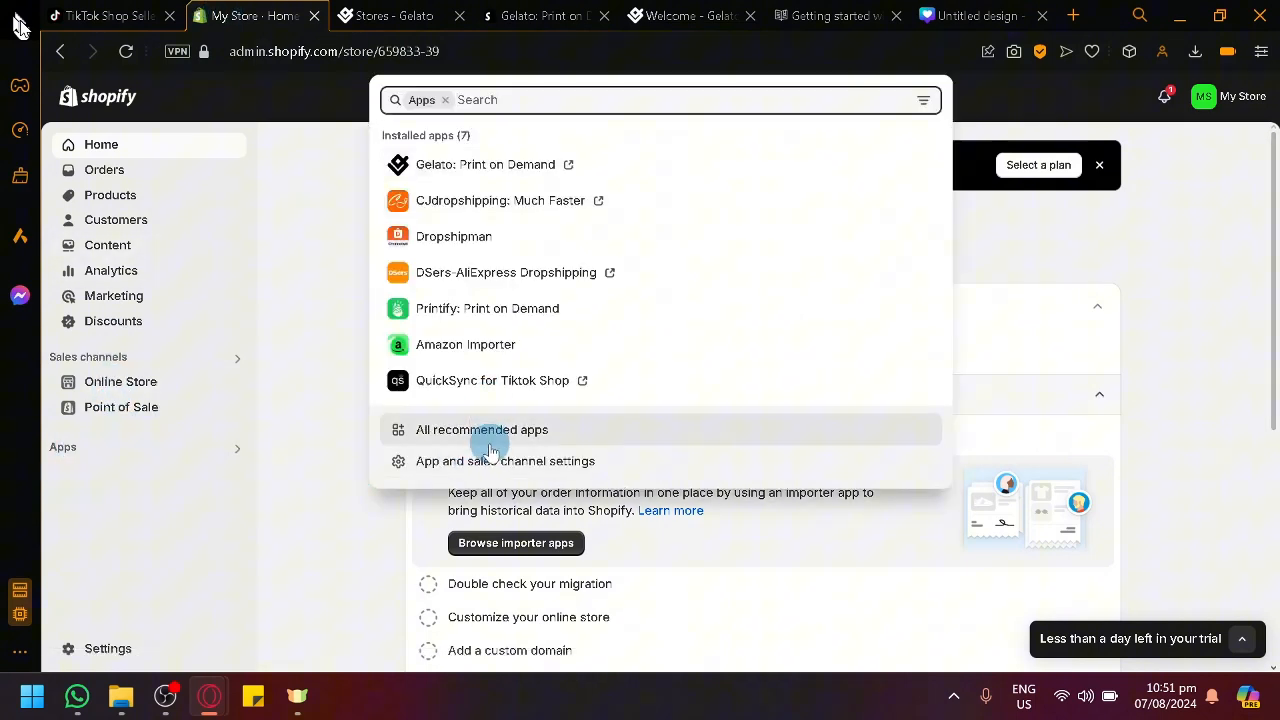
- From the store's Picked for you recommendations, go to the full Shopify App Store
click(482, 428)
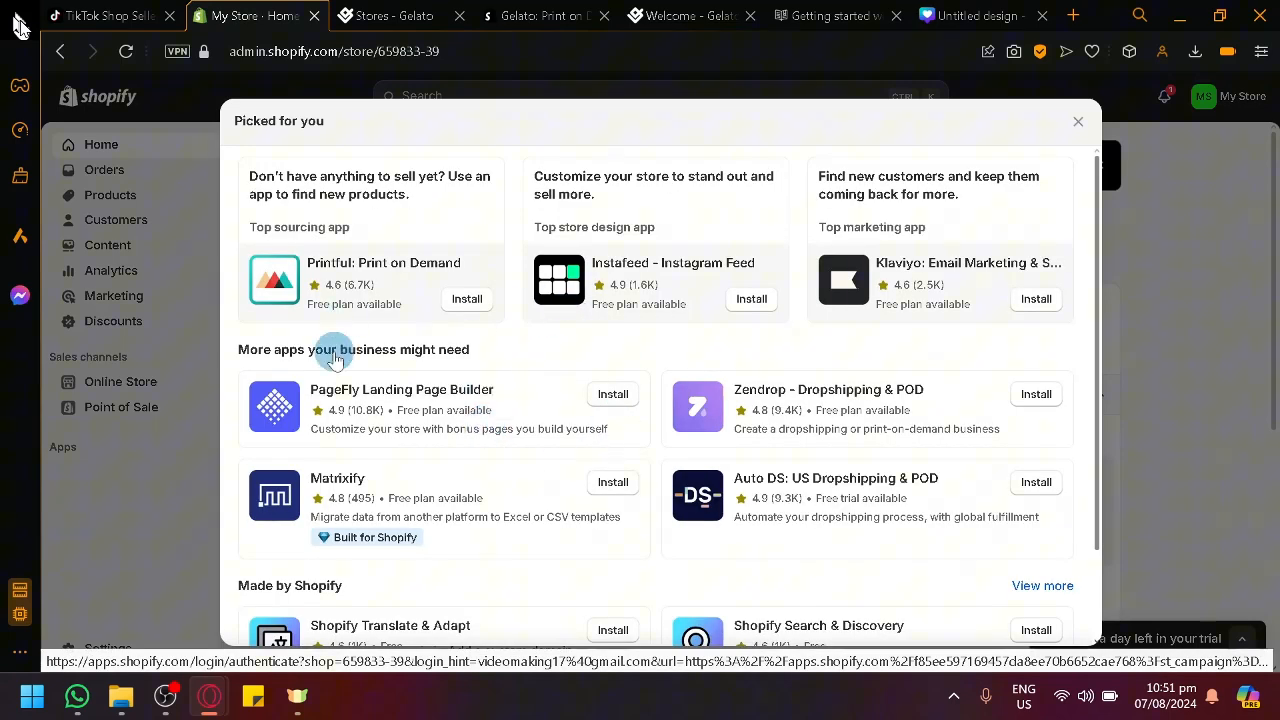
scroll(down, 3)
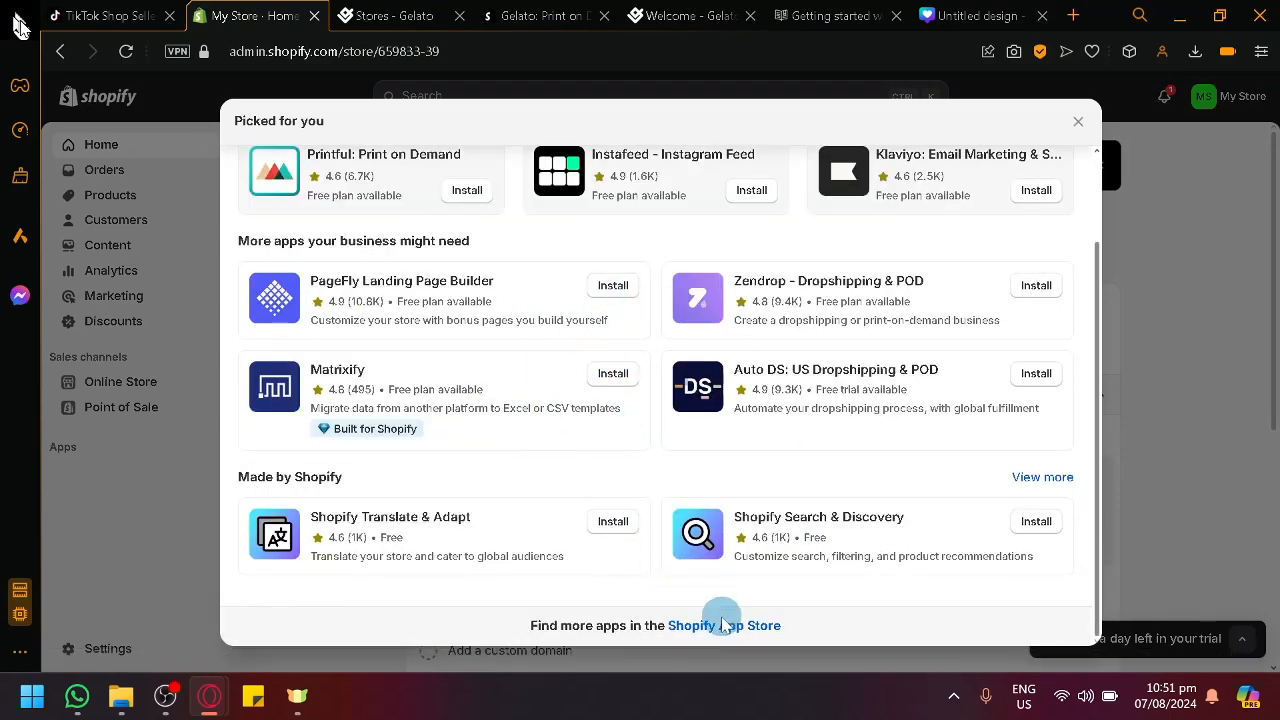
click(724, 624)
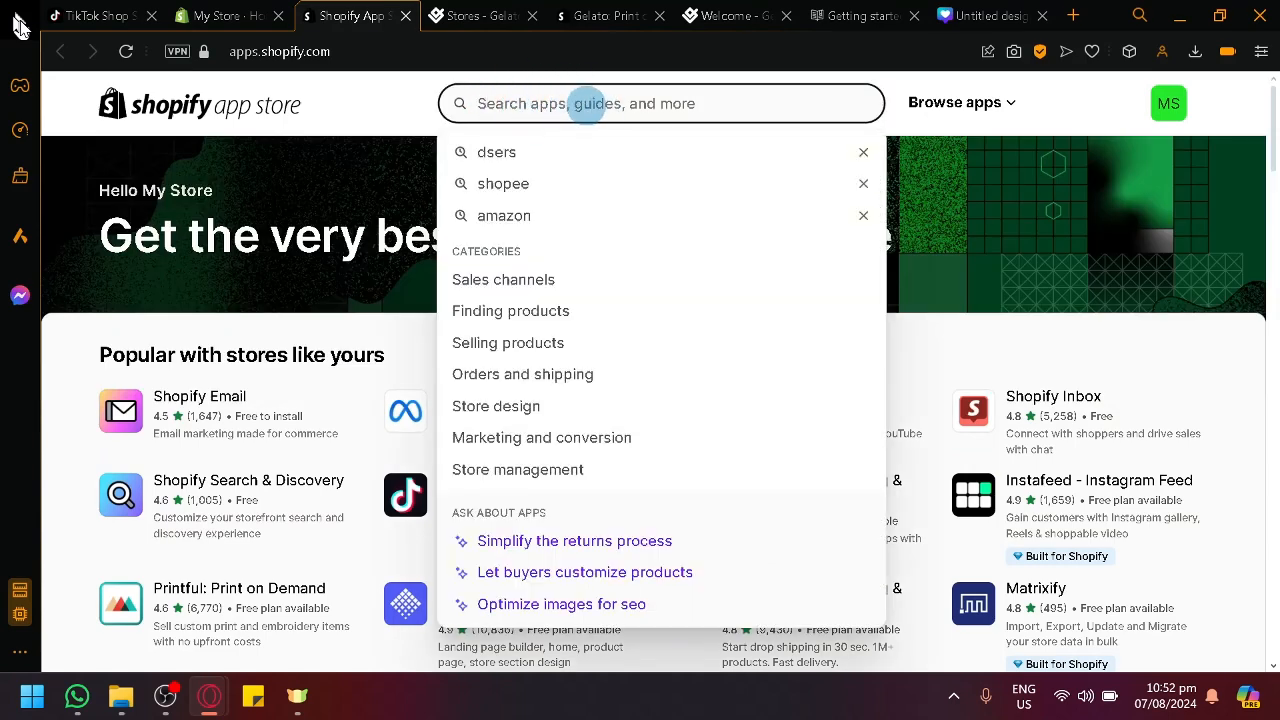
- Search the App Store for 'tiktok', then return to the Gelato: Print on Demand listing
text(tiktok)
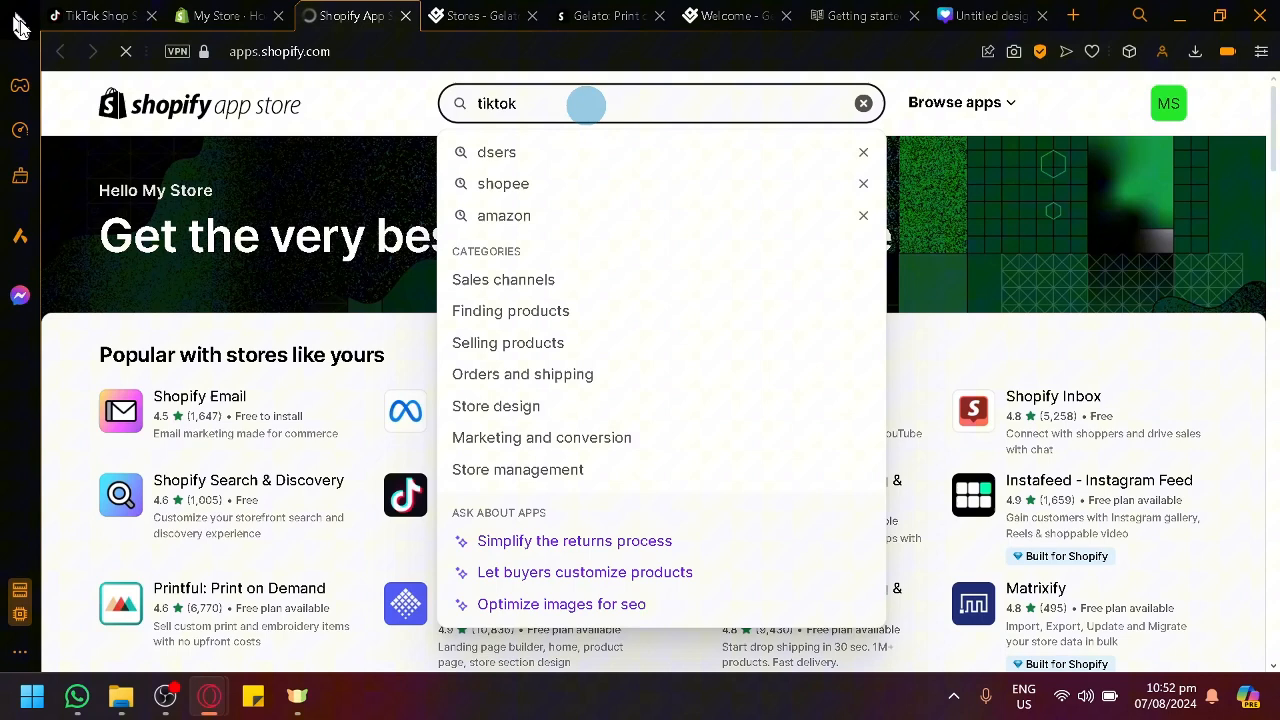
key(Enter)
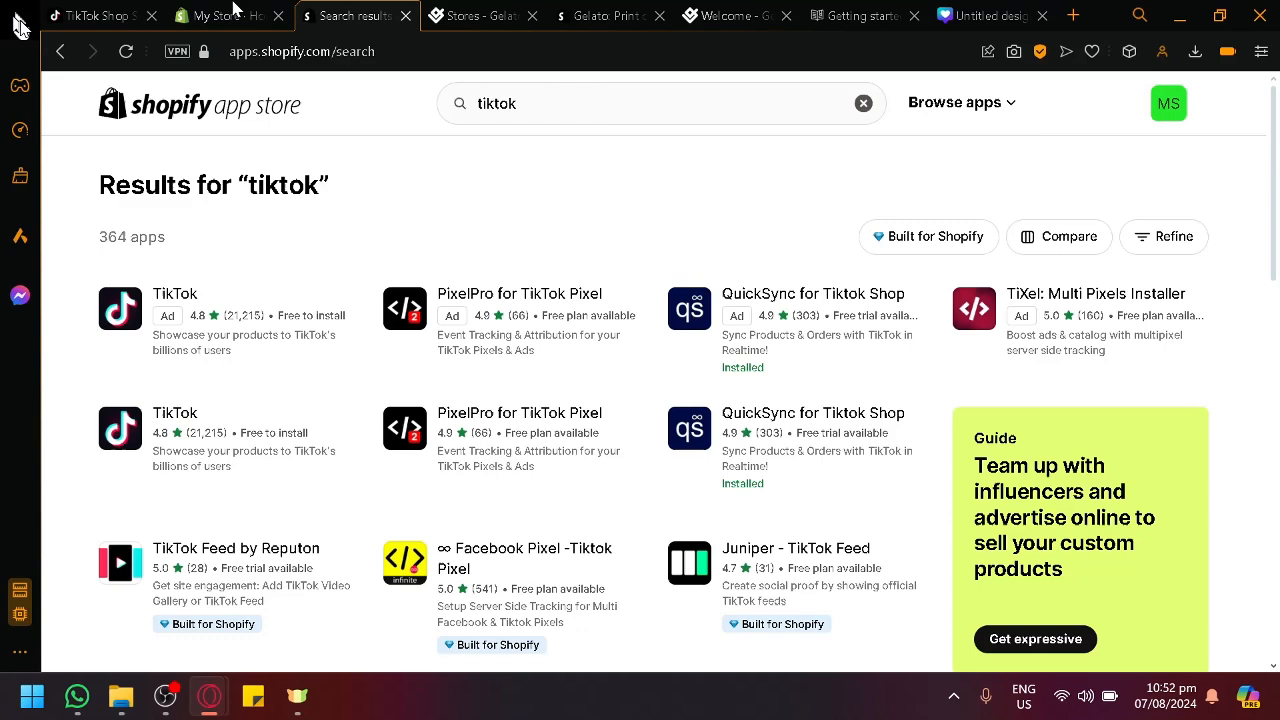
click(610, 16)
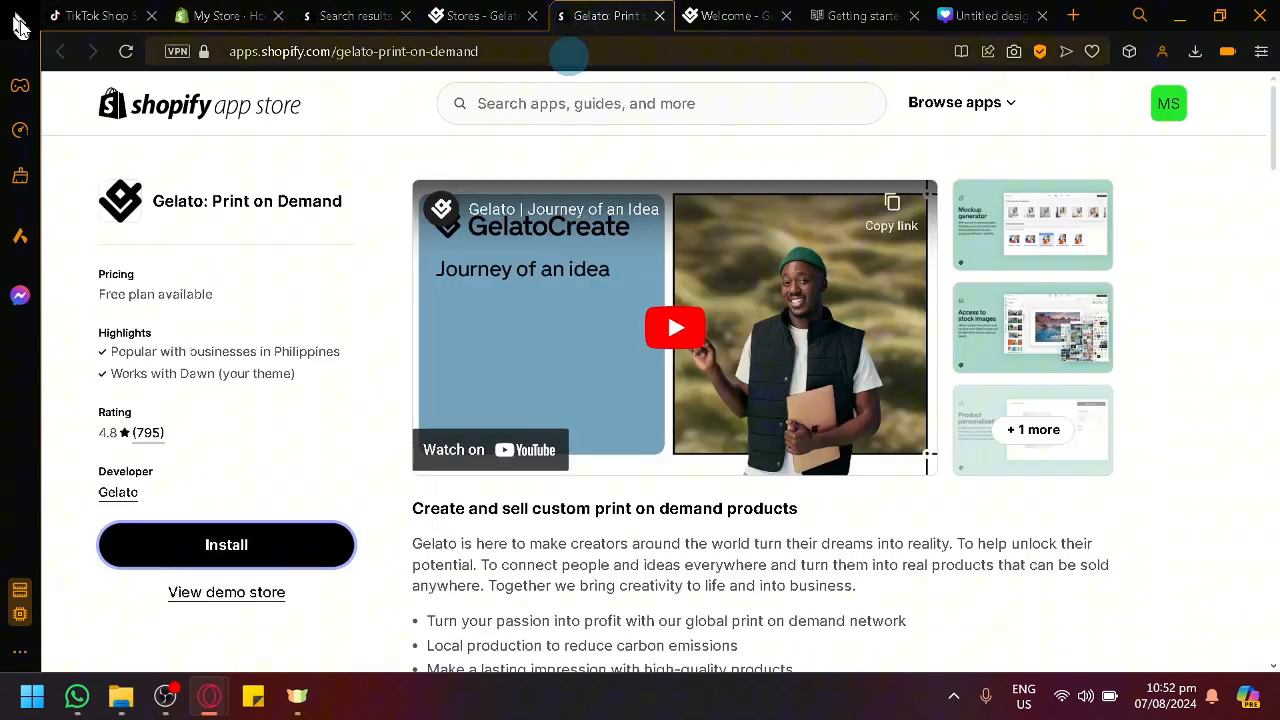
mouse_move(468, 12)
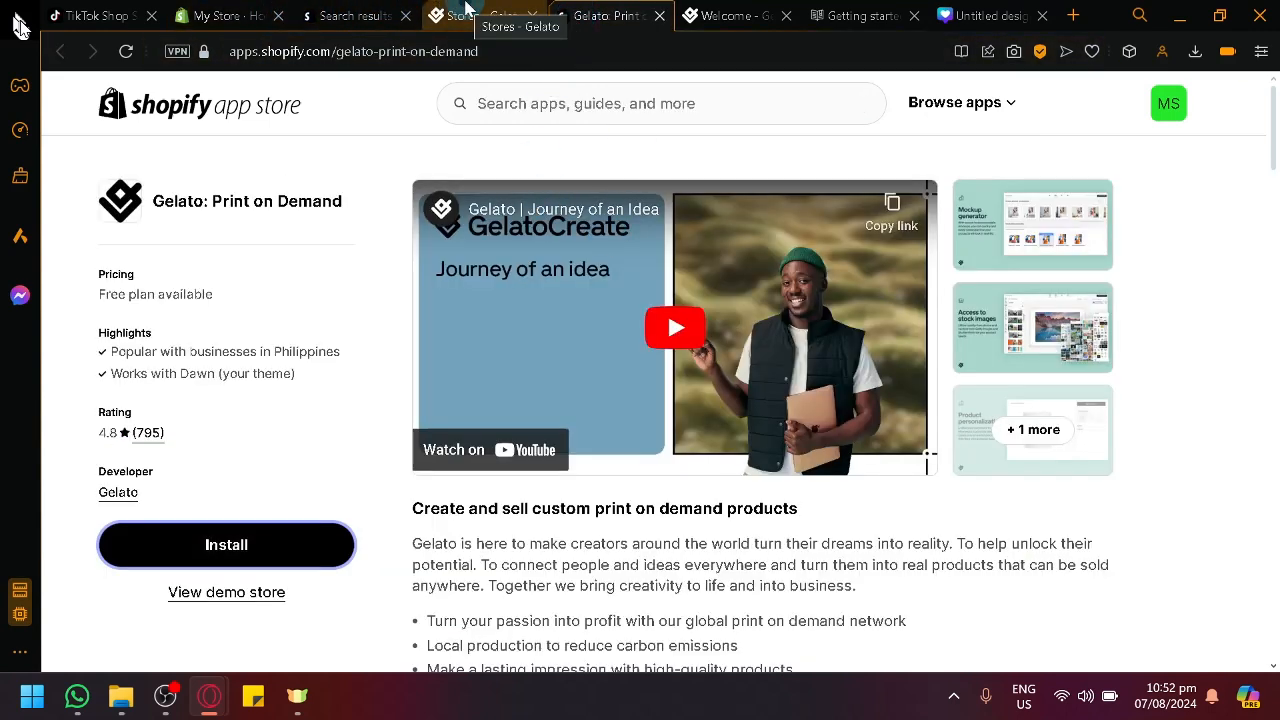
- Revisit the Gelato home dashboard's suggested tools, then return to the tiktok search results
click(470, 16)
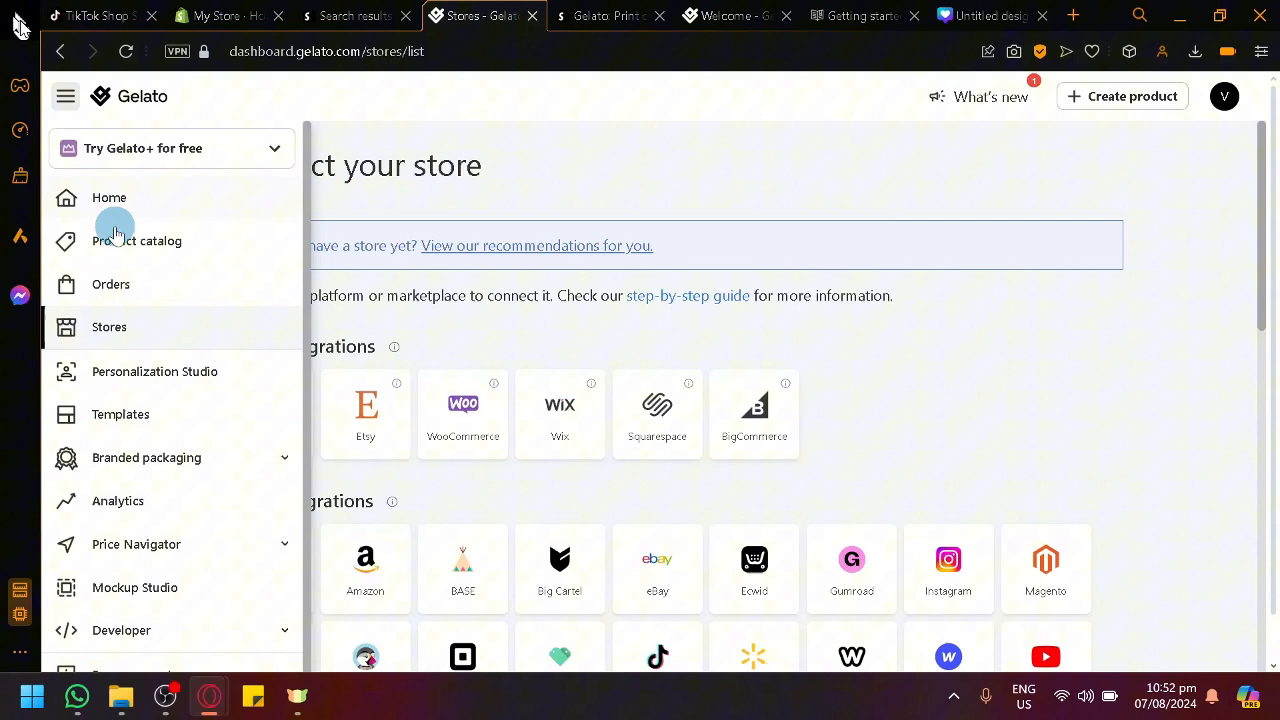
mouse_move(188, 198)
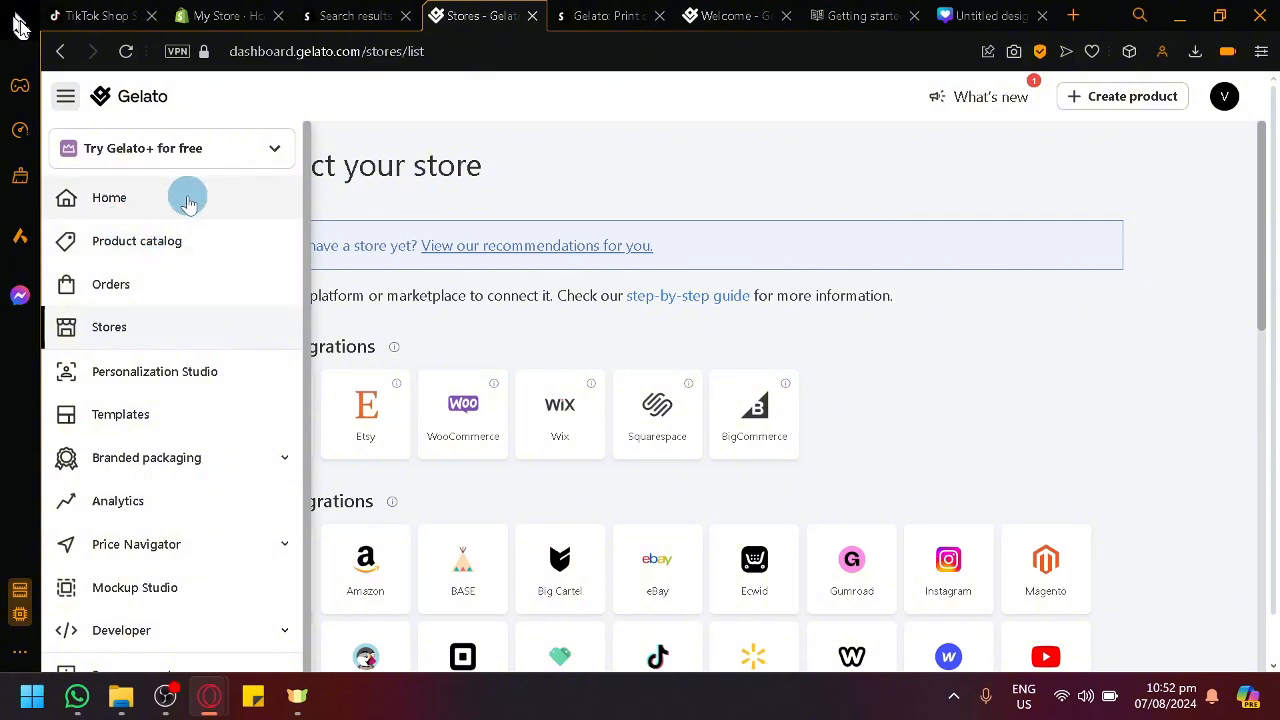
click(108, 198)
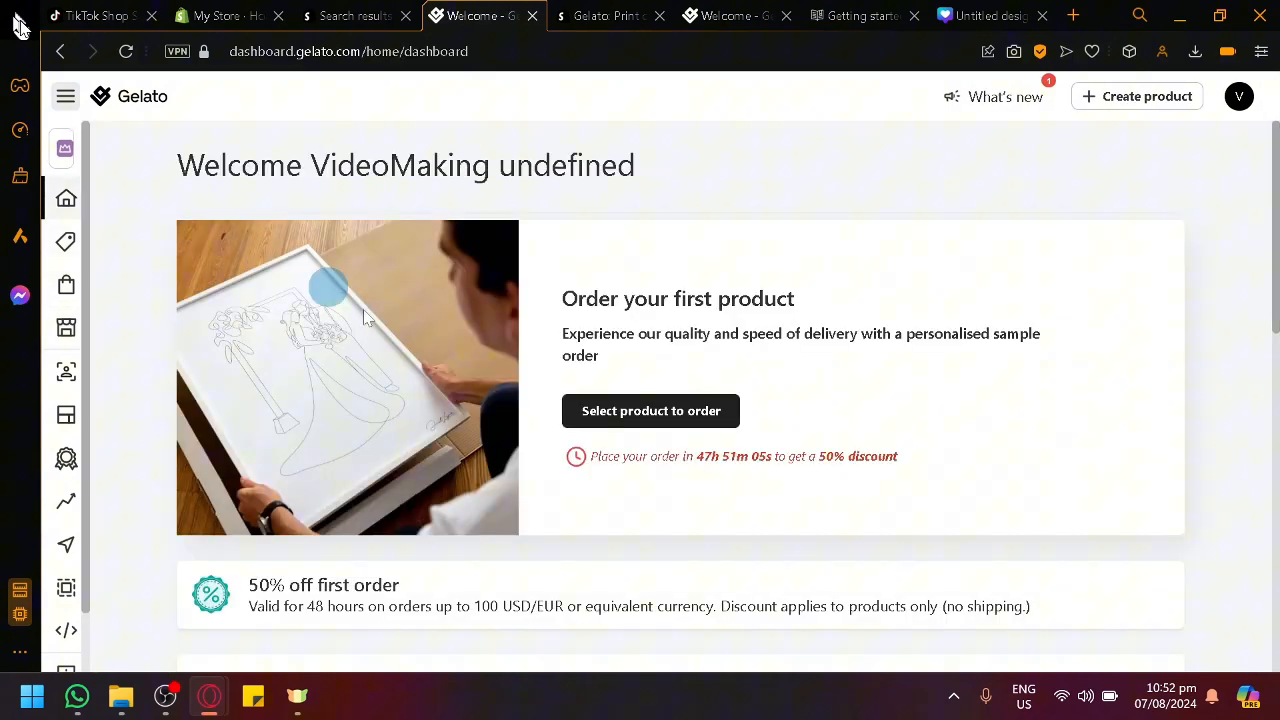
scroll(down, 3)
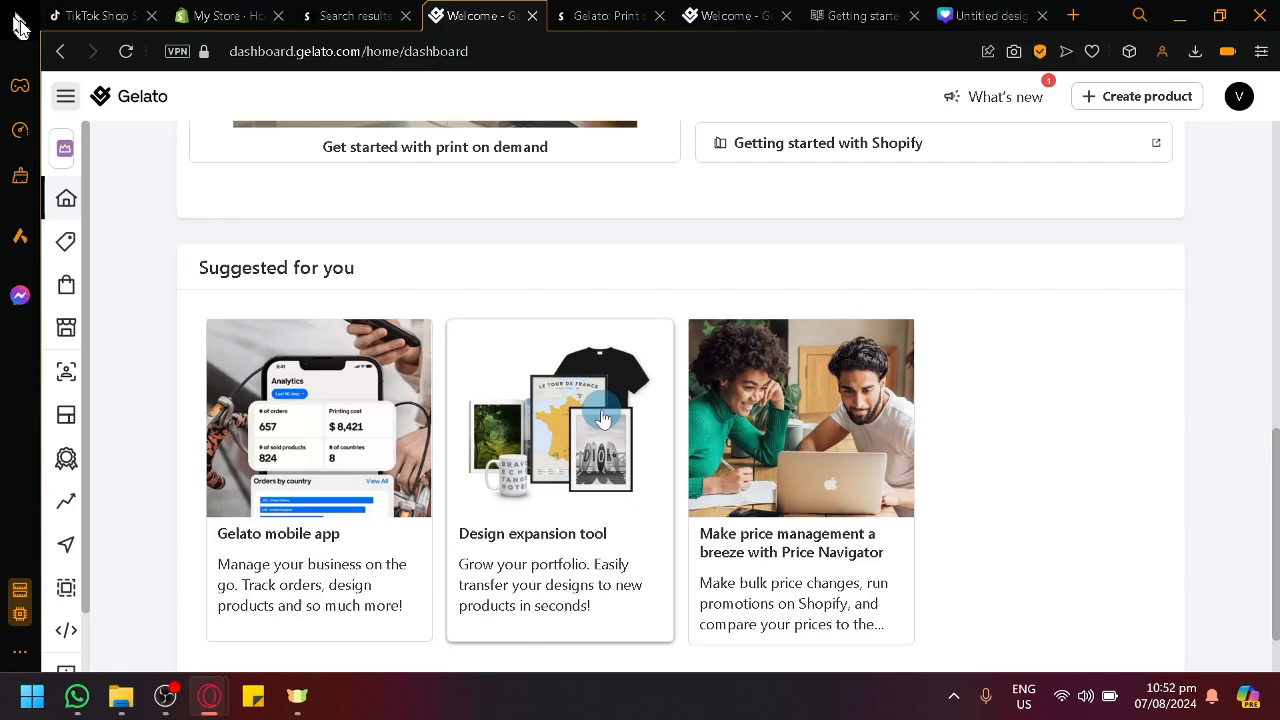
click(356, 16)
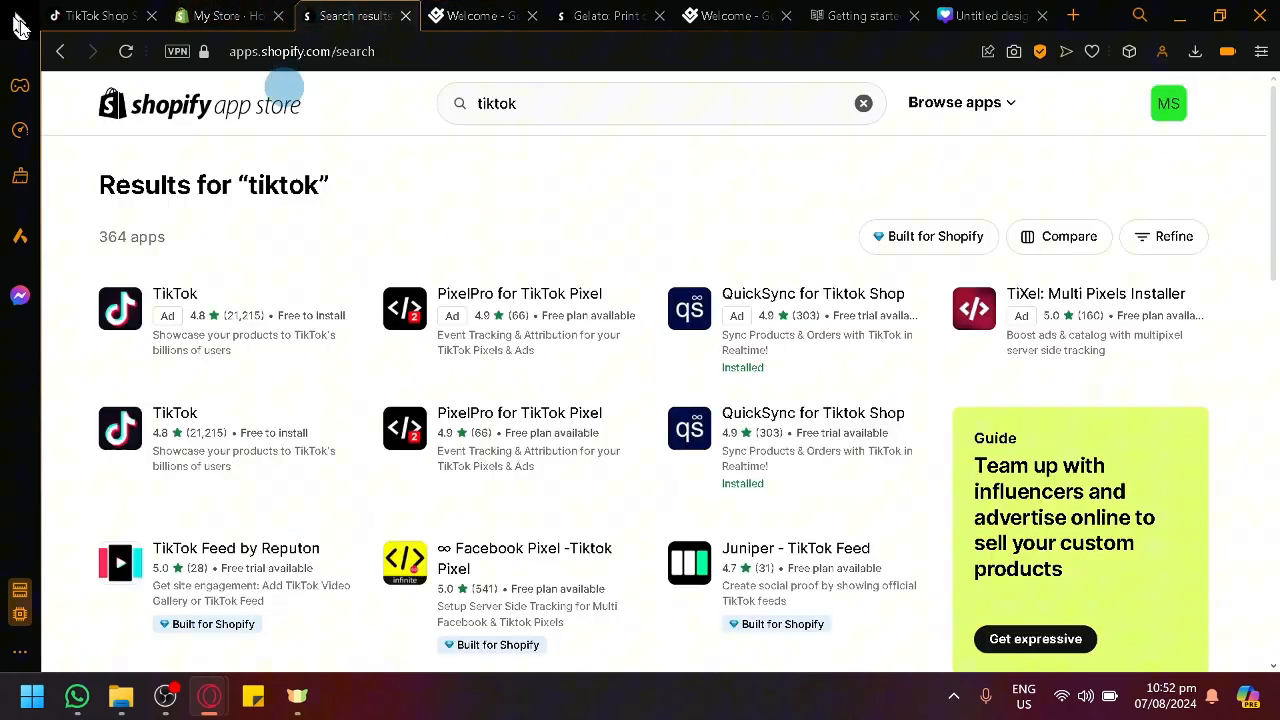
mouse_move(308, 216)
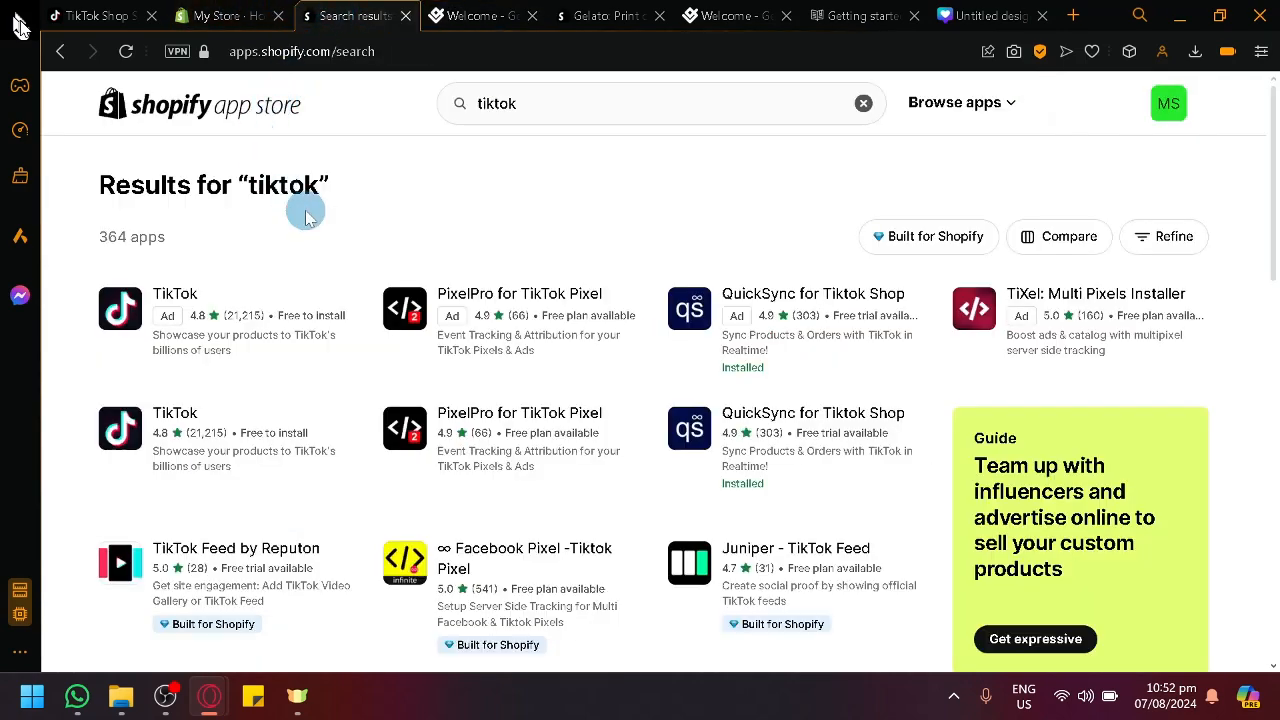
mouse_move(344, 192)
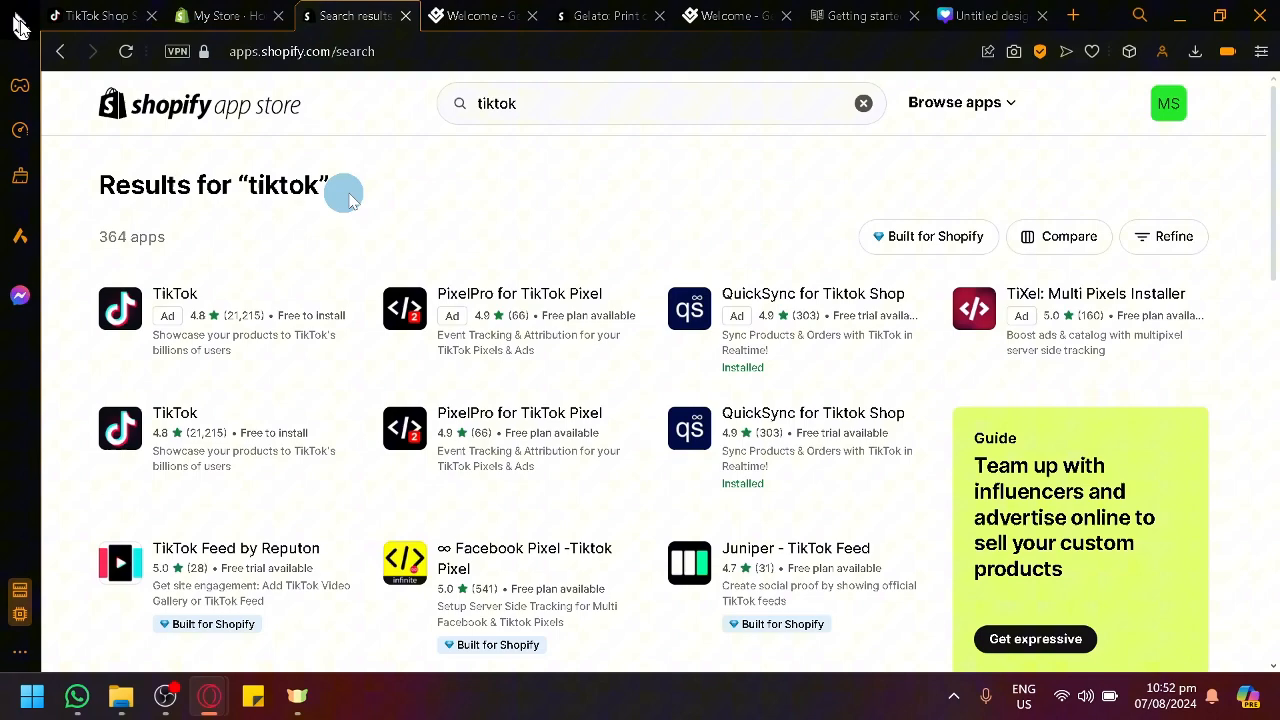
- Open the QuickSync for Tiktok Shop listing from the second row of results
scroll(down, 3)
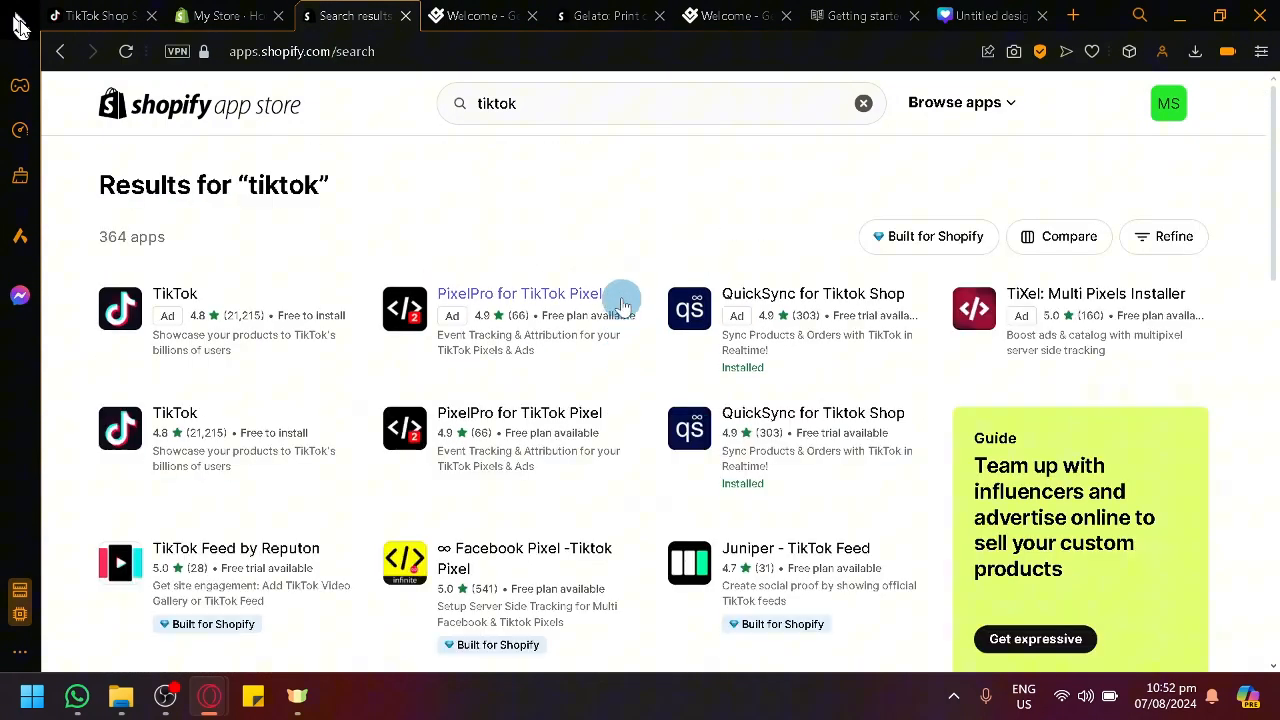
mouse_move(220, 184)
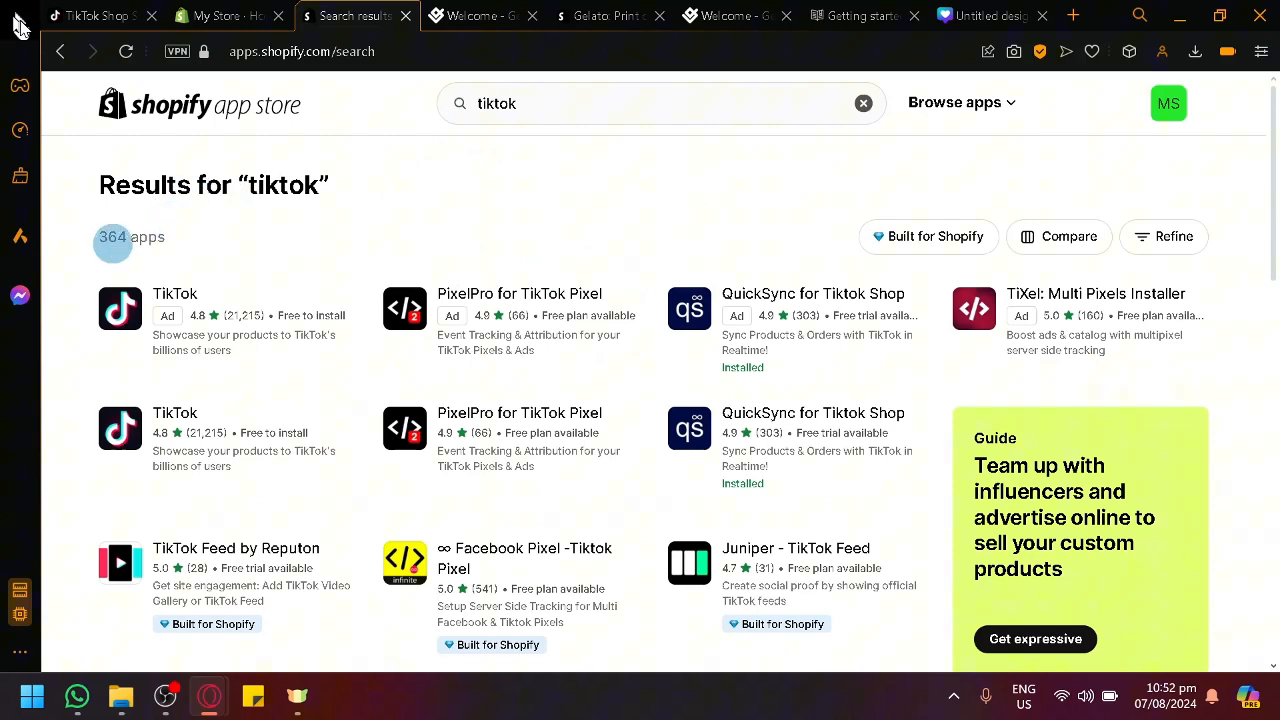
mouse_move(150, 228)
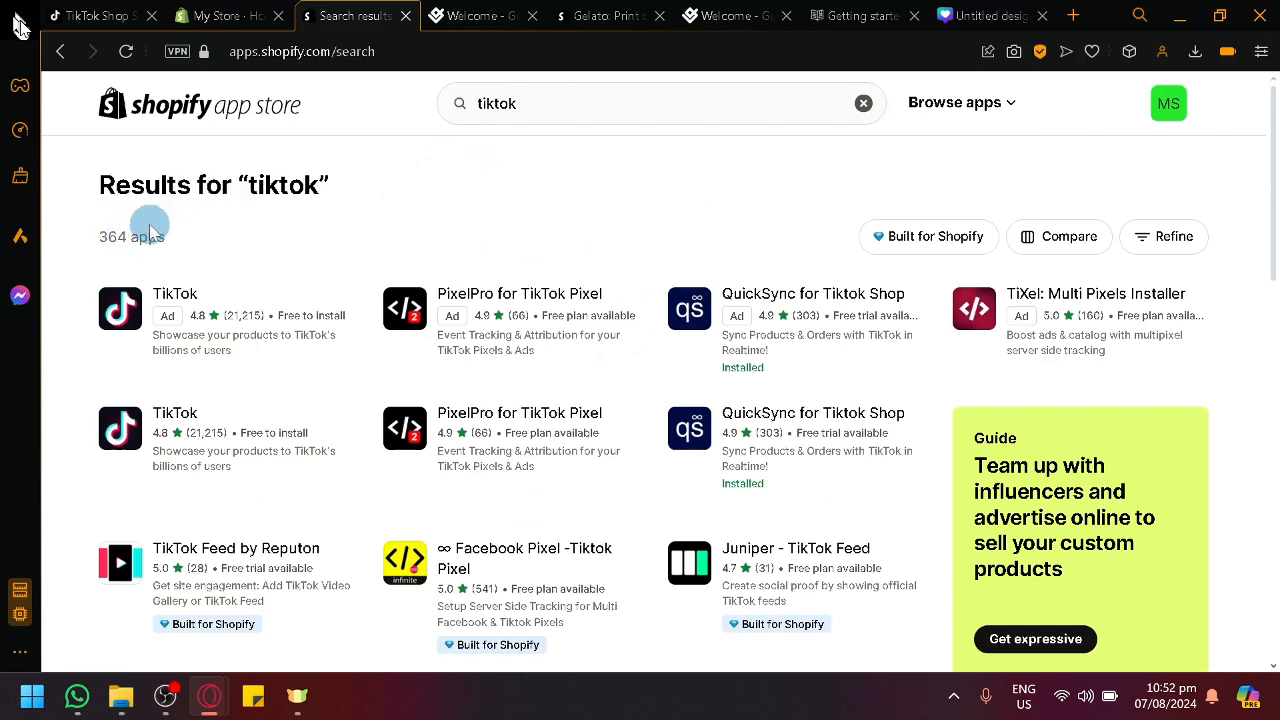
mouse_move(808, 412)
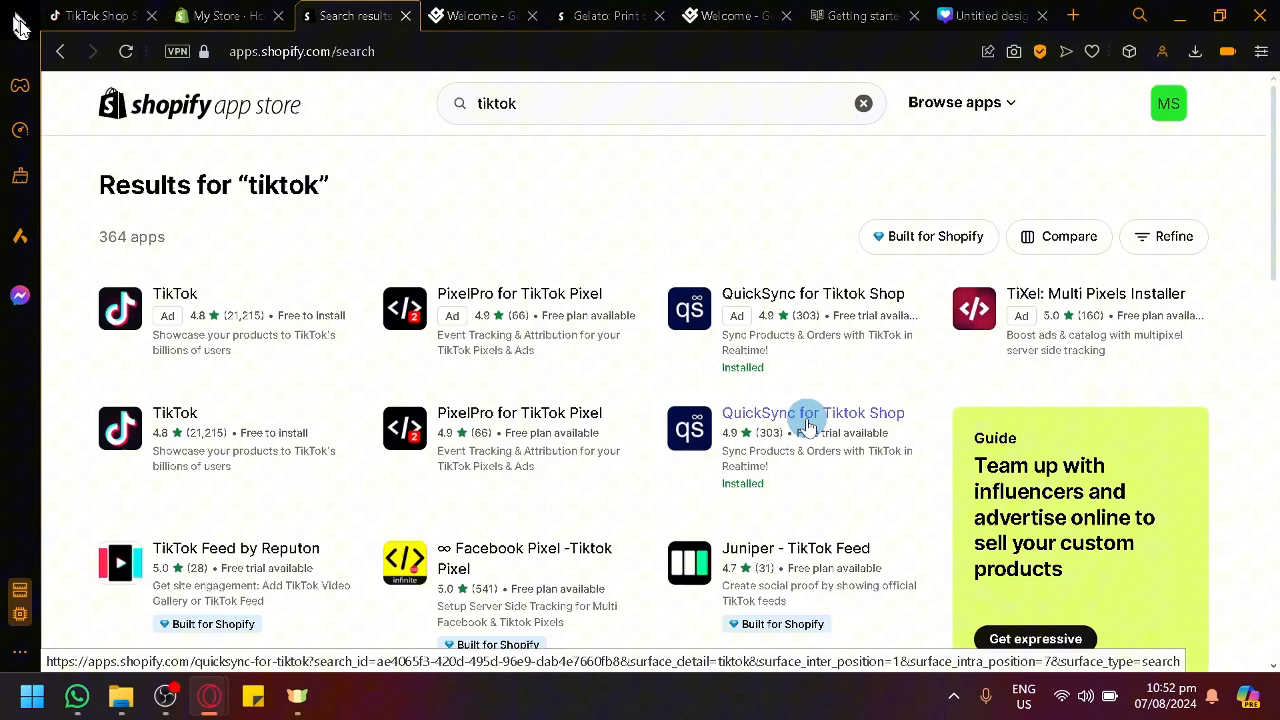
click(812, 412)
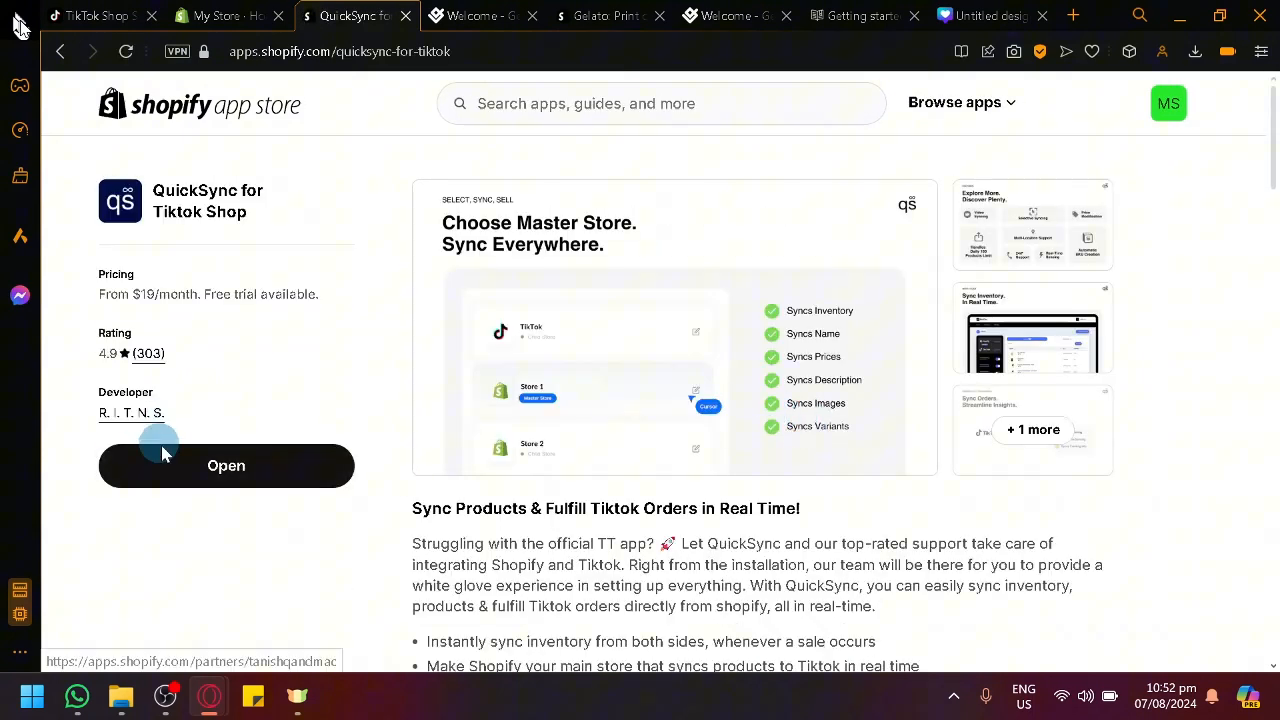
- Read QuickSync's features and sync types, then return to the store admin and dismiss the Picked for you popup
click(226, 464)
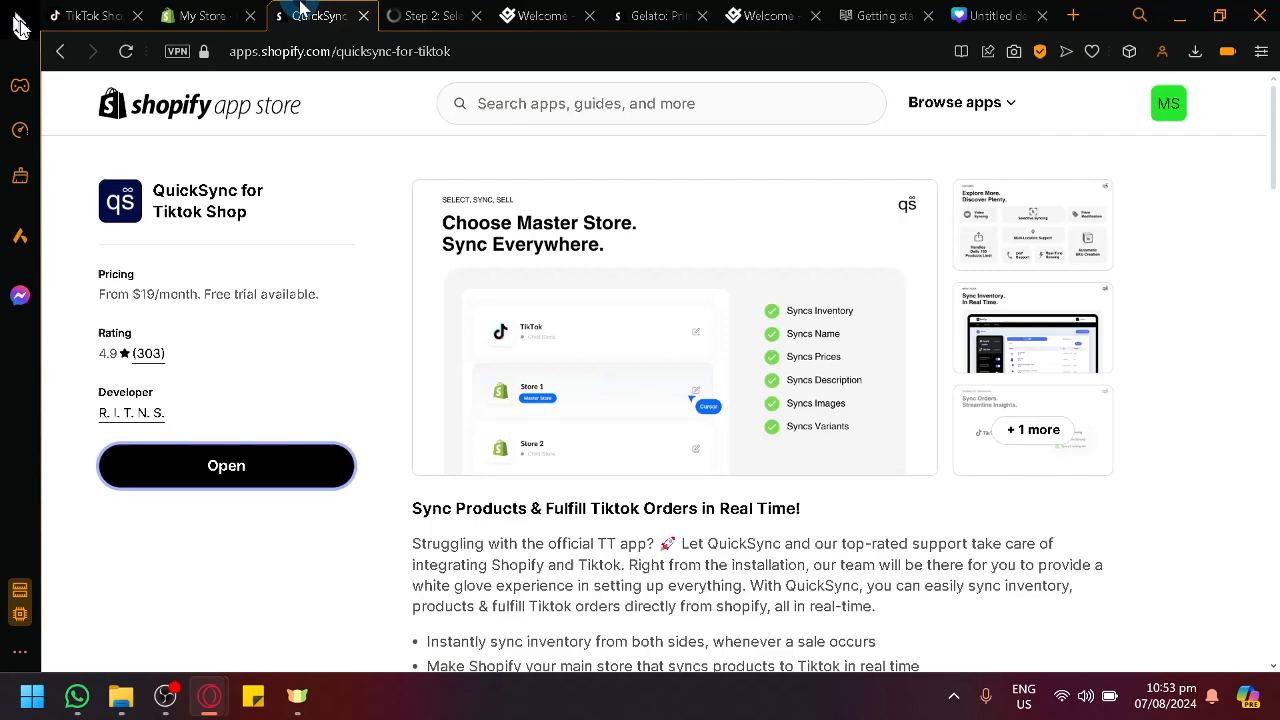
scroll(down, 3)
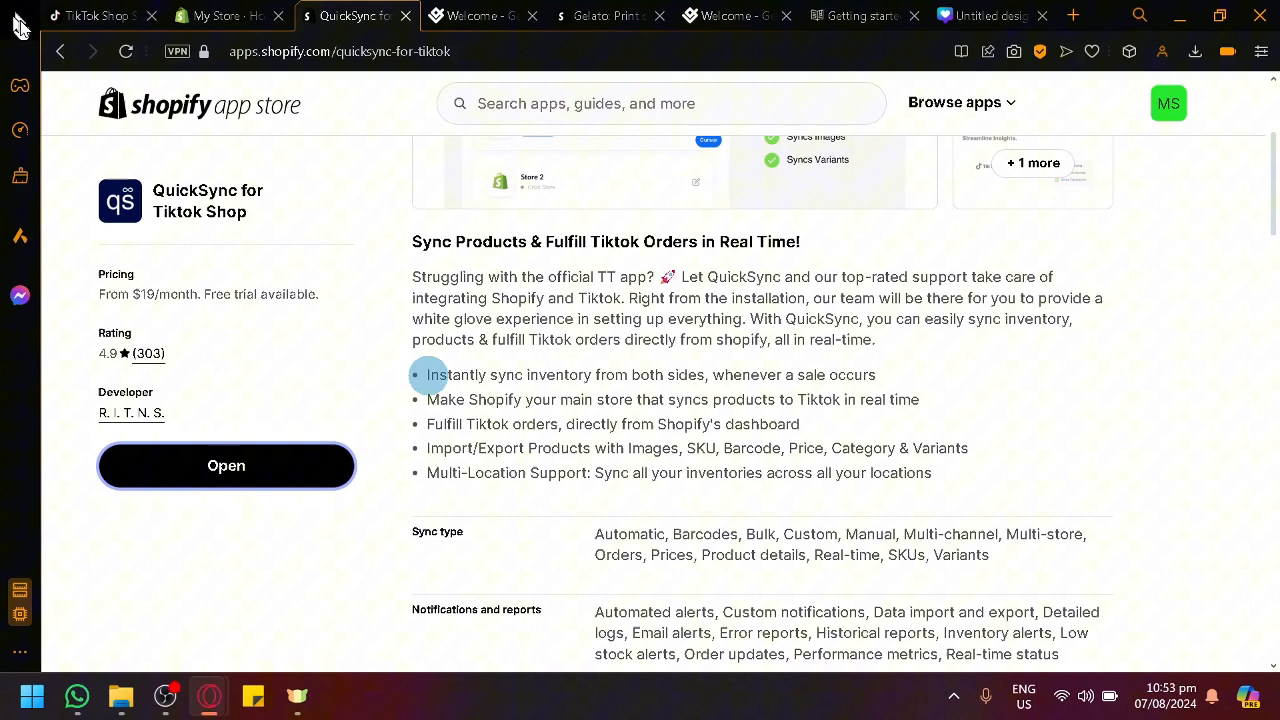
mouse_move(424, 364)
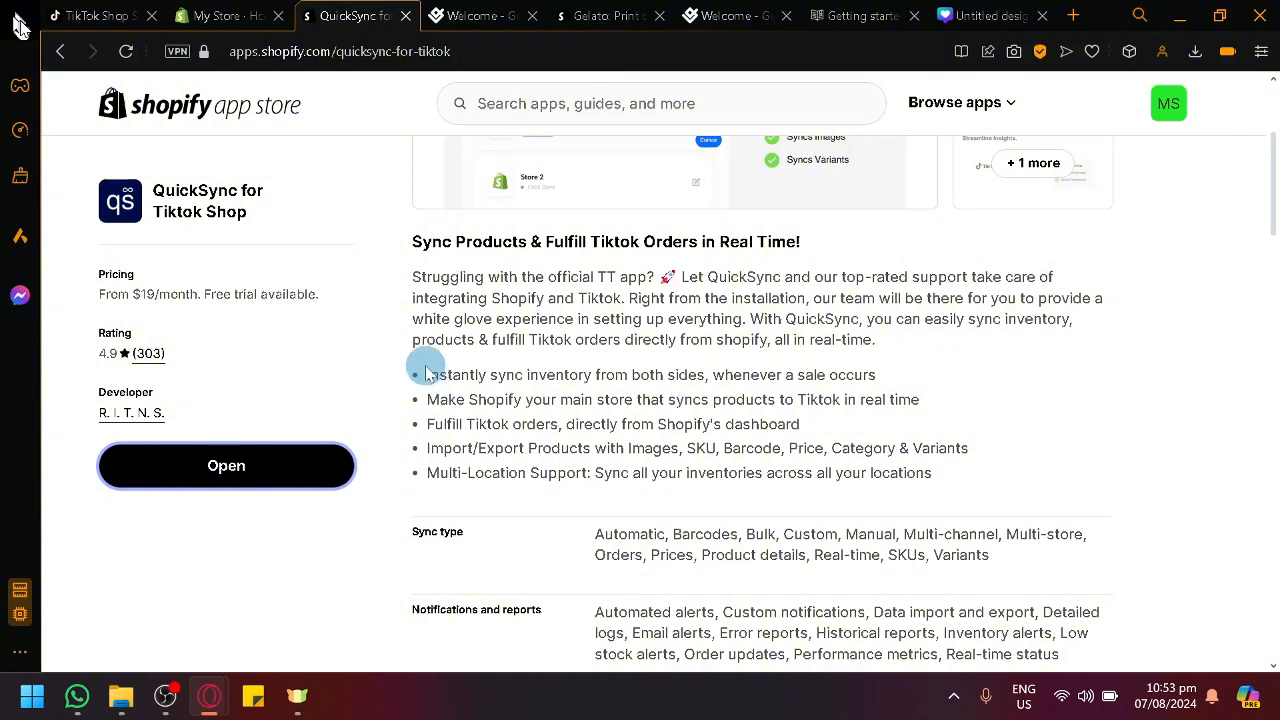
click(218, 16)
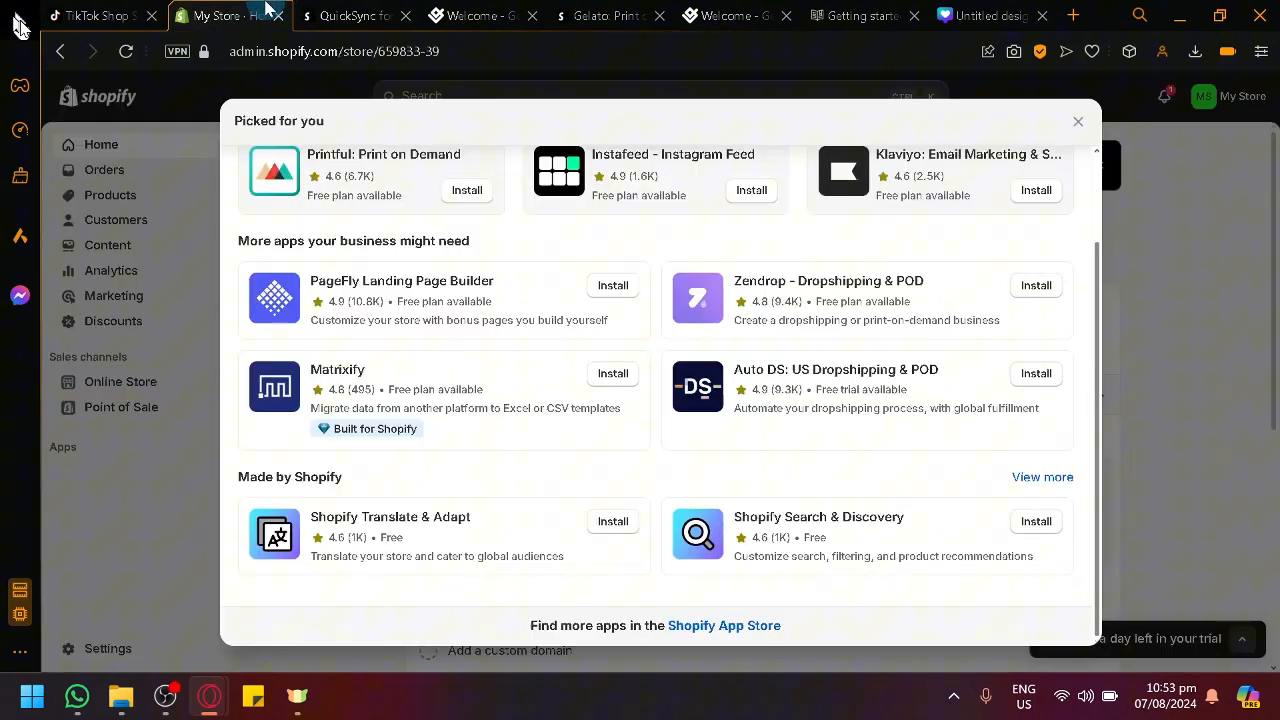
click(1076, 122)
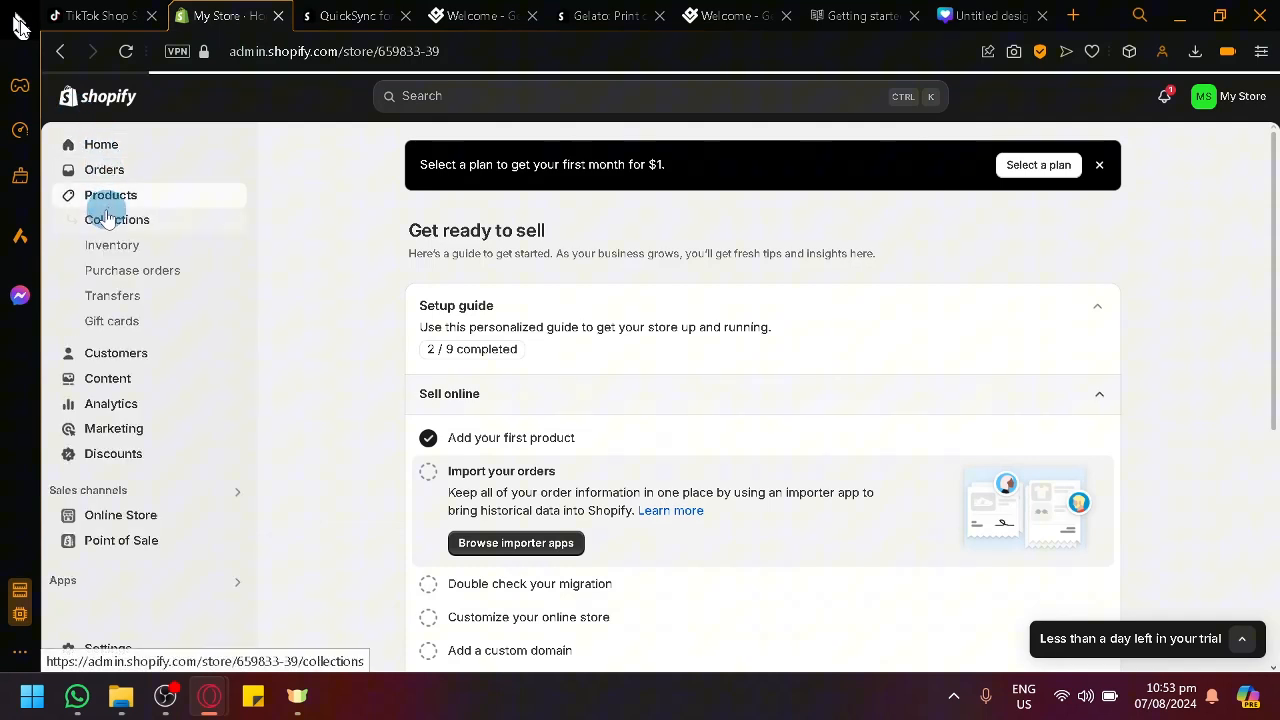
- Glance at the TikTok Shop Seller Center homepage, then return to the Shopify Products list
click(100, 16)
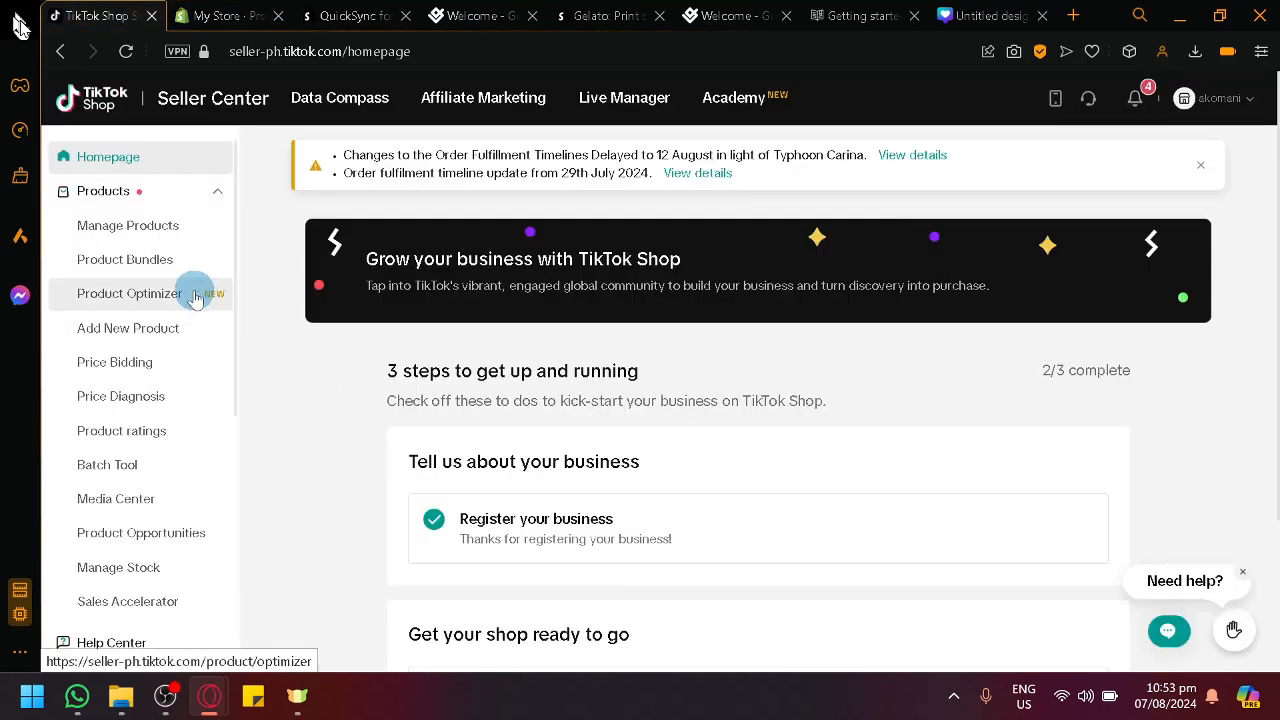
mouse_move(170, 356)
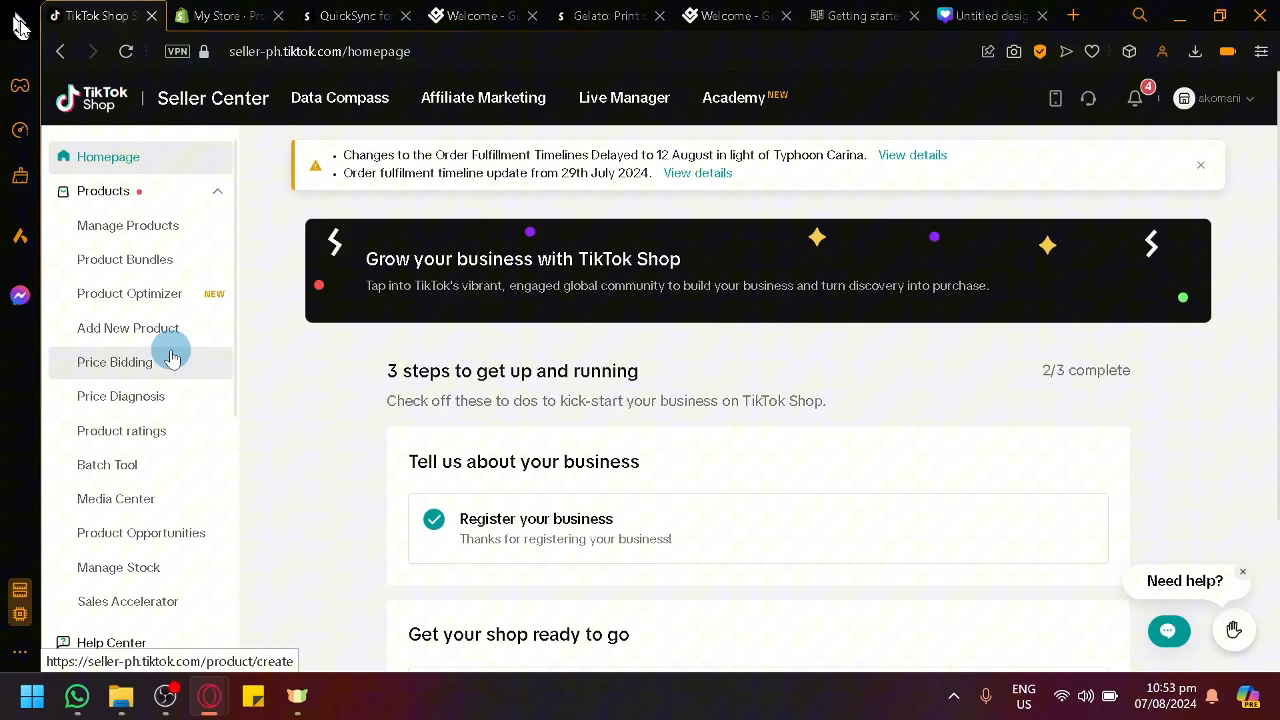
mouse_move(164, 328)
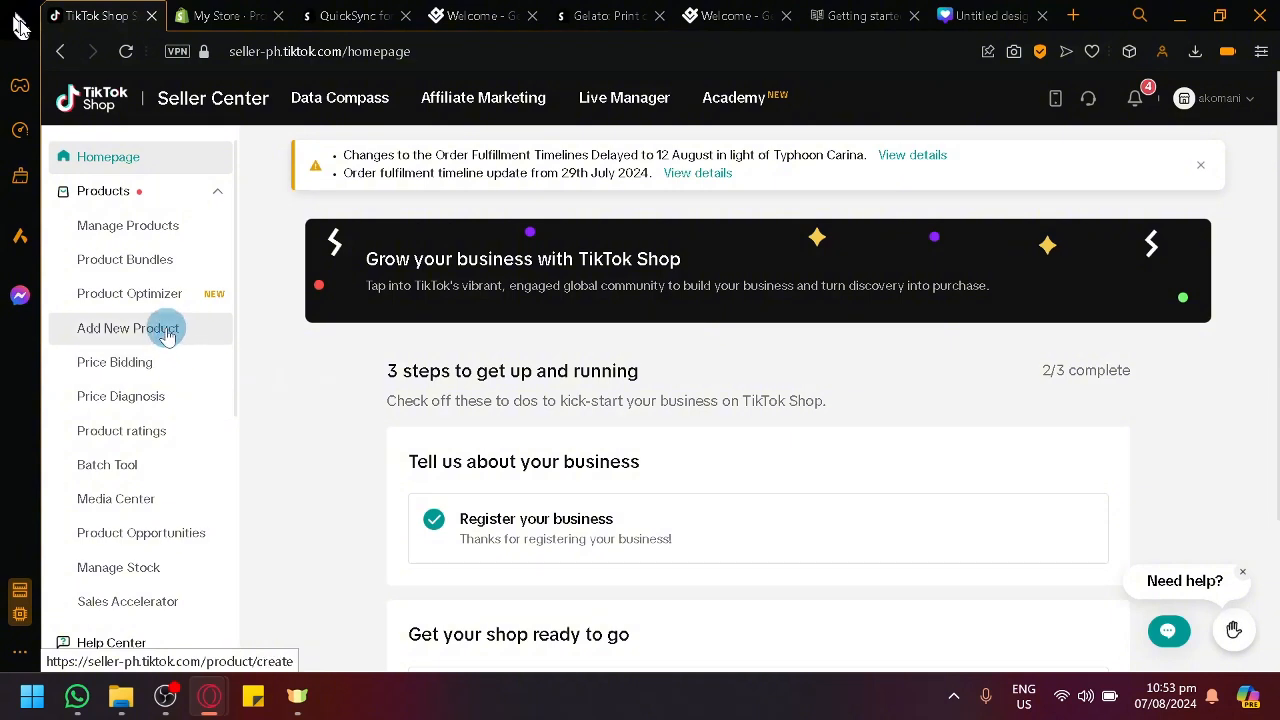
mouse_move(158, 324)
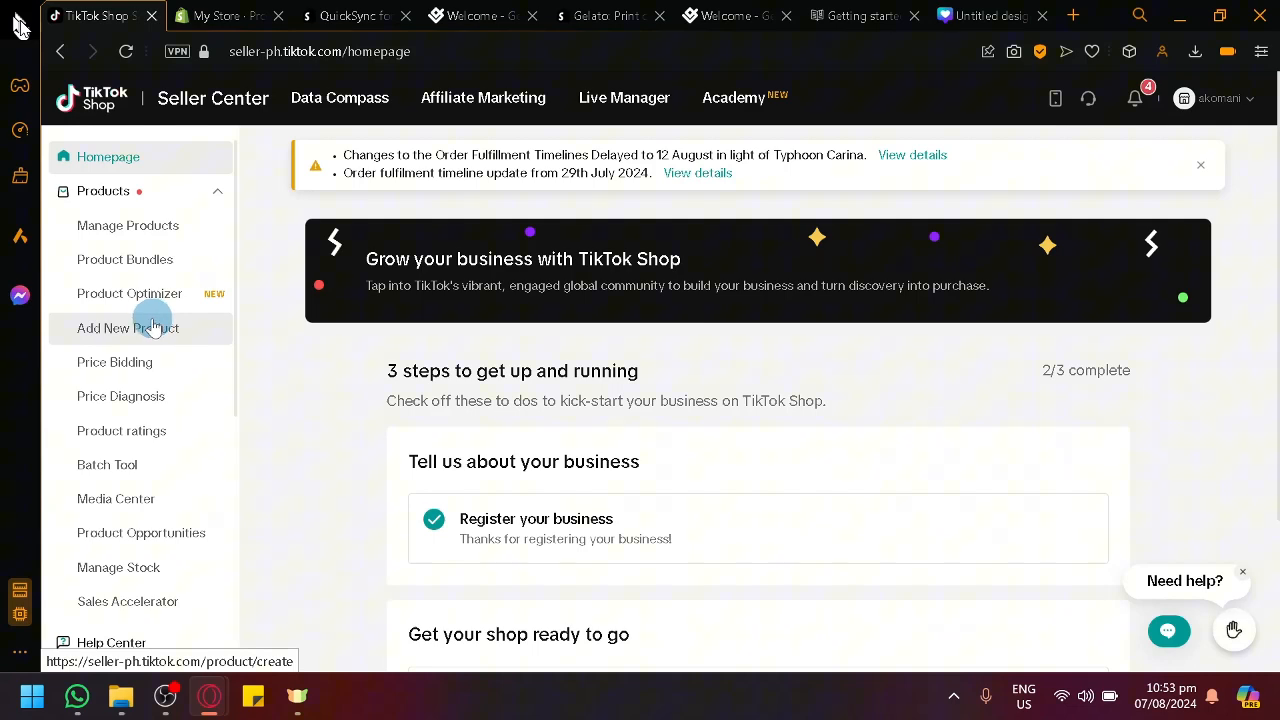
click(216, 16)
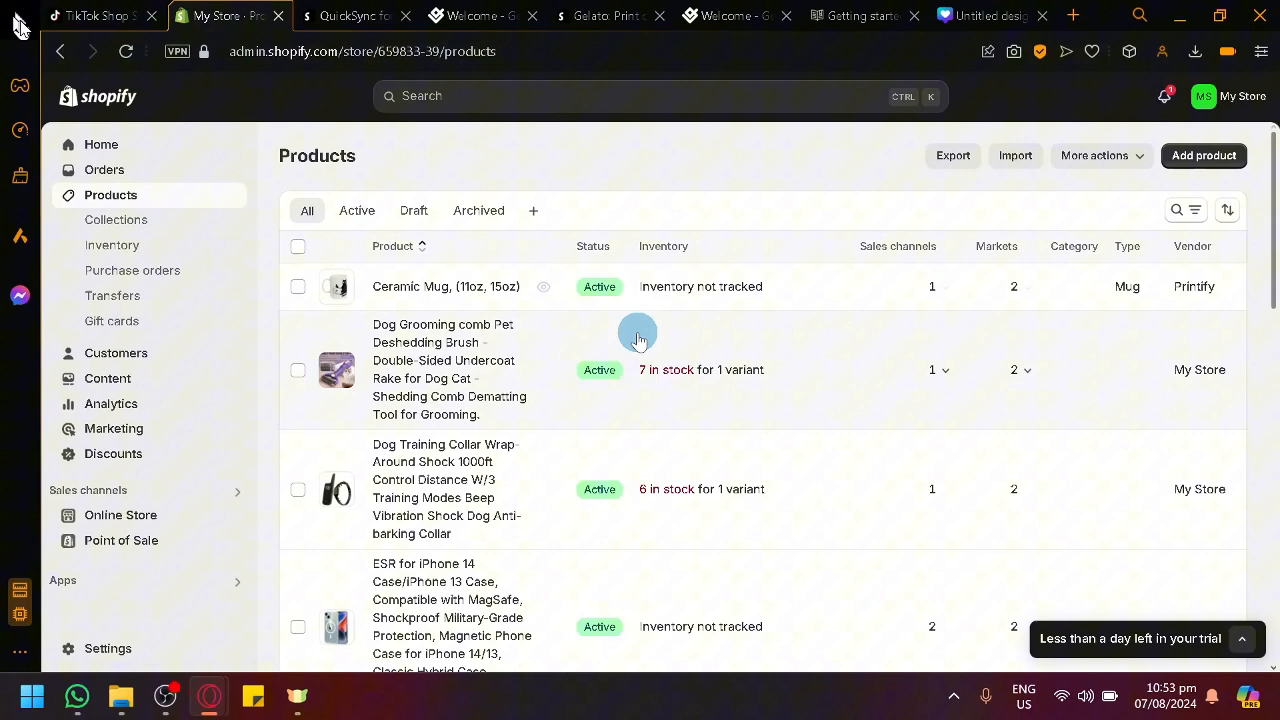
- Scroll through the Shopify store's existing Products list
scroll(down, 3)
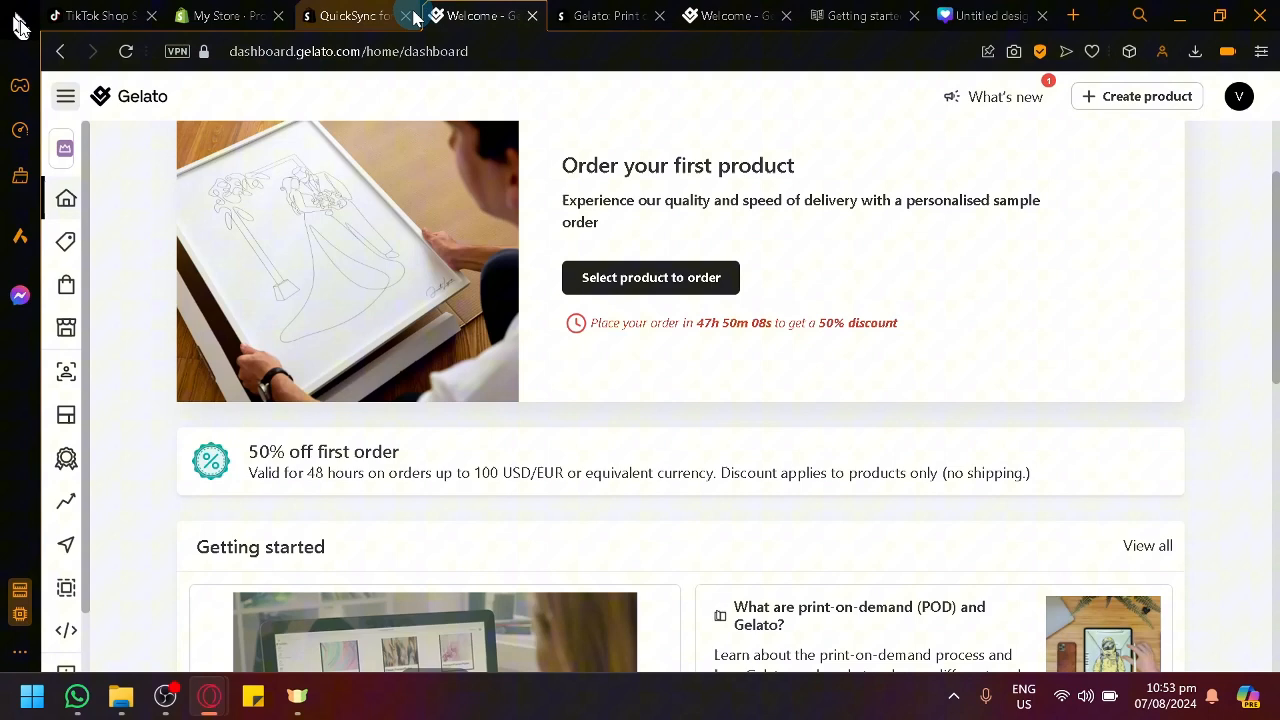
- Browse the Gelato catalogue to Women's clothing and open the Women's Cropped Sweatshirt (Bella + Canvas 7503)
click(64, 96)
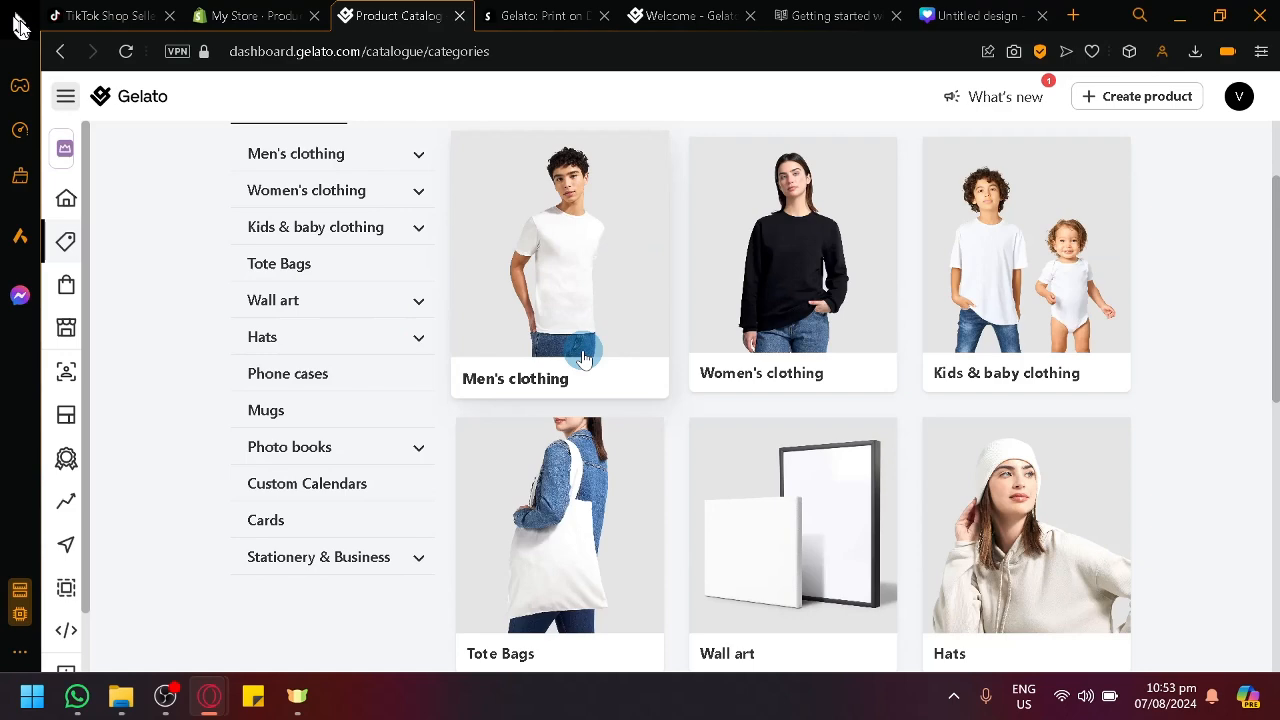
click(306, 190)
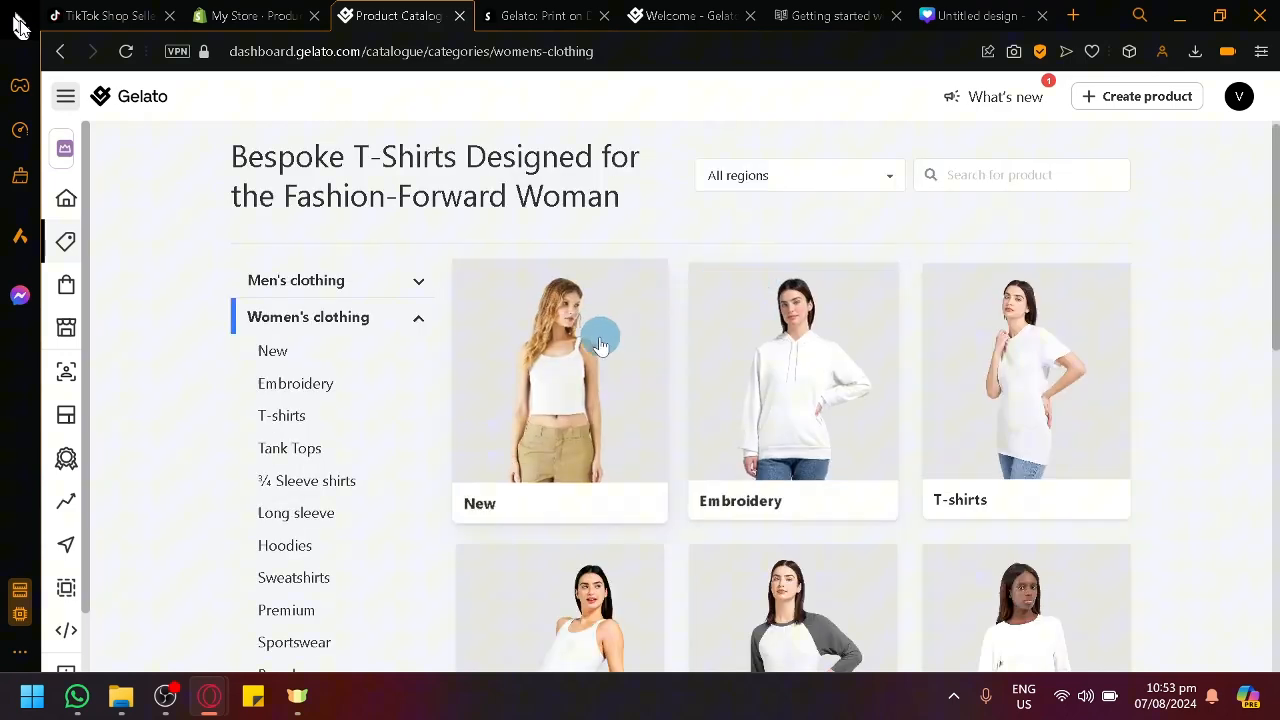
click(560, 372)
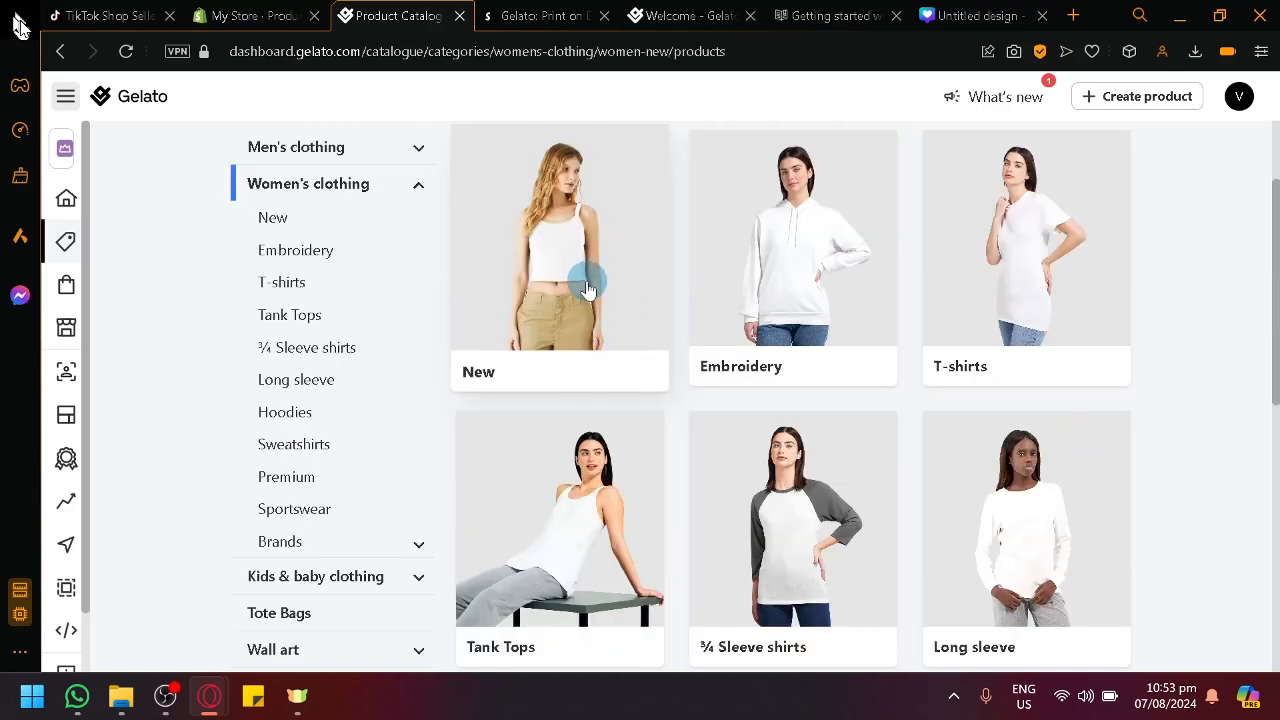
click(560, 280)
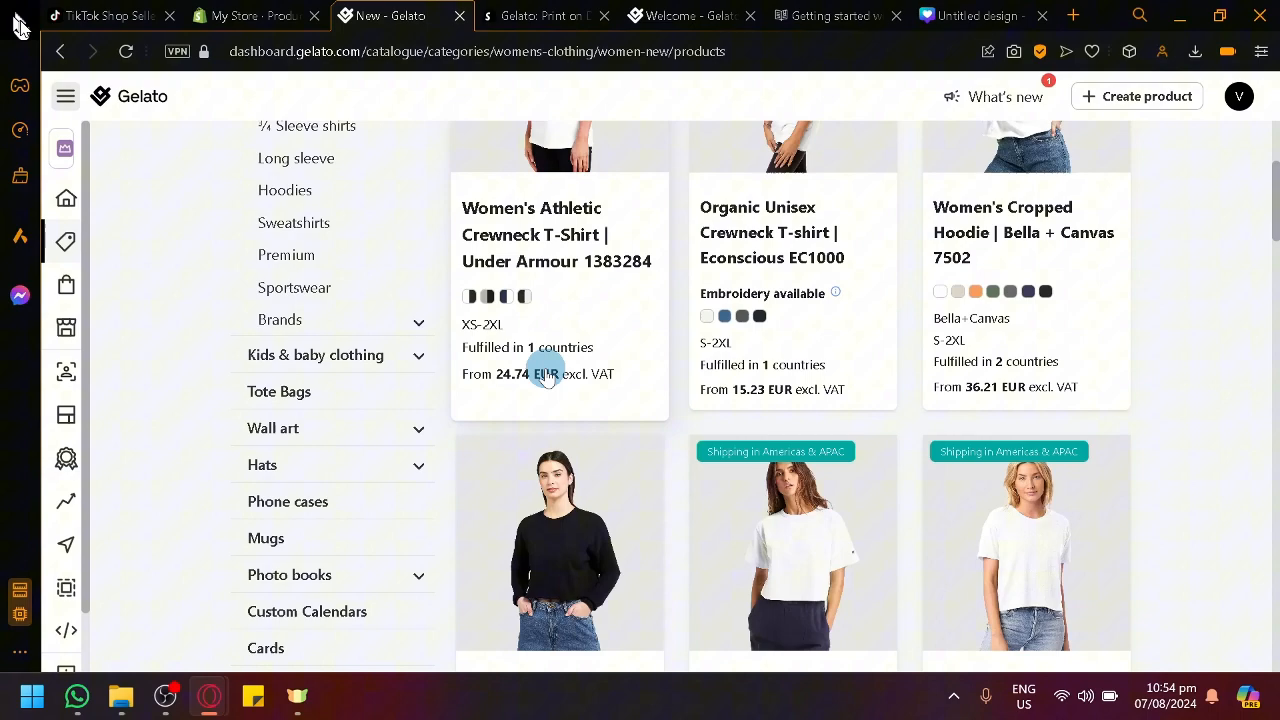
scroll(down, 3)
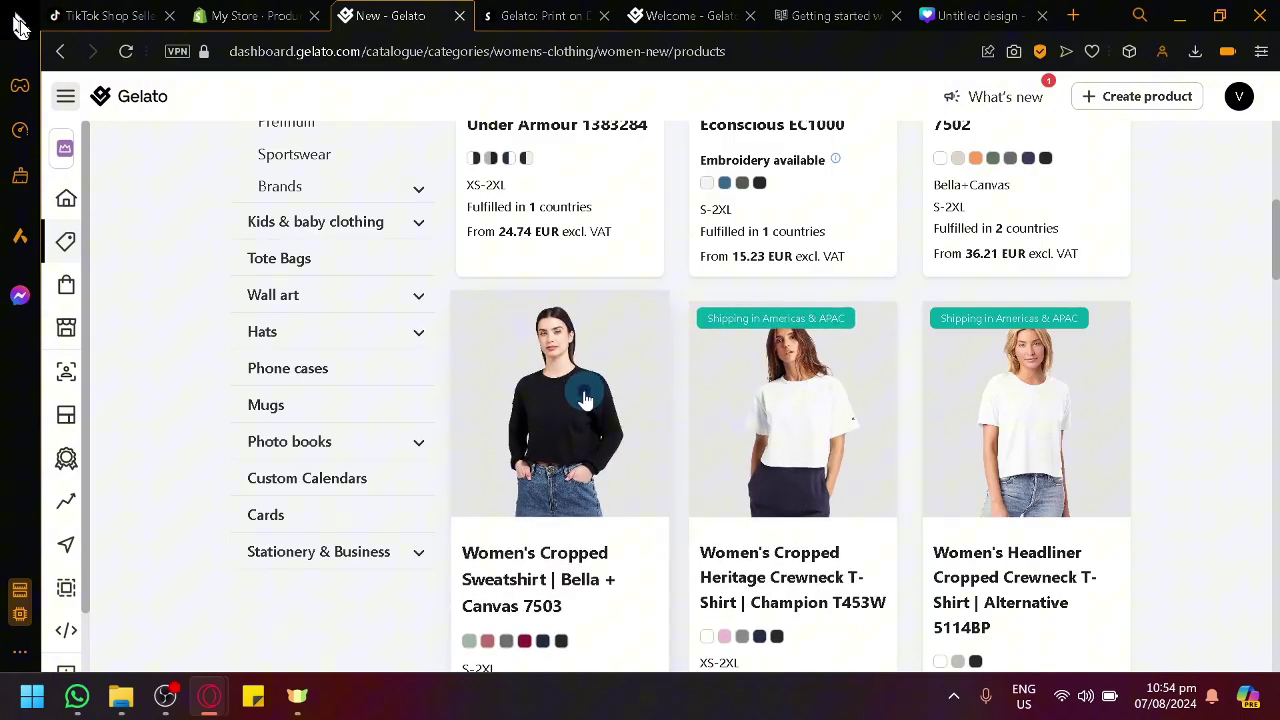
click(584, 400)
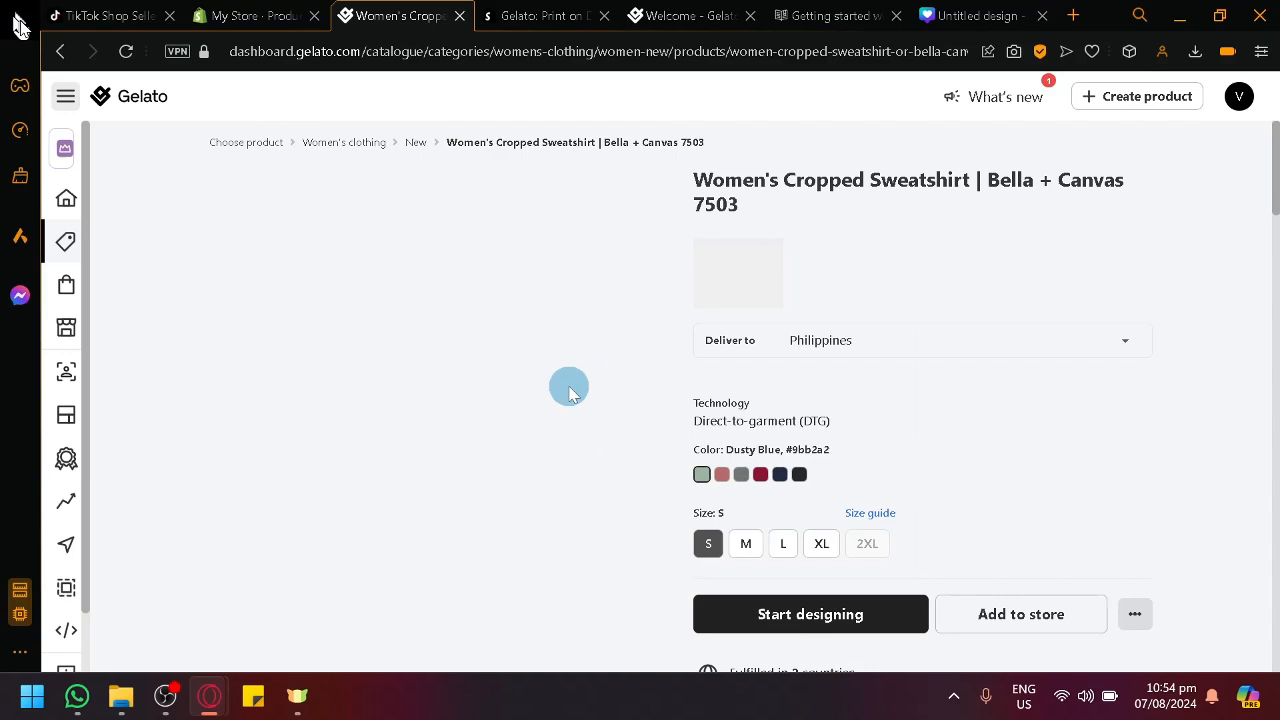
- Start designing the cropped sweatshirt, then bring up the Canva backpack graphic
scroll(down, 3)
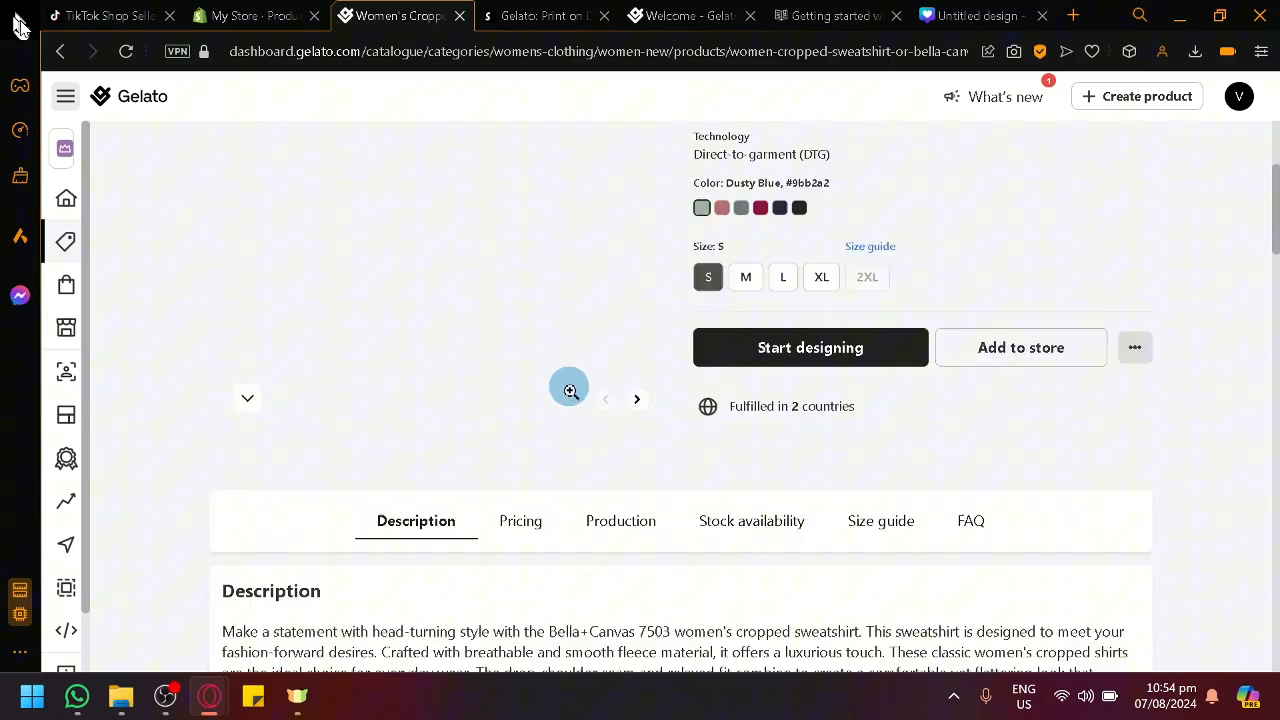
scroll(up, 3)
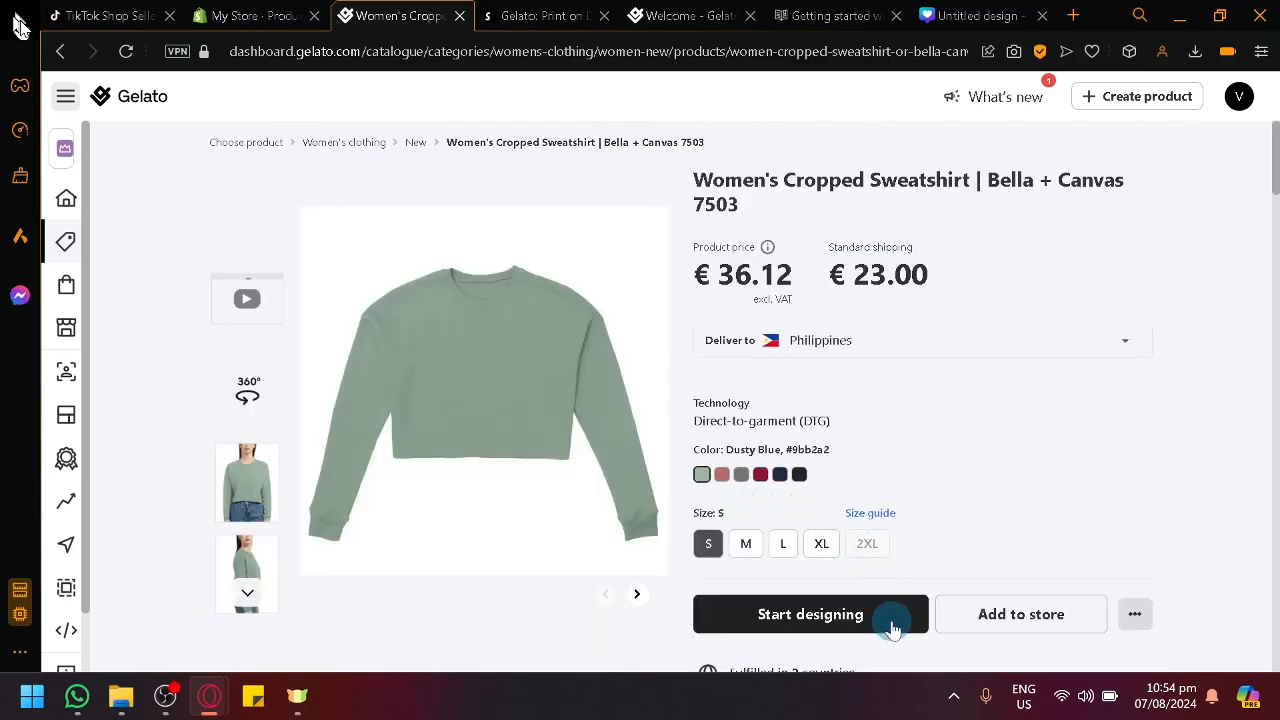
click(810, 614)
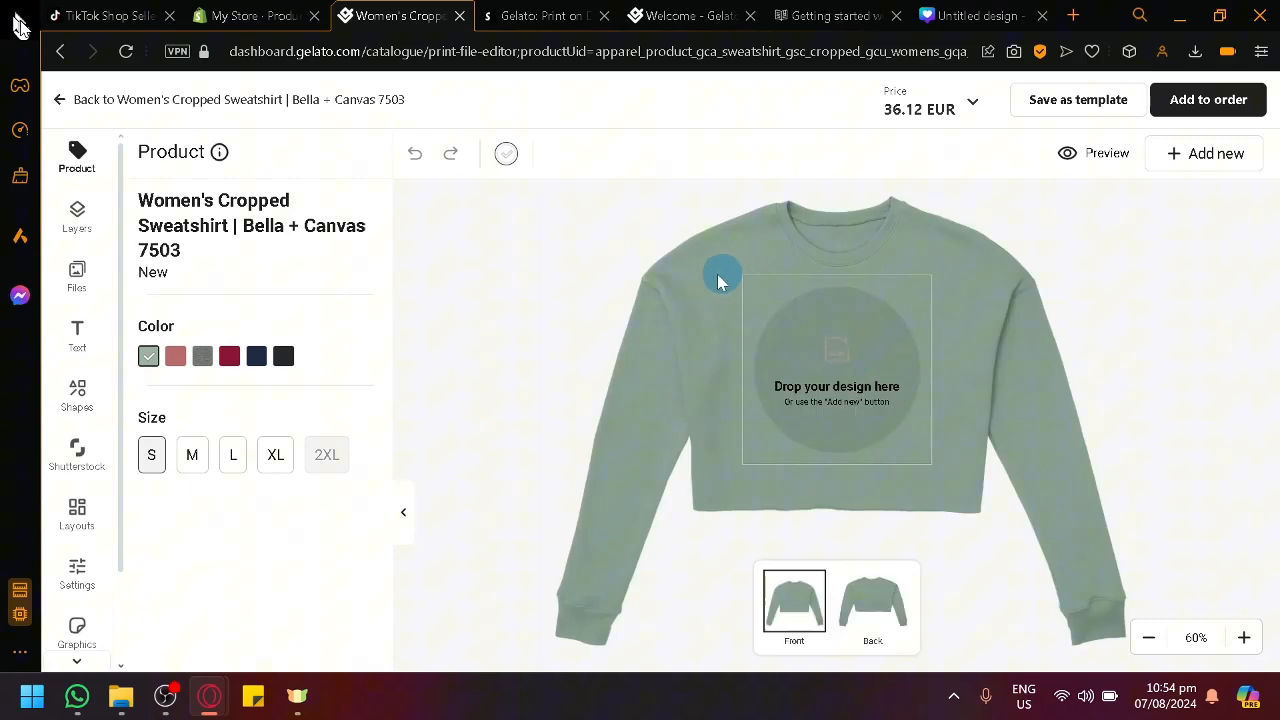
click(964, 16)
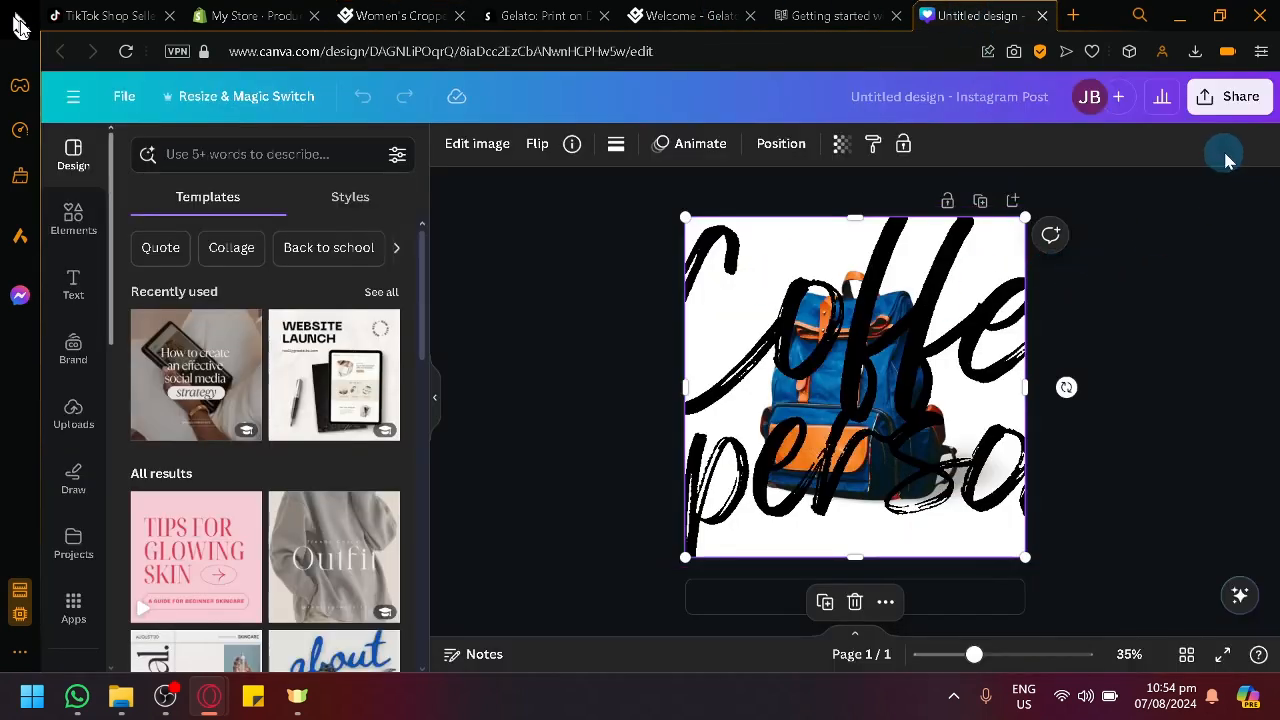
- Download the Canva backpack design as a transparent PNG and return to the sweatshirt editor
click(1228, 96)
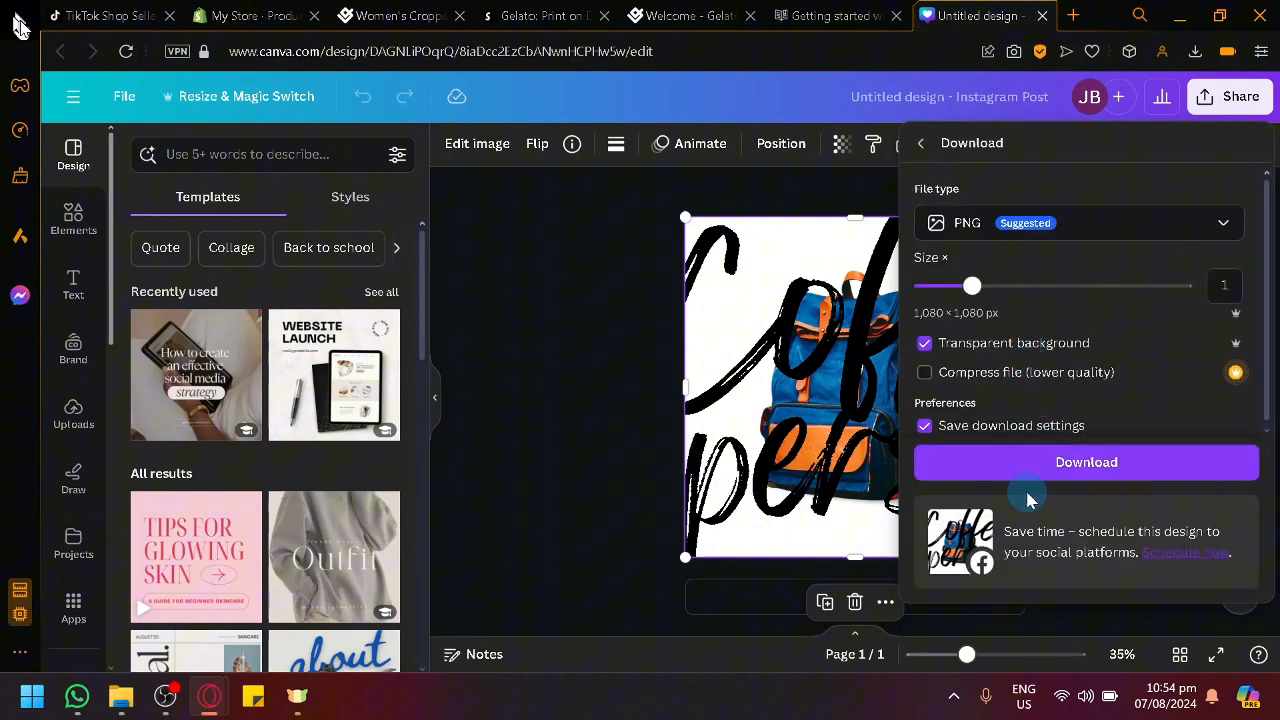
click(1086, 462)
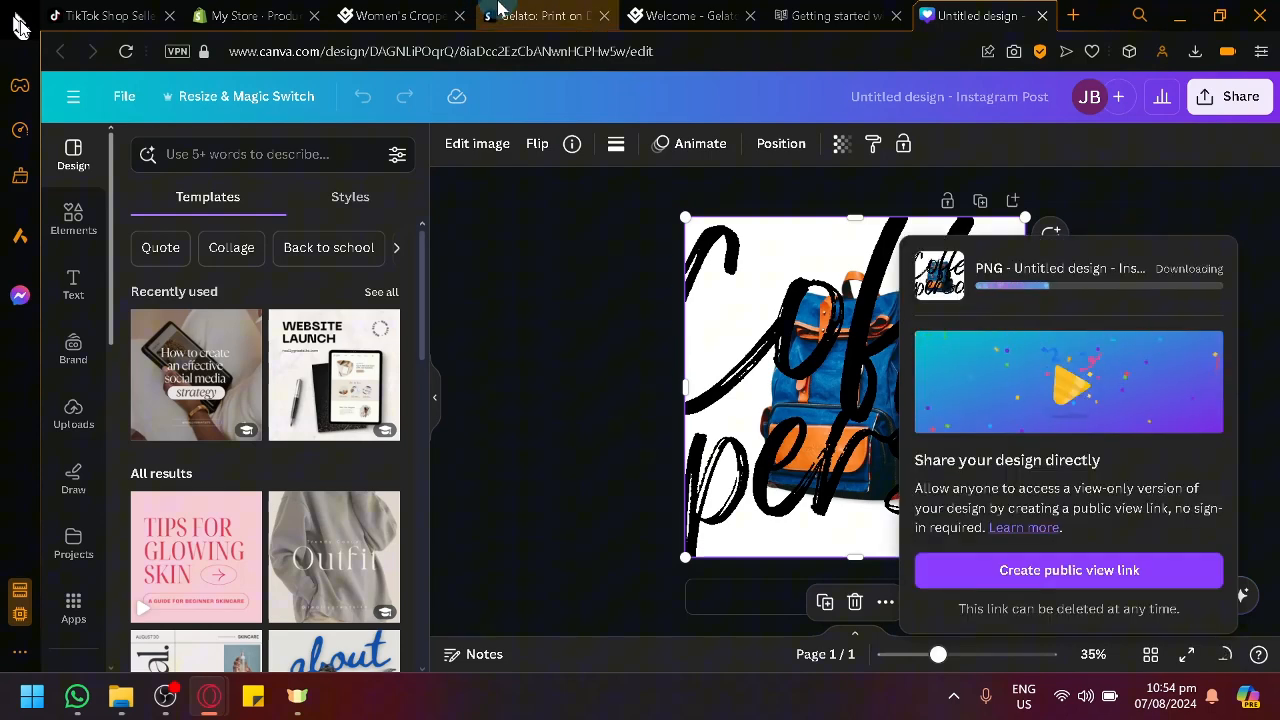
click(550, 16)
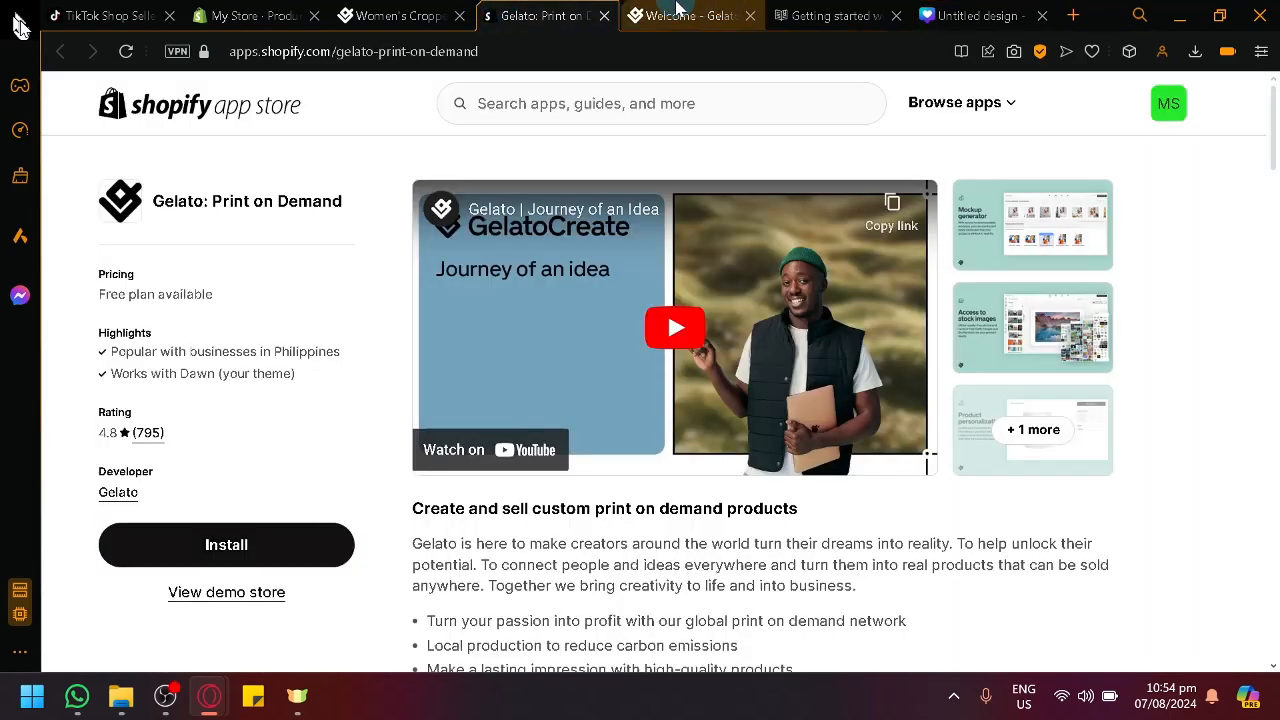
click(830, 16)
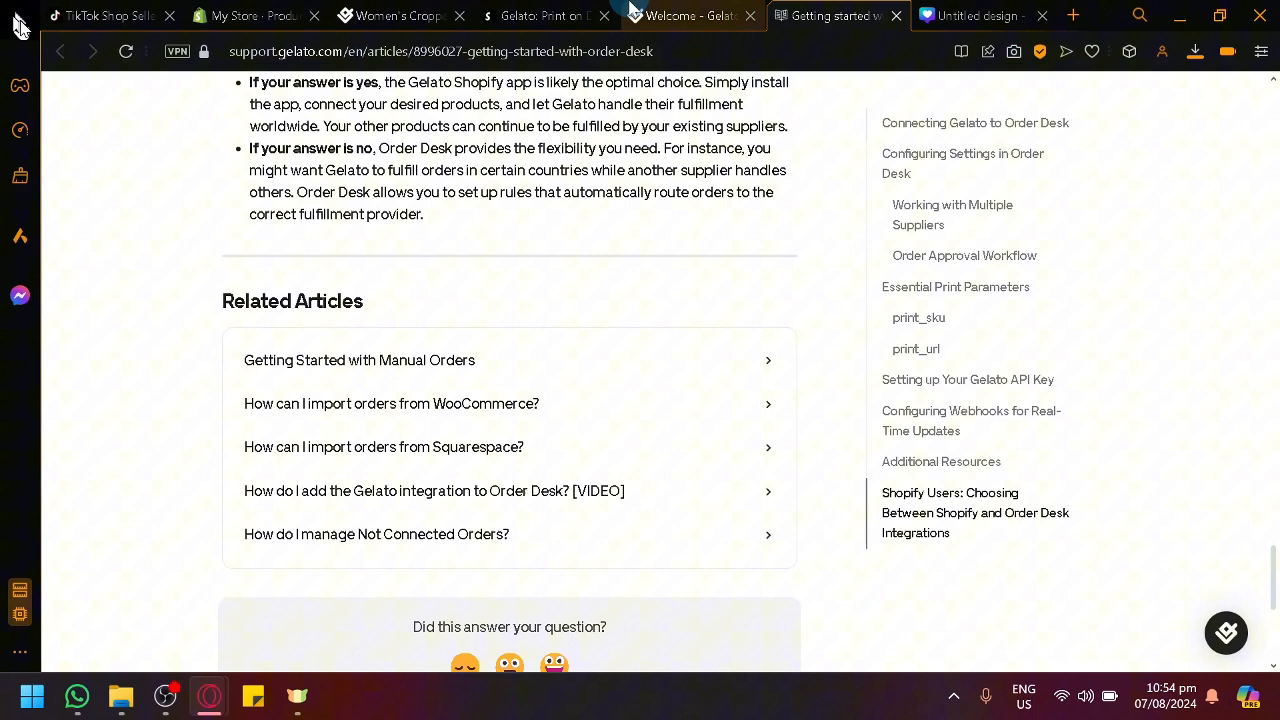
click(390, 16)
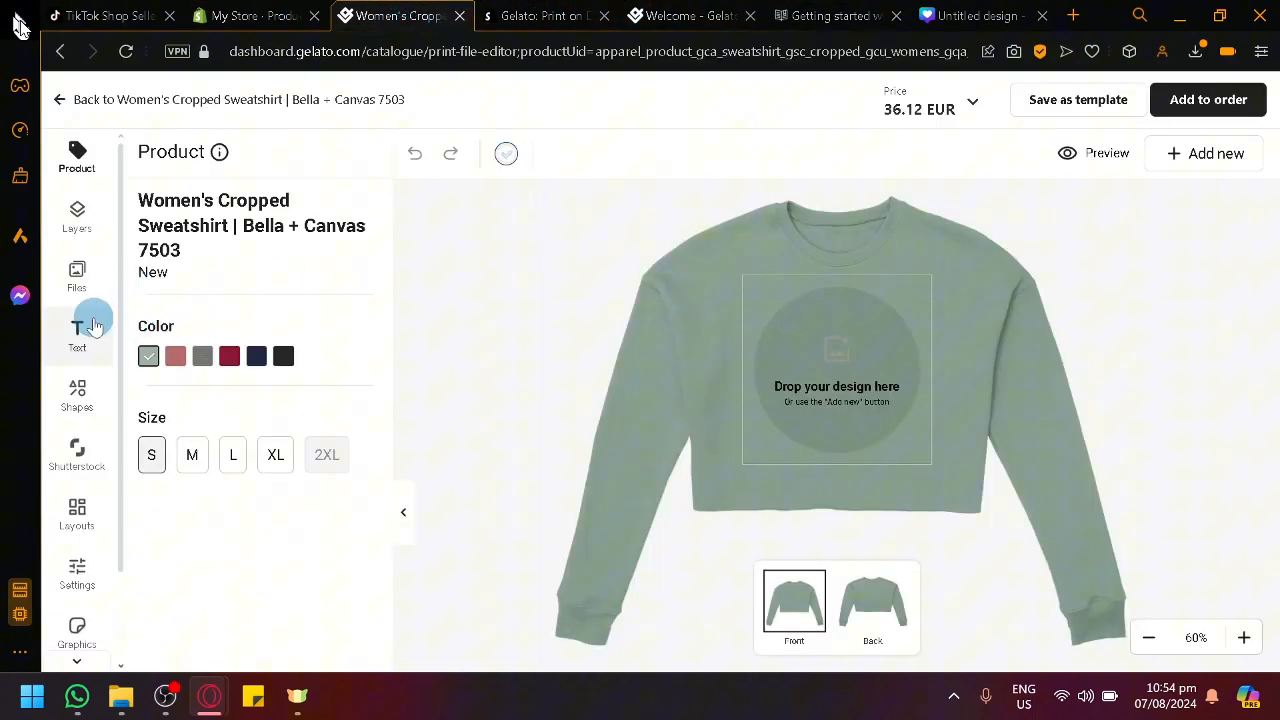
- Upload the Canva PNG in the Files panel so it lands on the sweatshirt's front print area
click(76, 396)
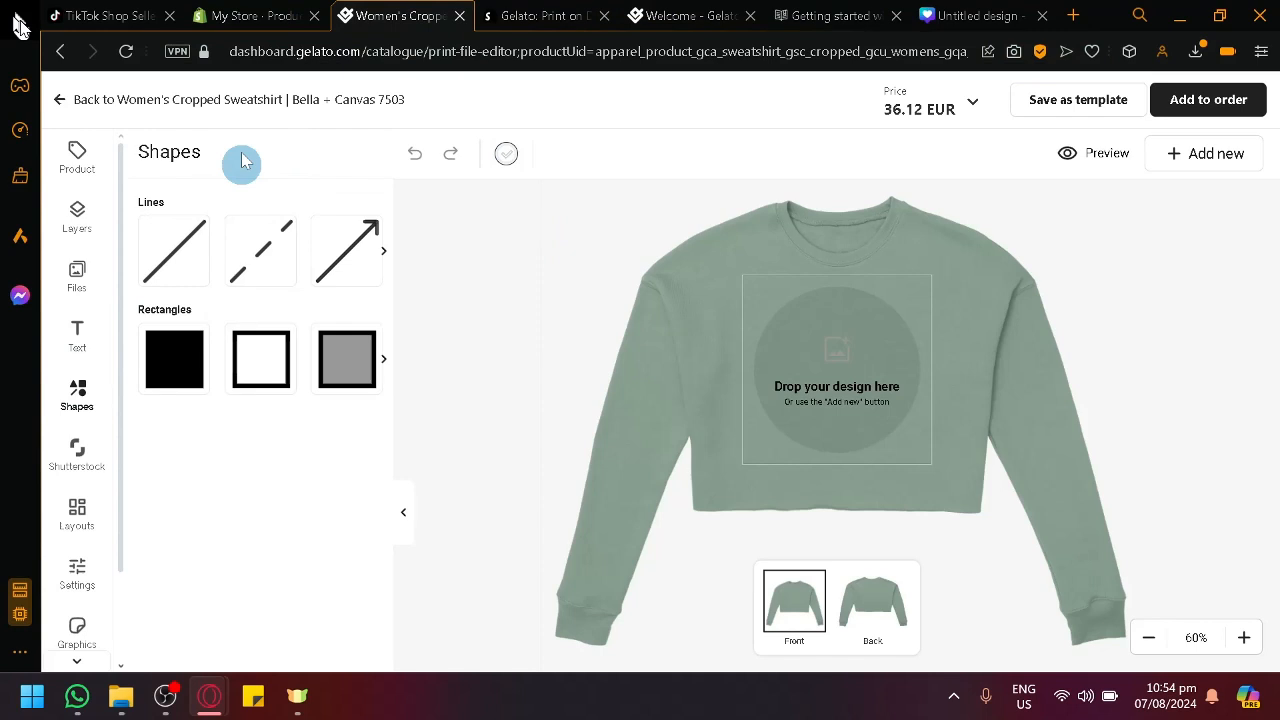
mouse_move(568, 176)
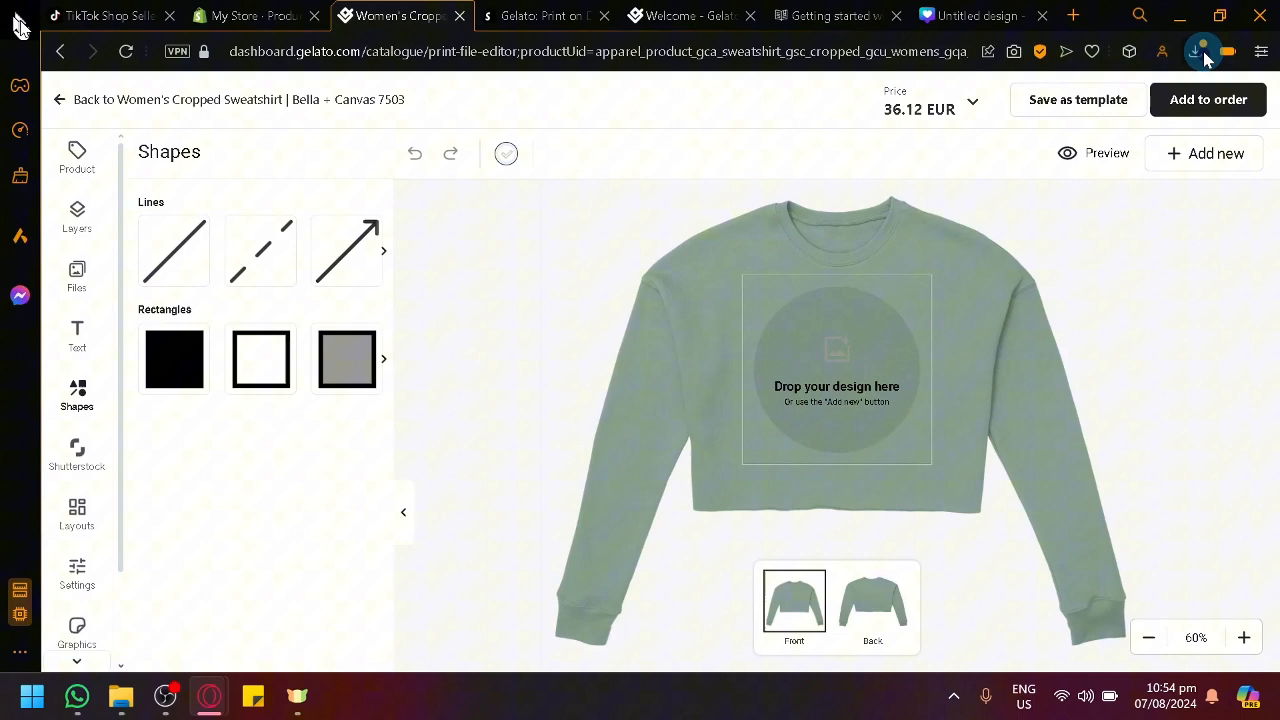
click(1200, 52)
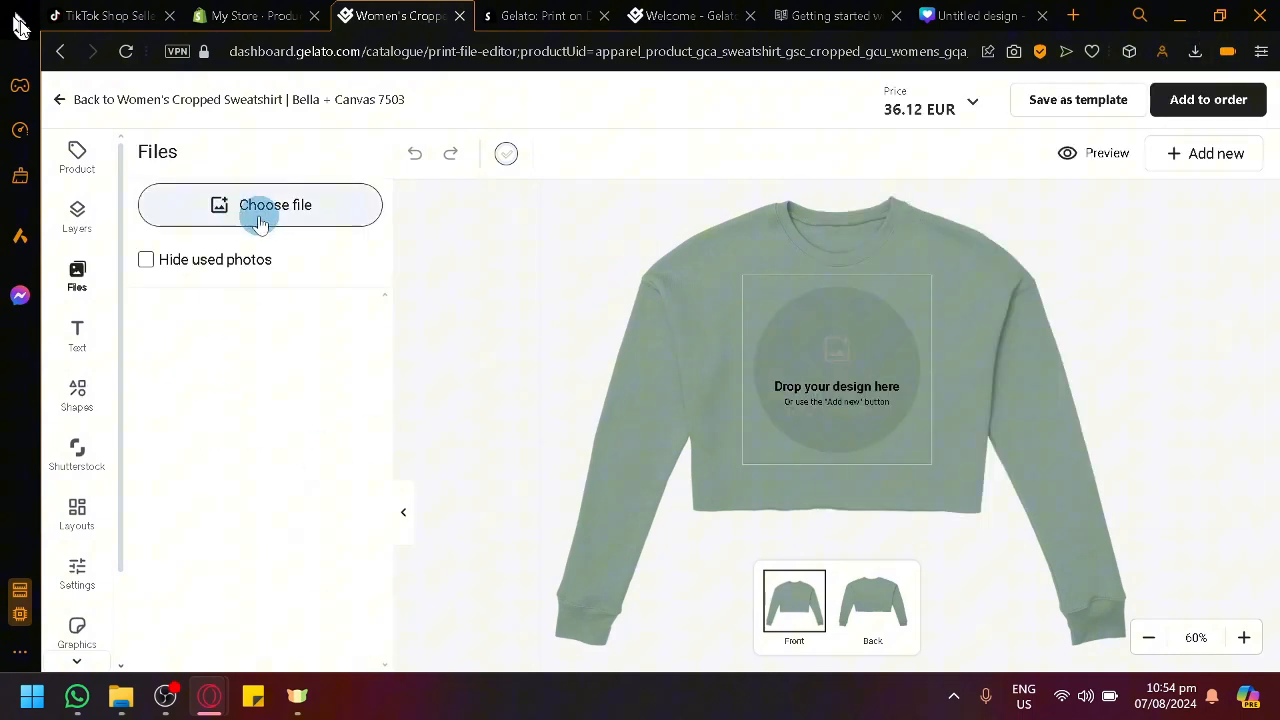
click(1202, 52)
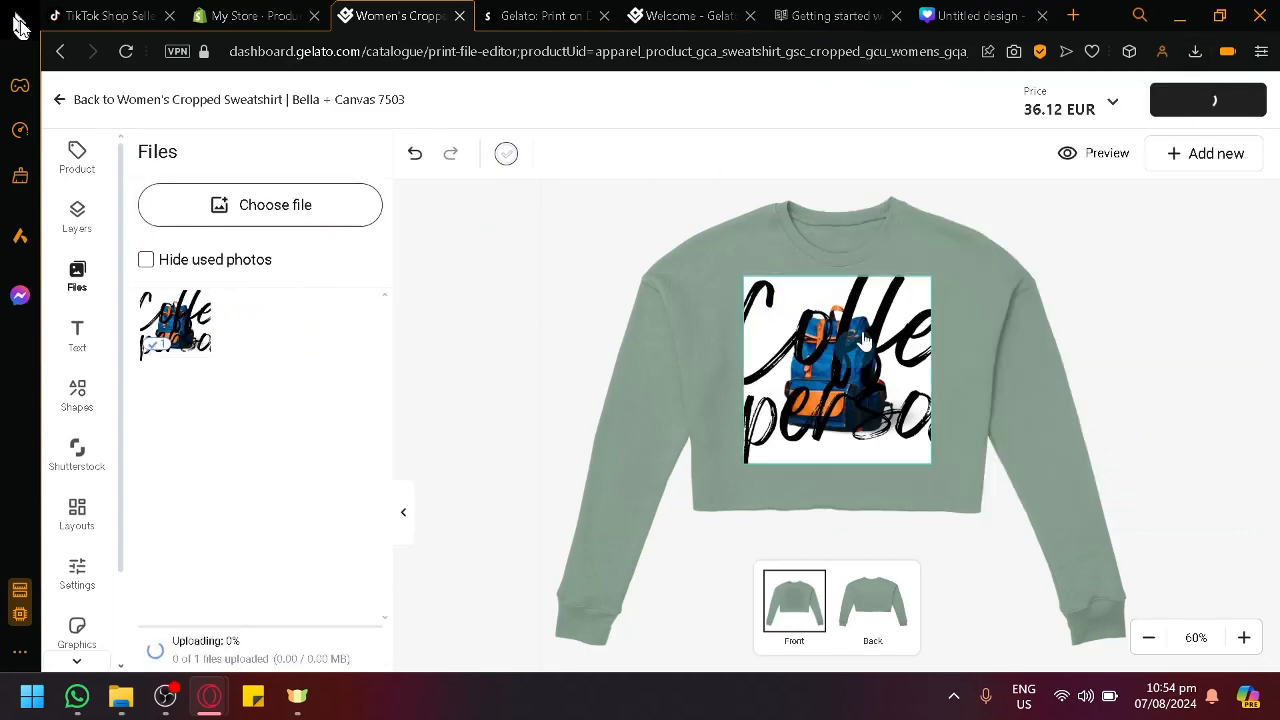
click(980, 16)
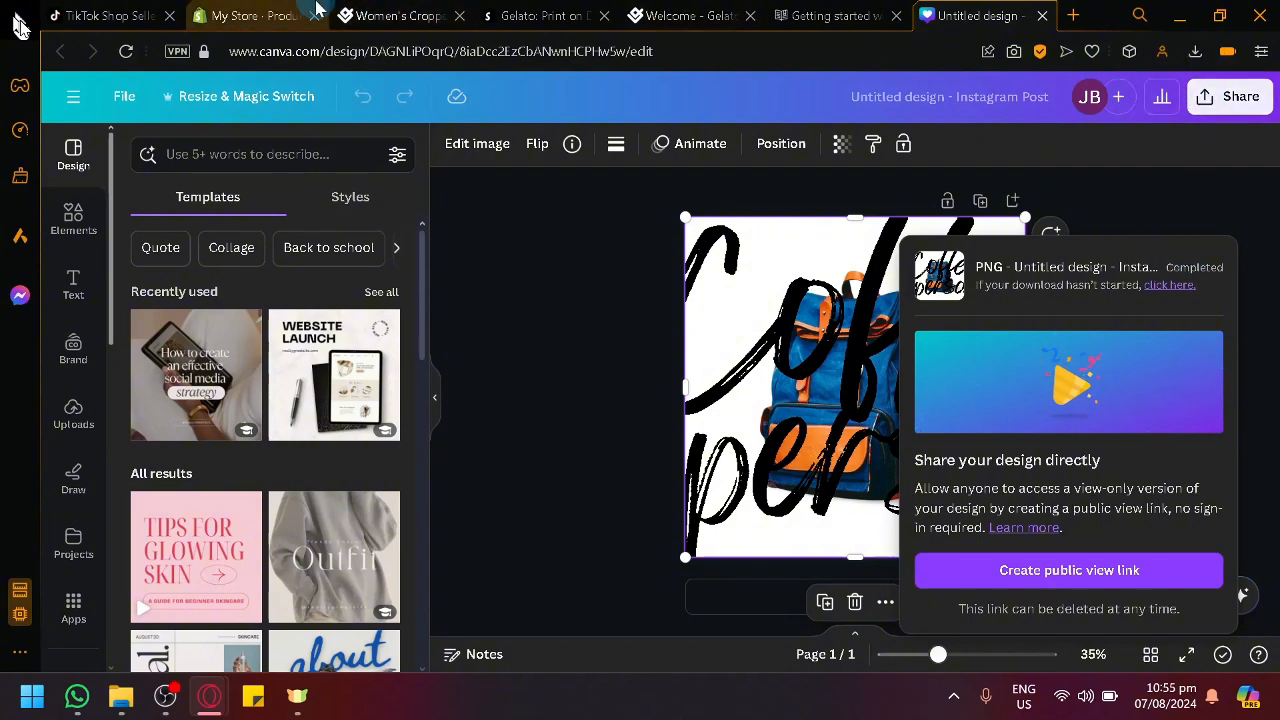
click(404, 16)
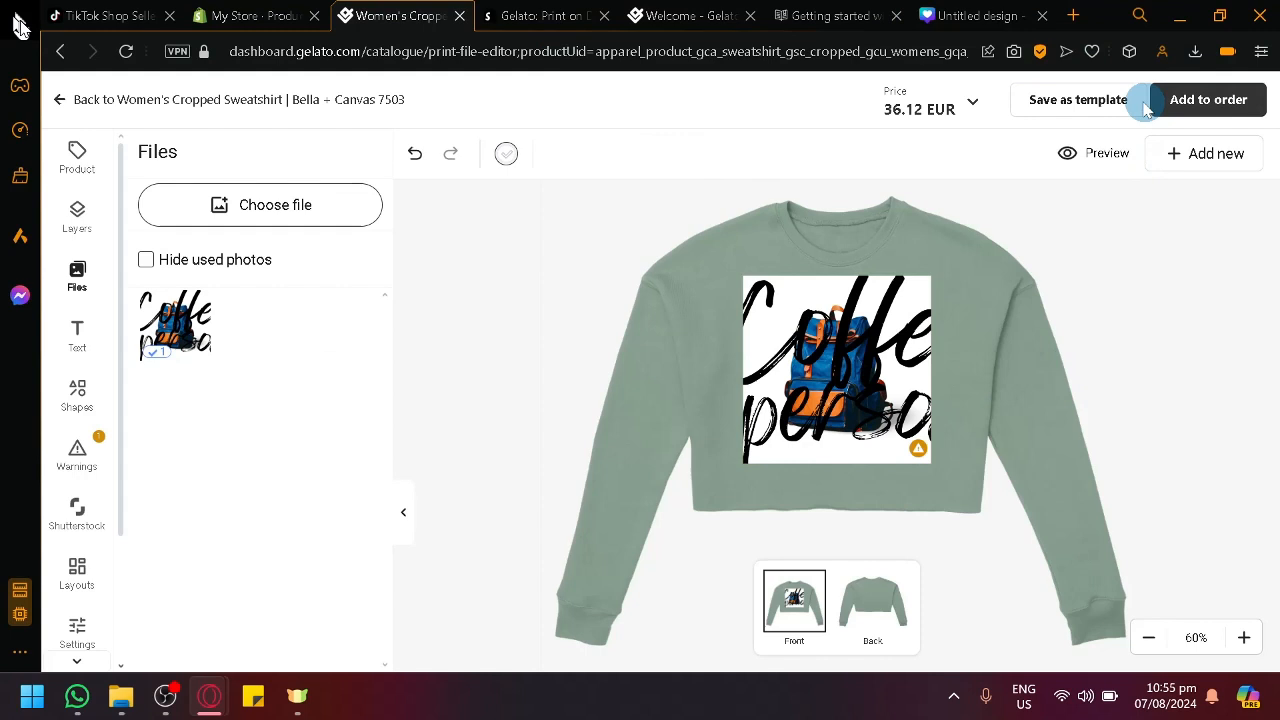
- Add the sweatshirt to a draft order (18.06 EUR), then choose to add a single catalog product
click(1208, 100)
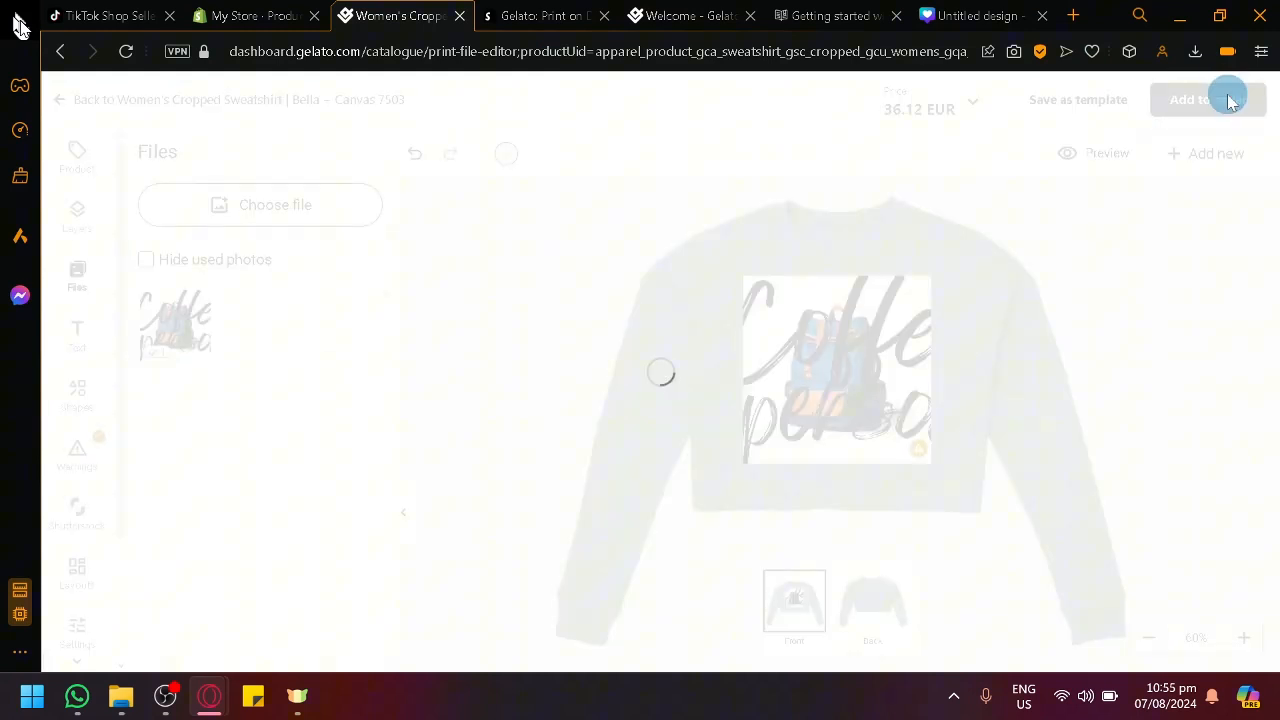
click(1208, 100)
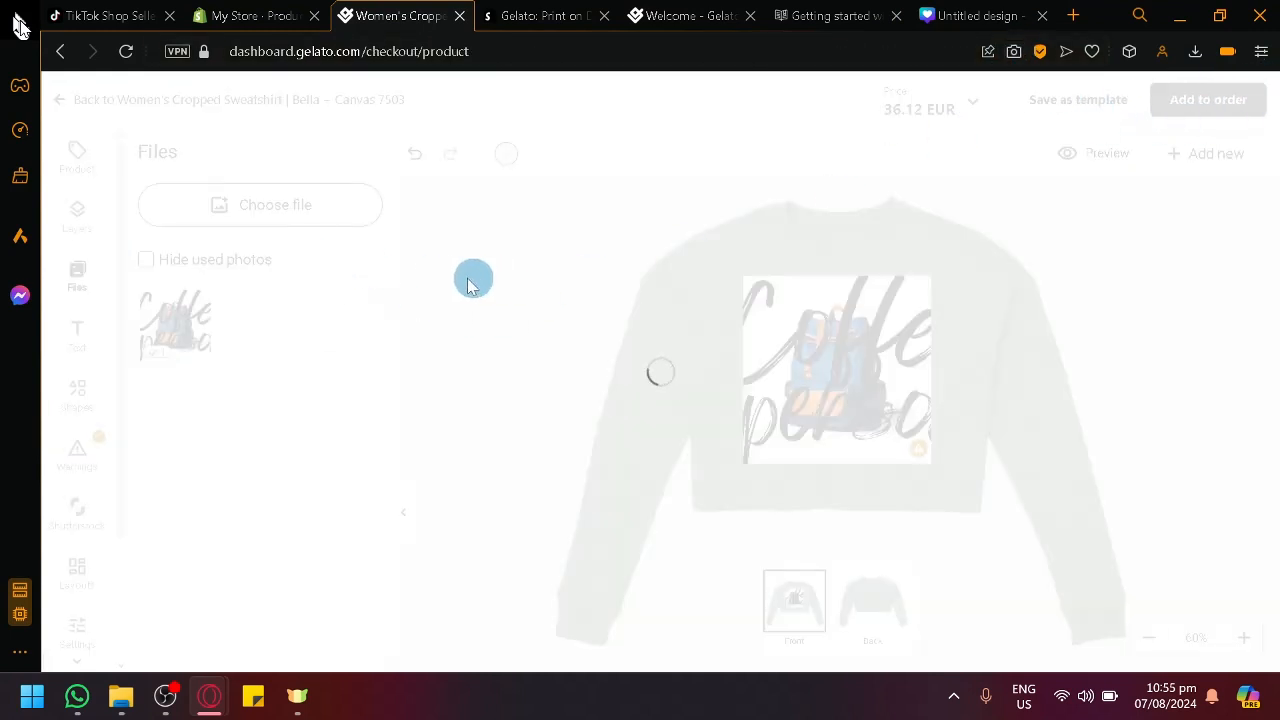
click(1208, 100)
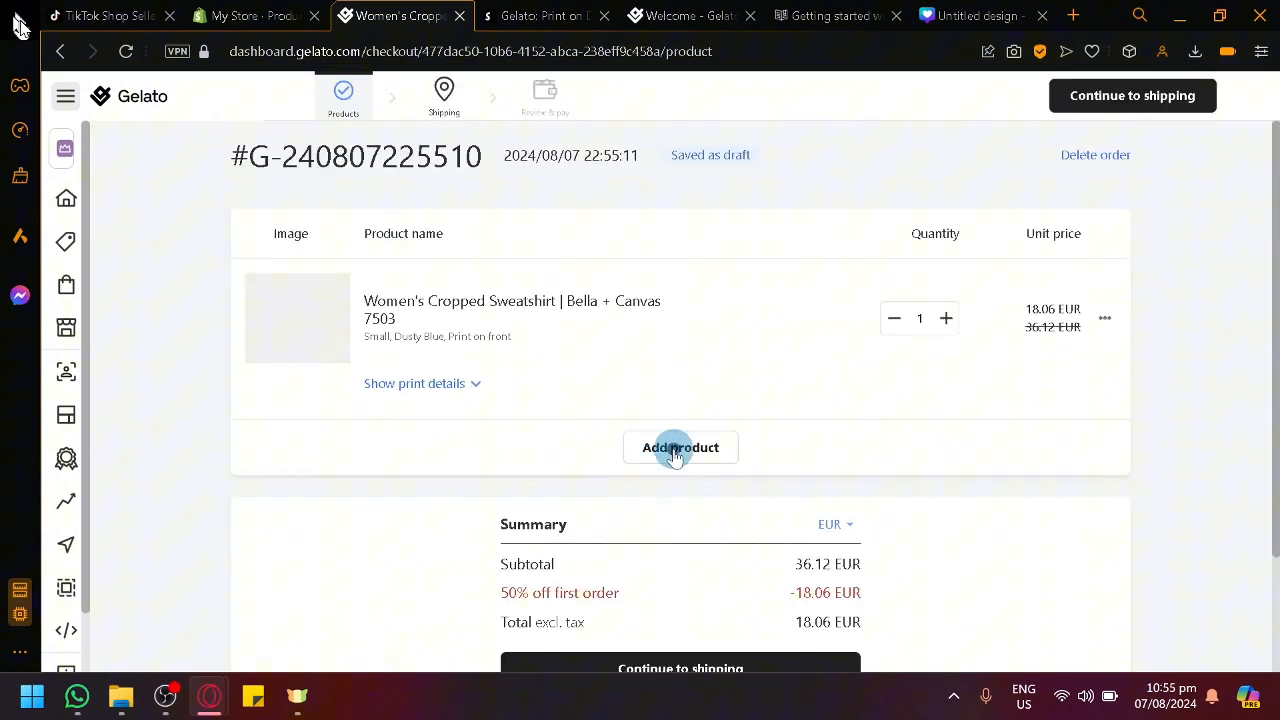
click(680, 448)
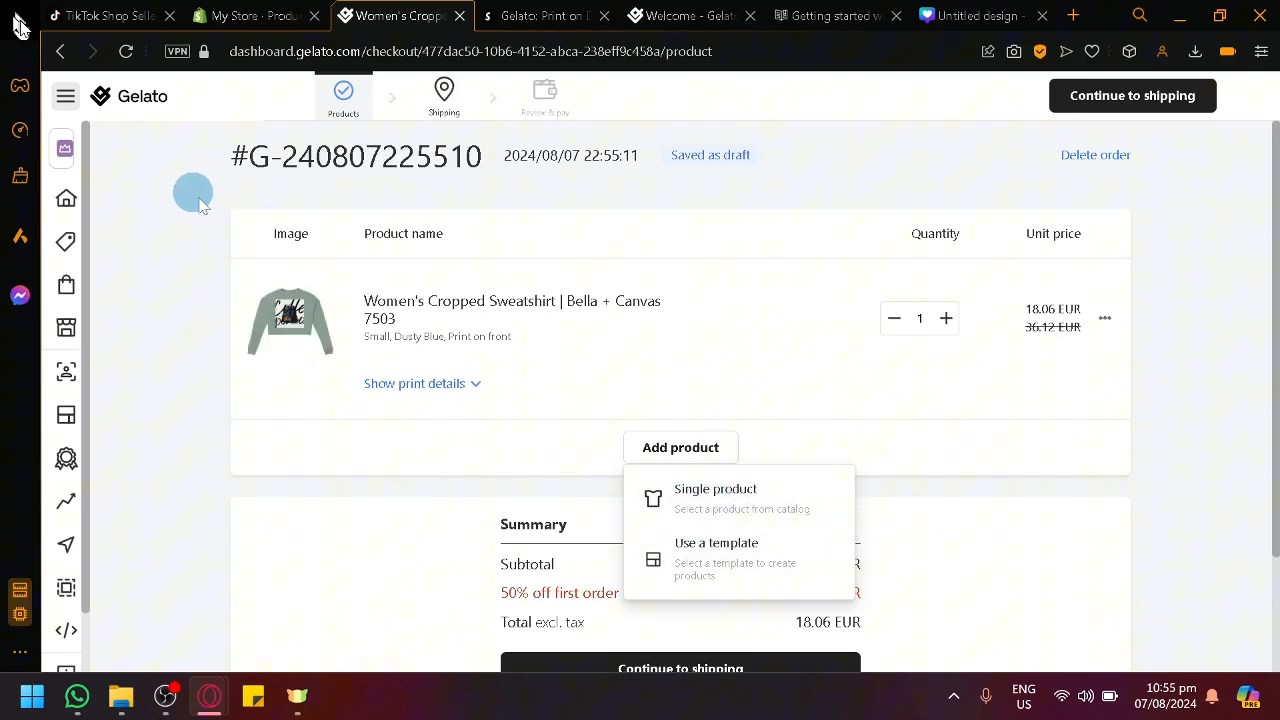
click(64, 96)
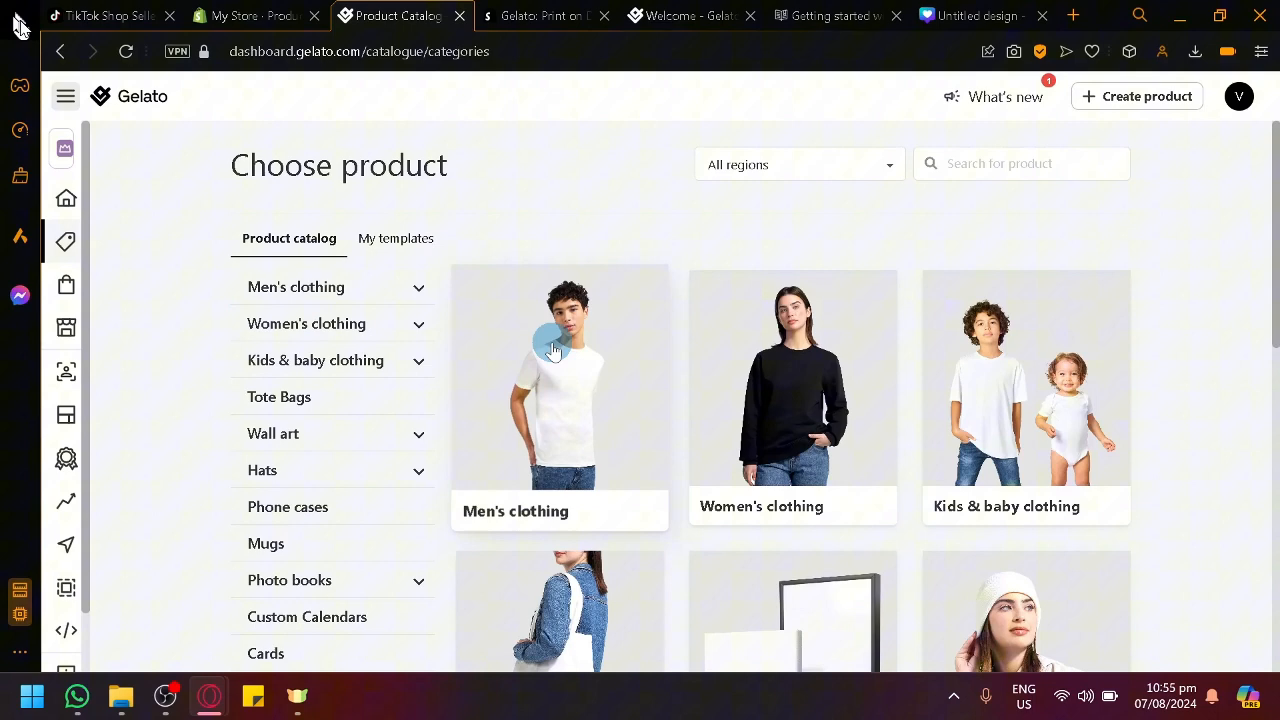
- View the Organic Unisex Crewneck T-shirt under Men's clothing, then pick Shopify as the store to connect
click(558, 376)
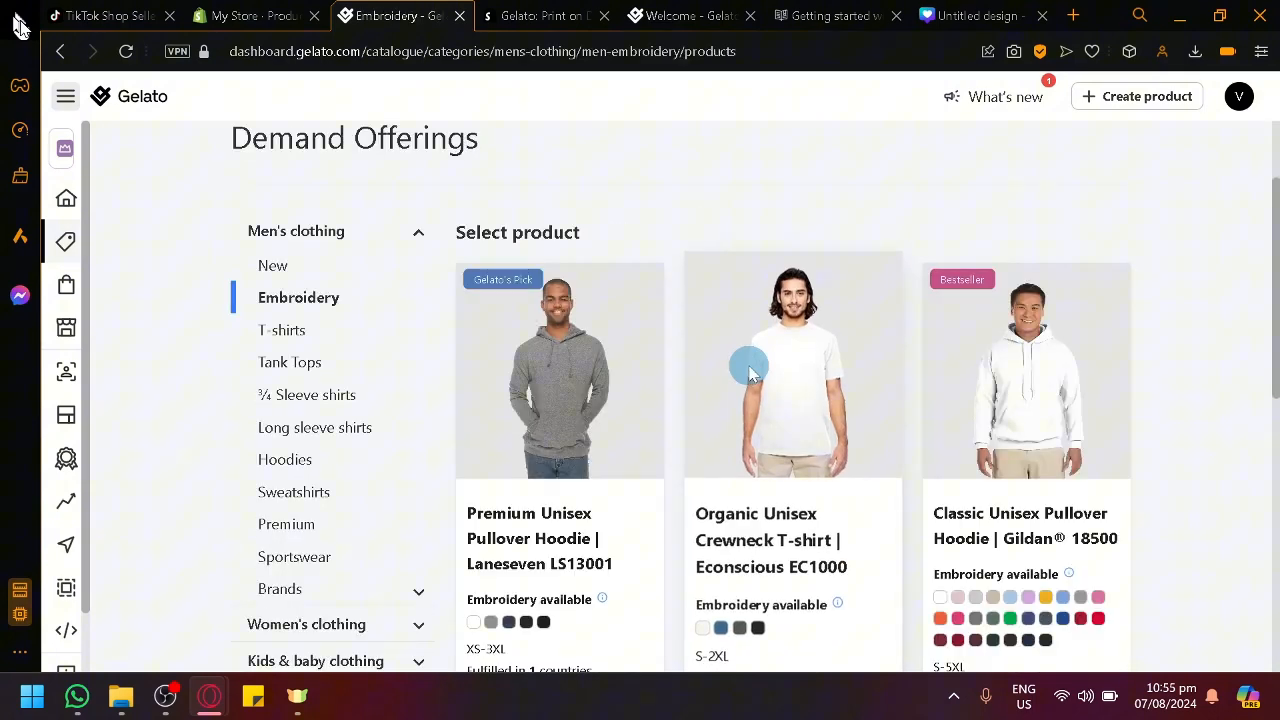
click(792, 370)
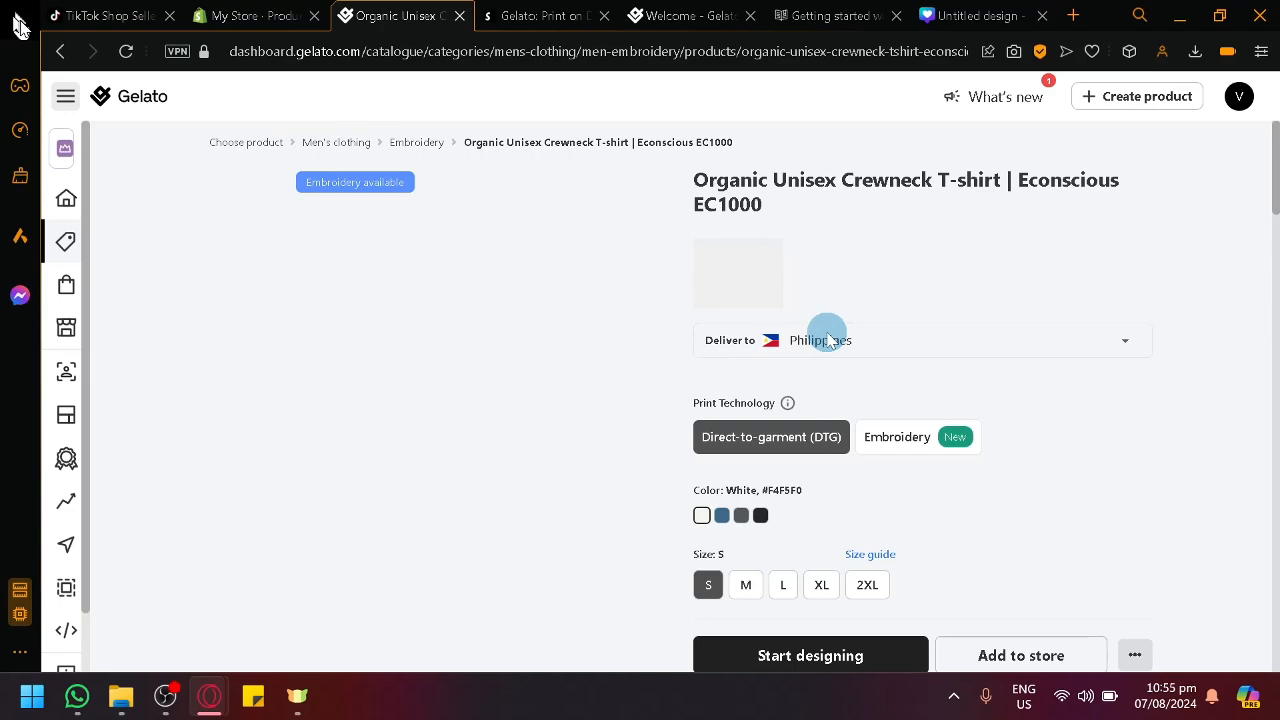
scroll(down, 3)
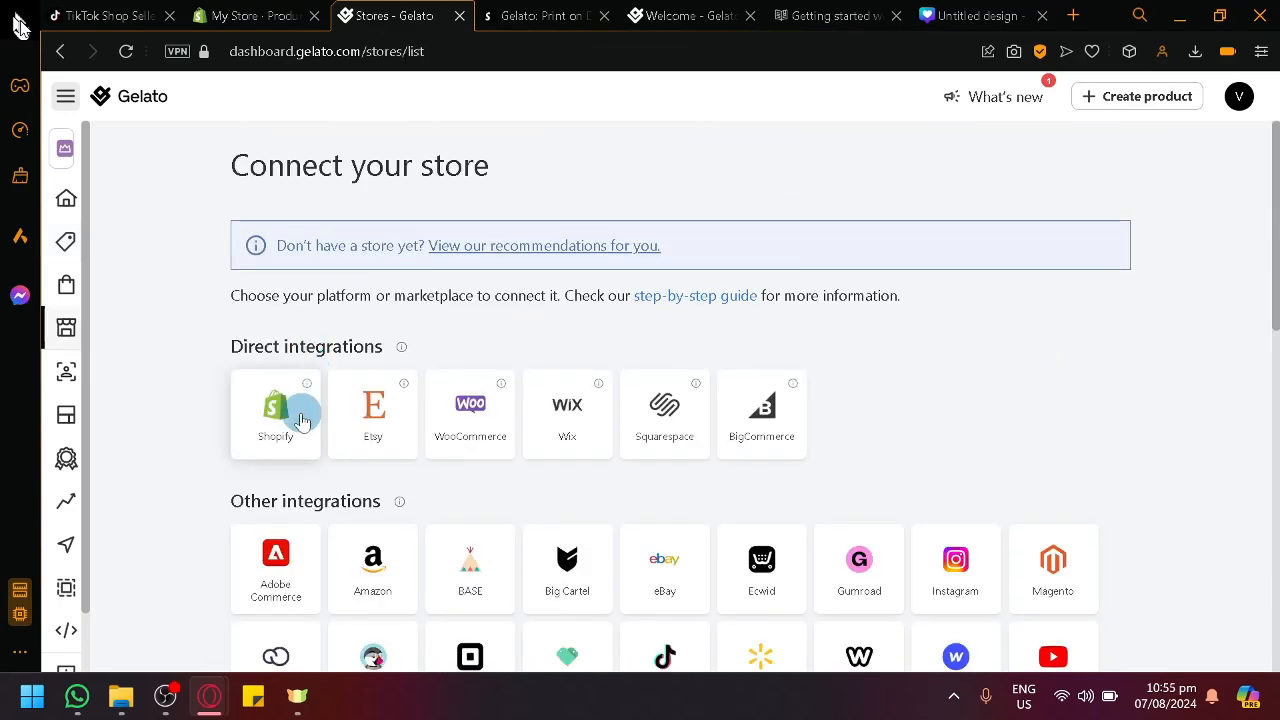
click(290, 412)
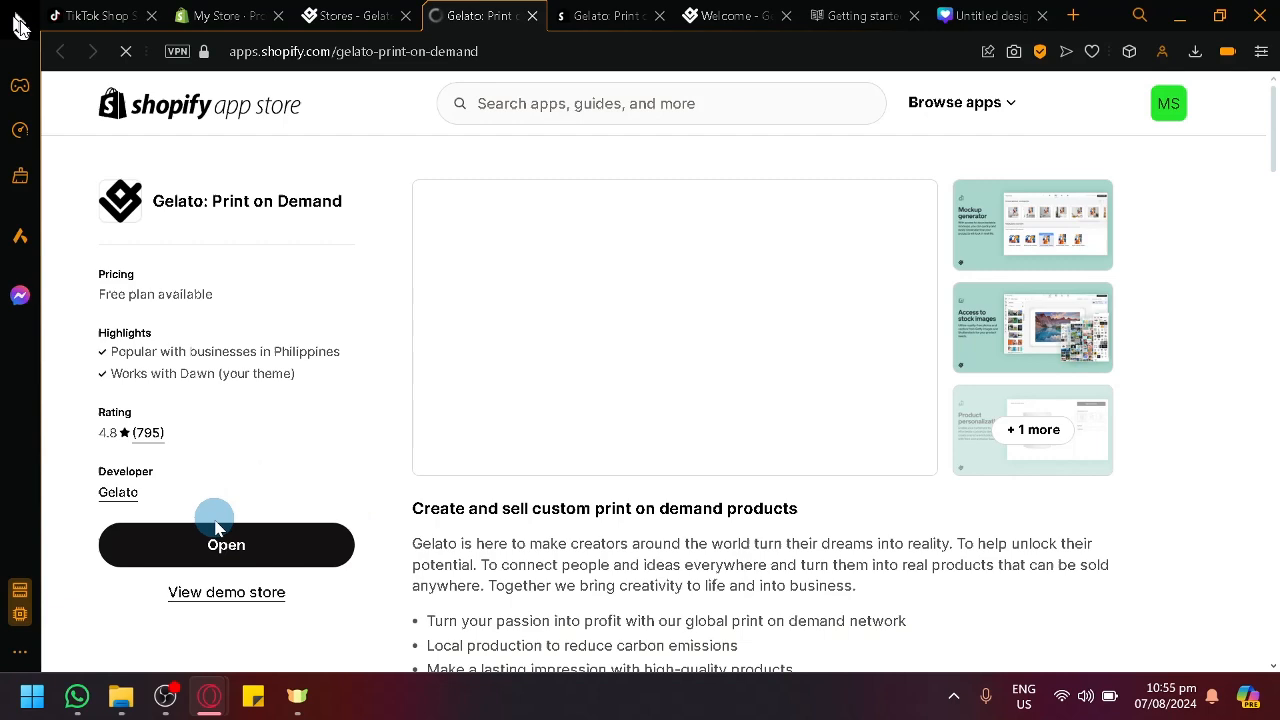
click(210, 16)
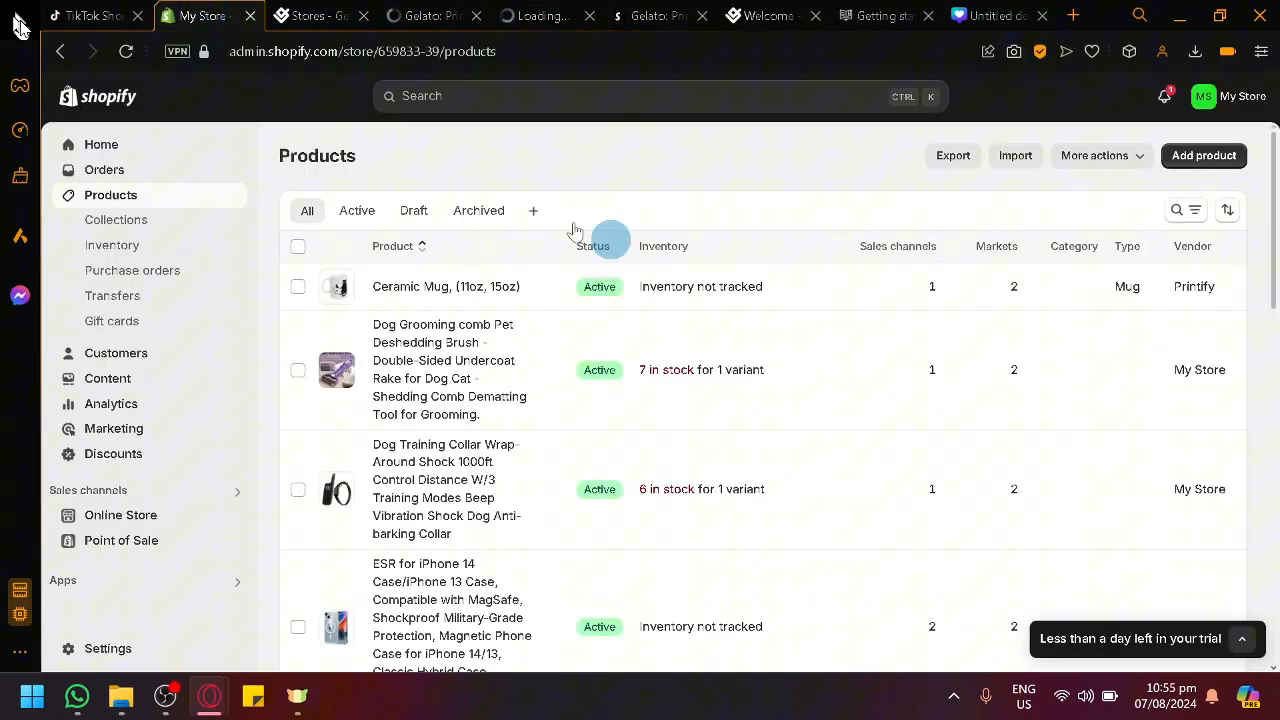
- Look over the Shopify products, pass by TikTok Seller Center, and land on Gelato's Shopify connection page
scroll(down, 3)
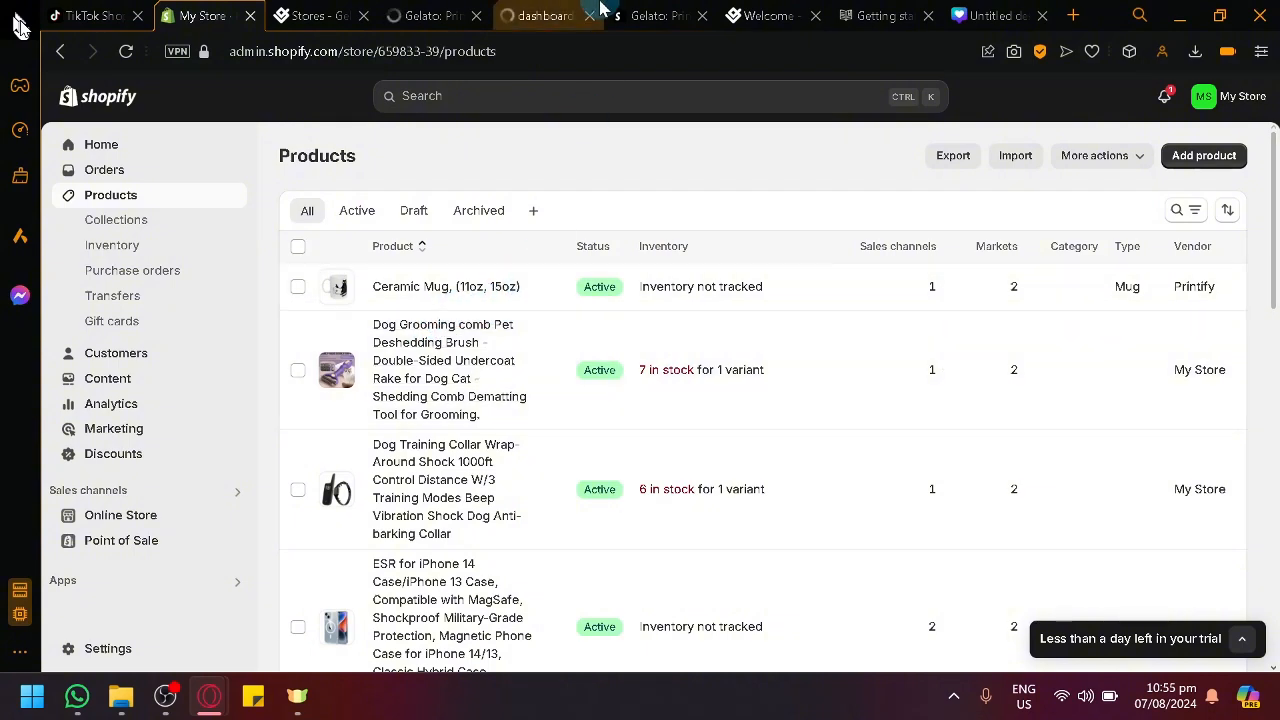
click(90, 16)
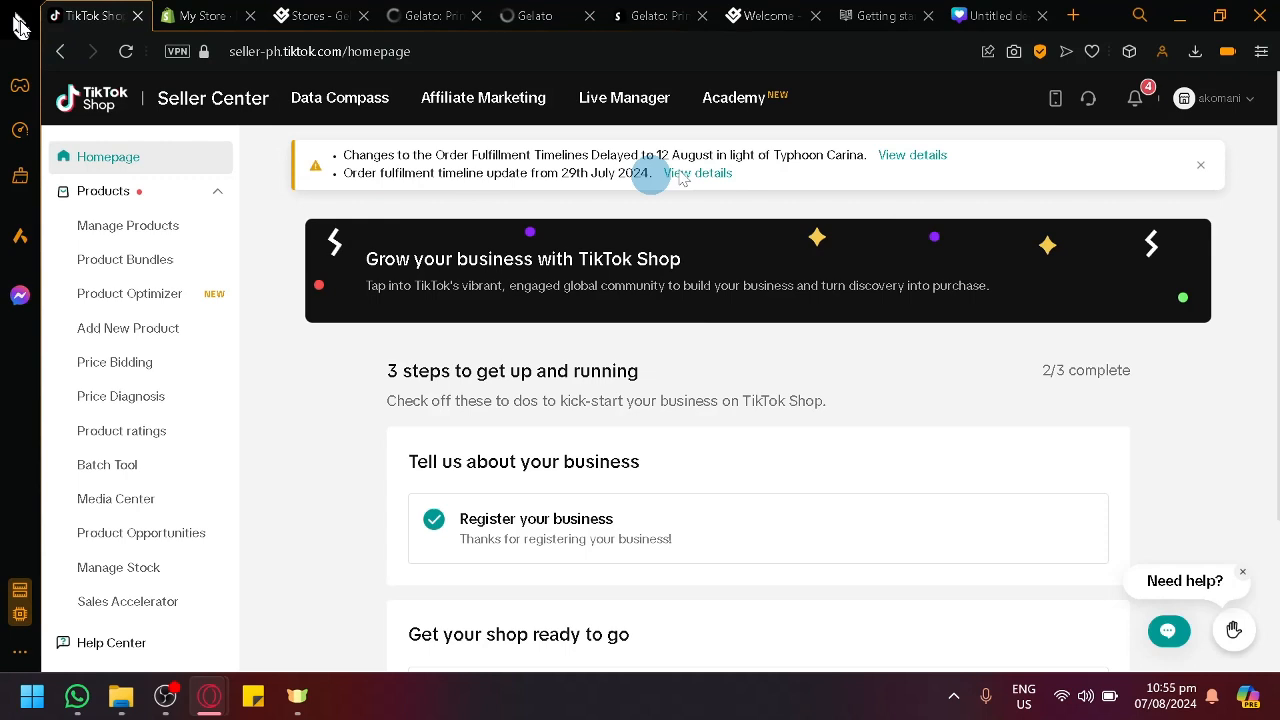
click(538, 16)
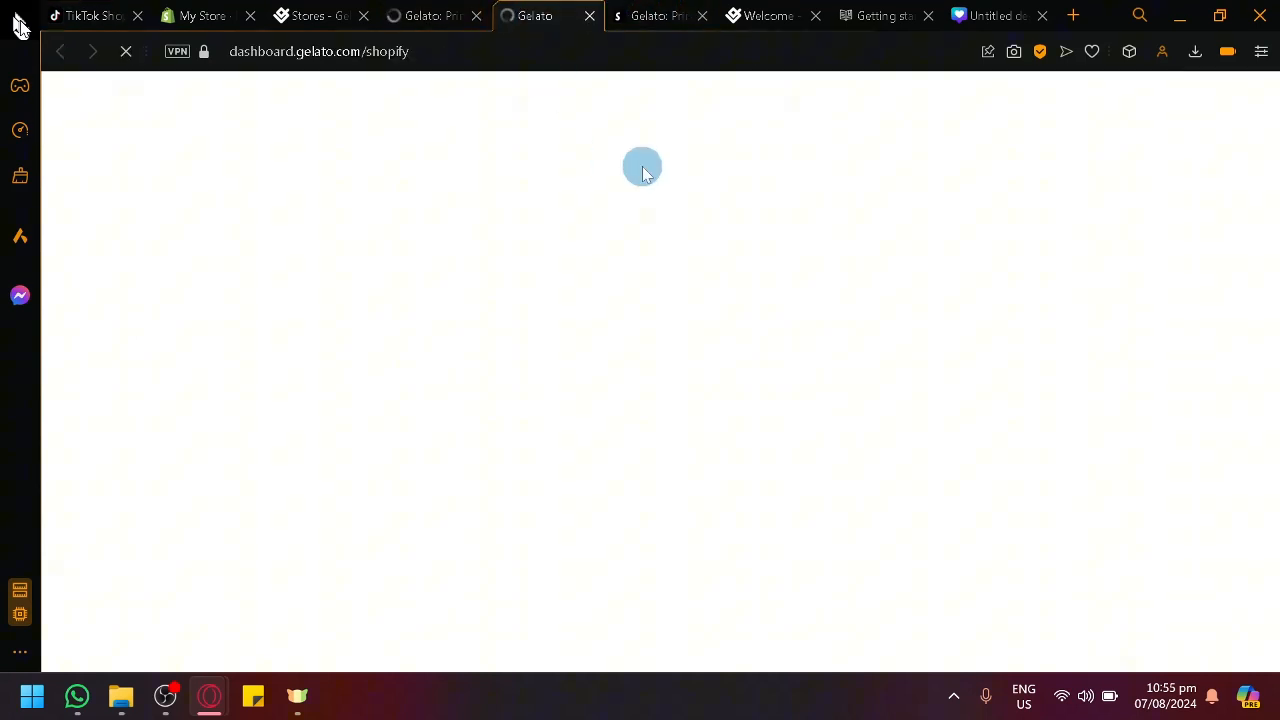